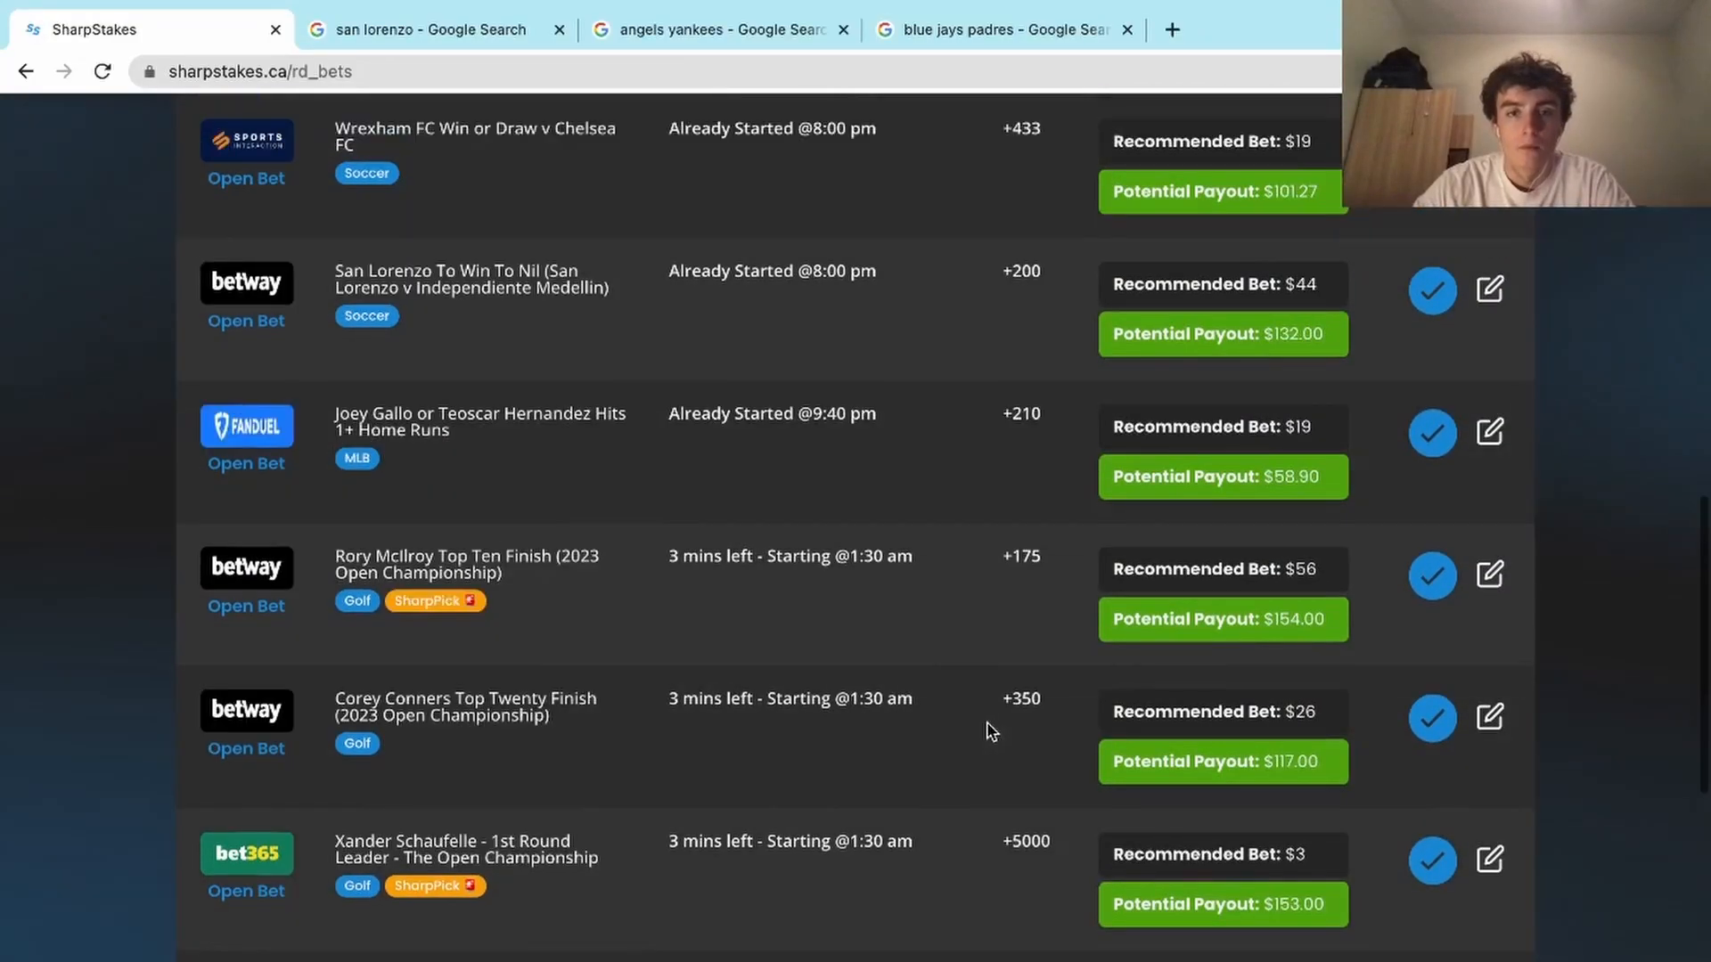
Step: Highlight the Stanton and Ohtani hits legs, then bring up the Yankees vs Angels 3–7 final result
scroll("up", 3)
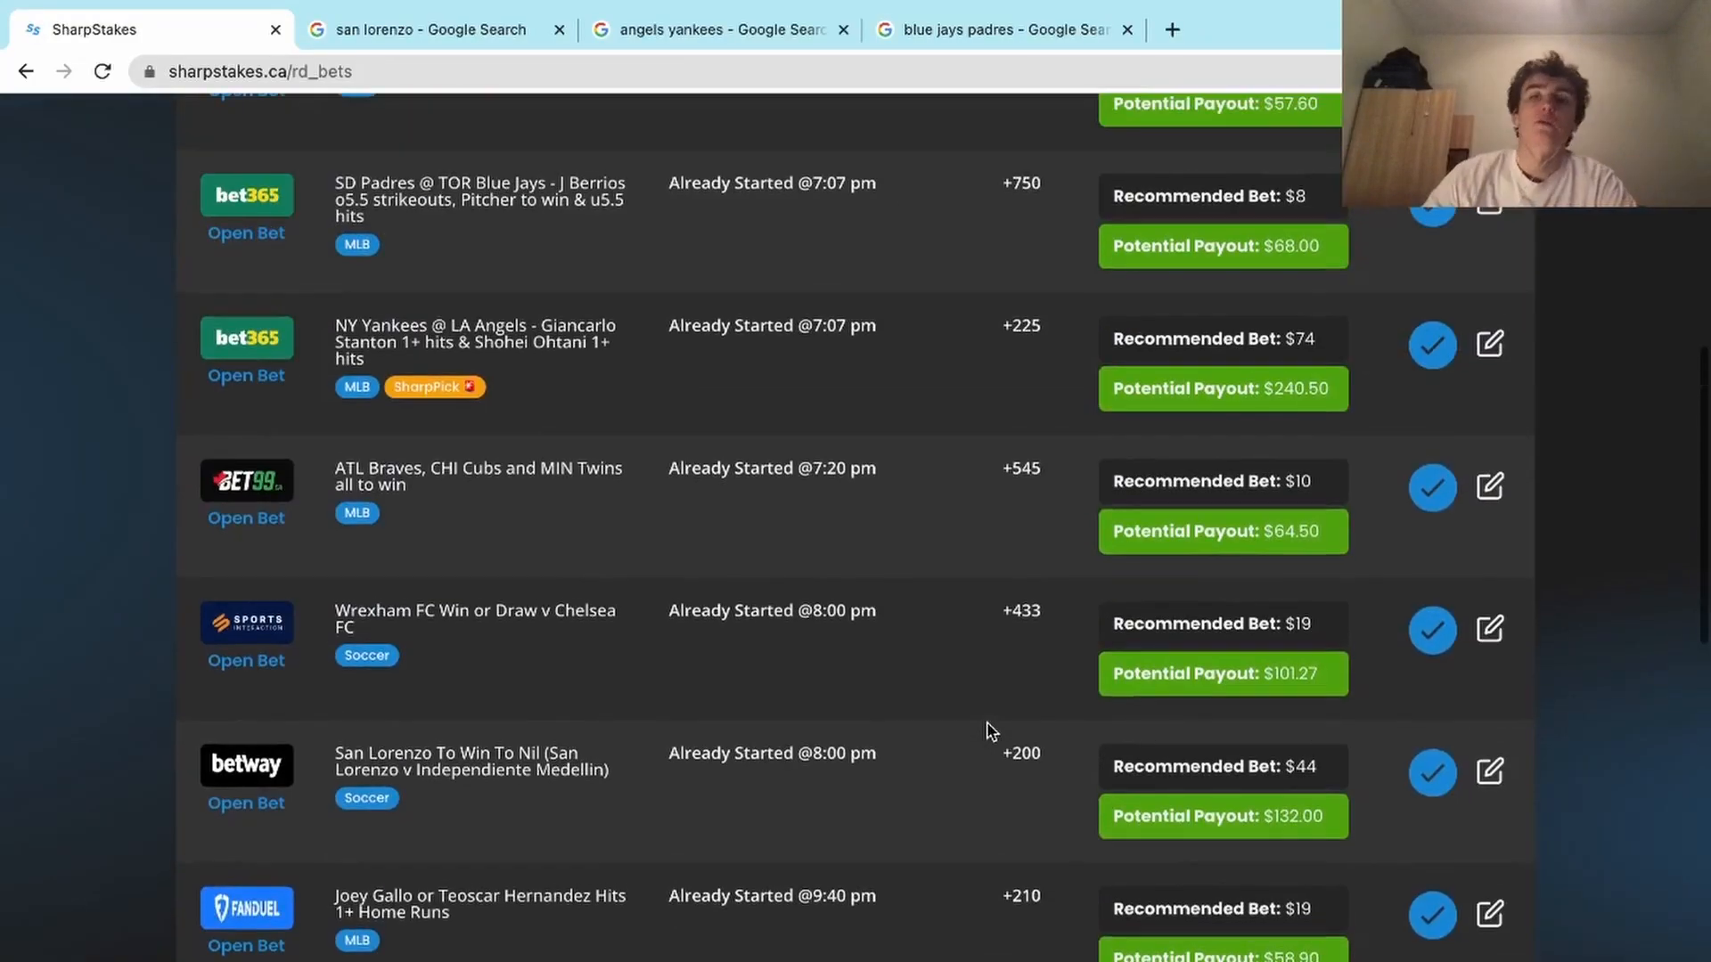
scroll("down", 3)
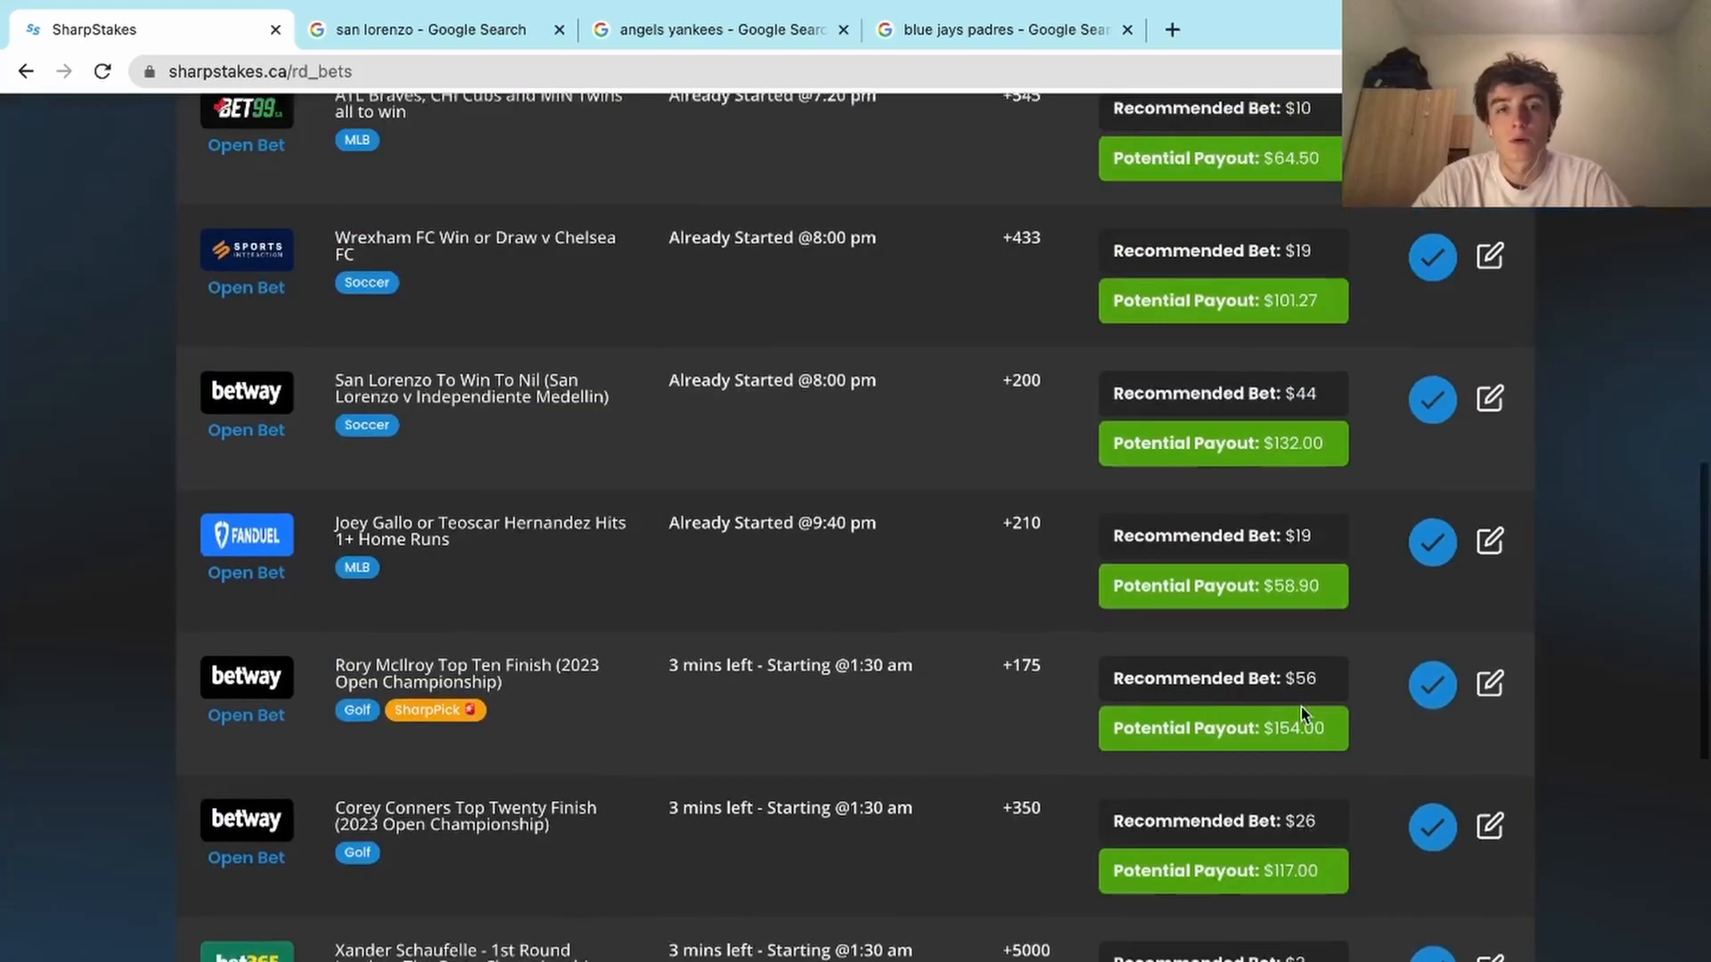
scroll("down", 3)
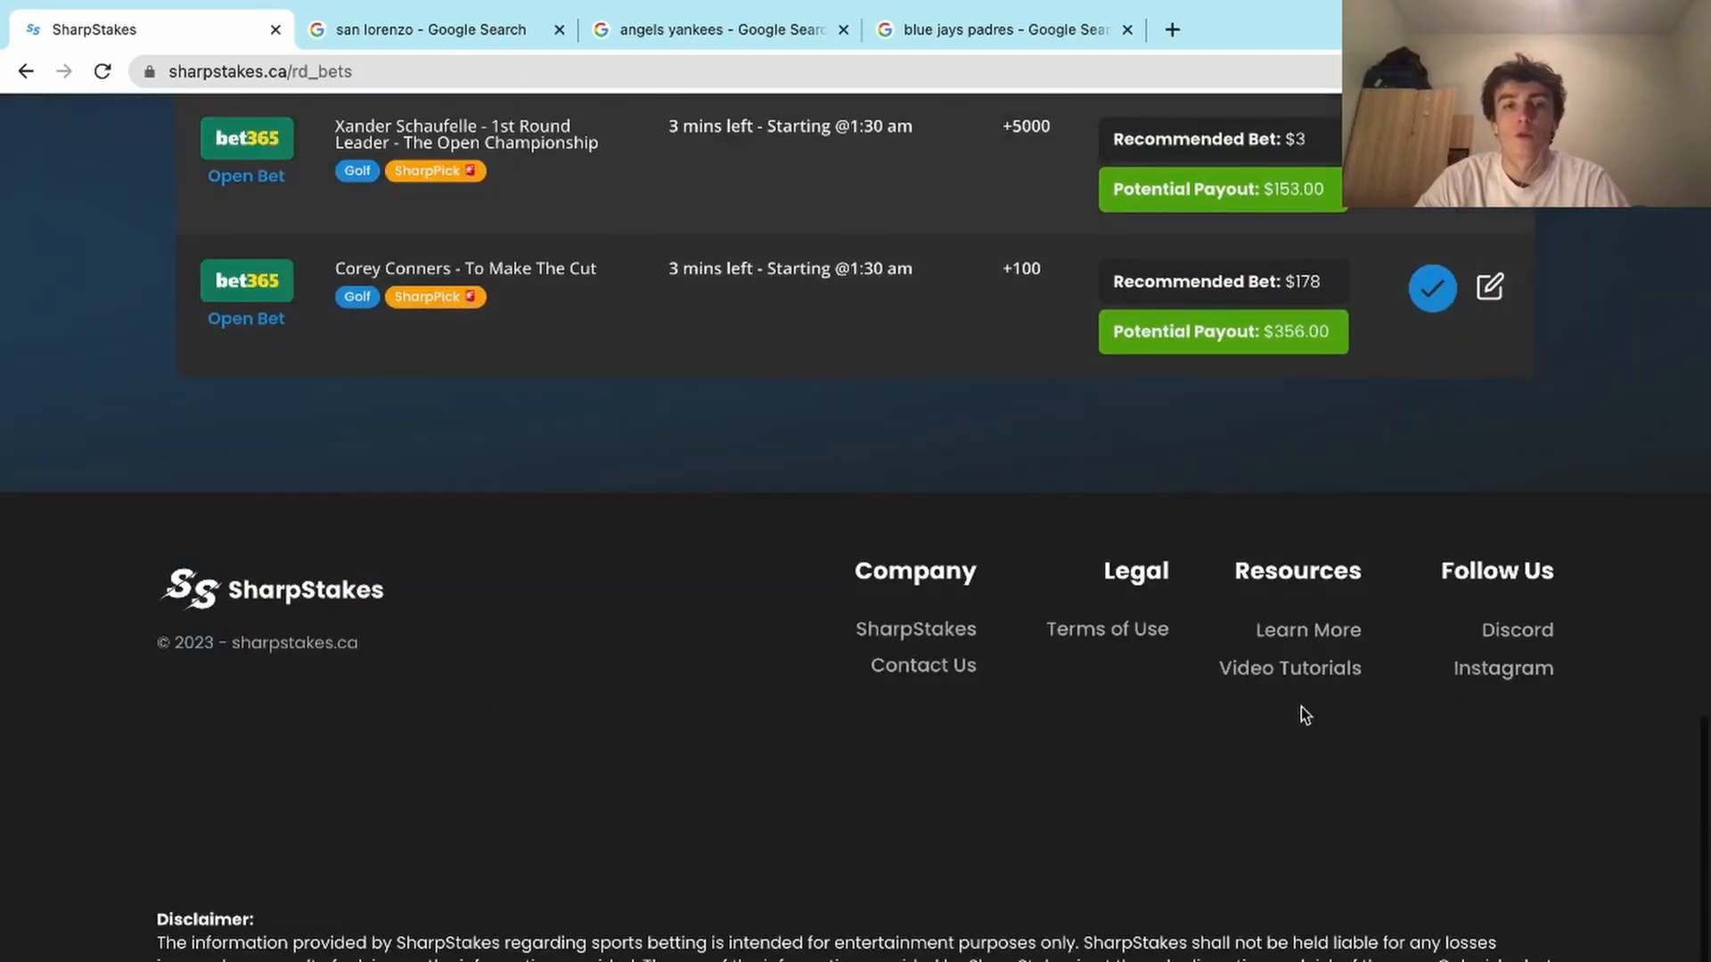
scroll("up", 3)
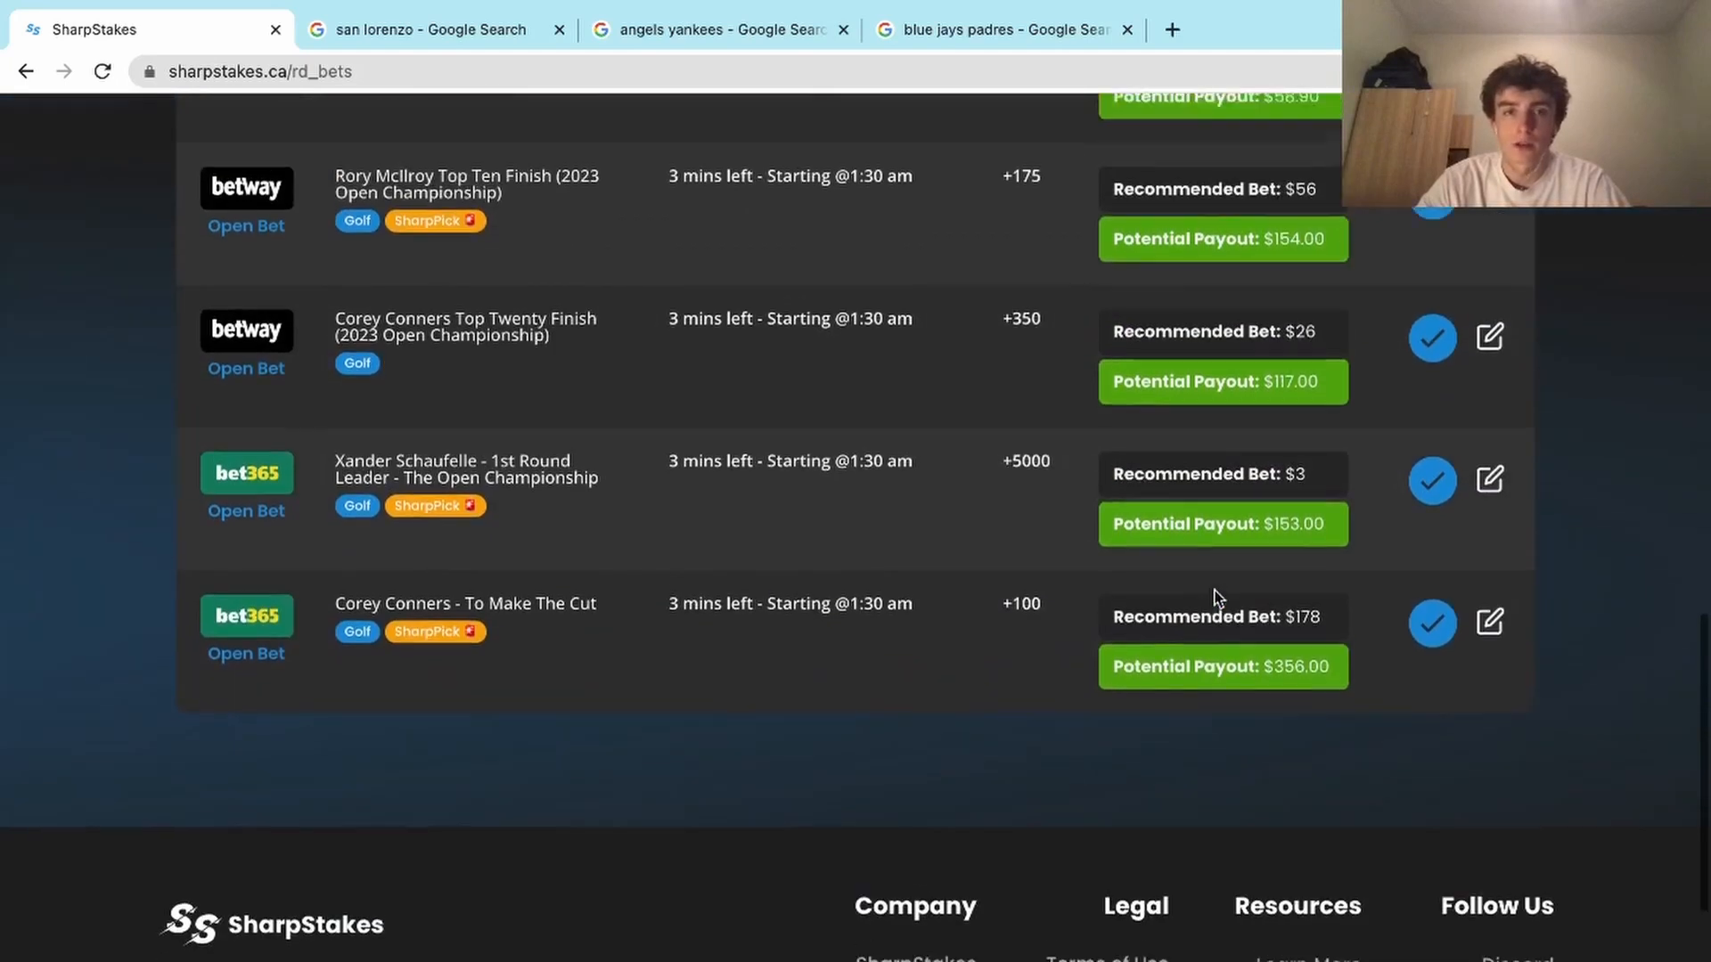
scroll("down", 3)
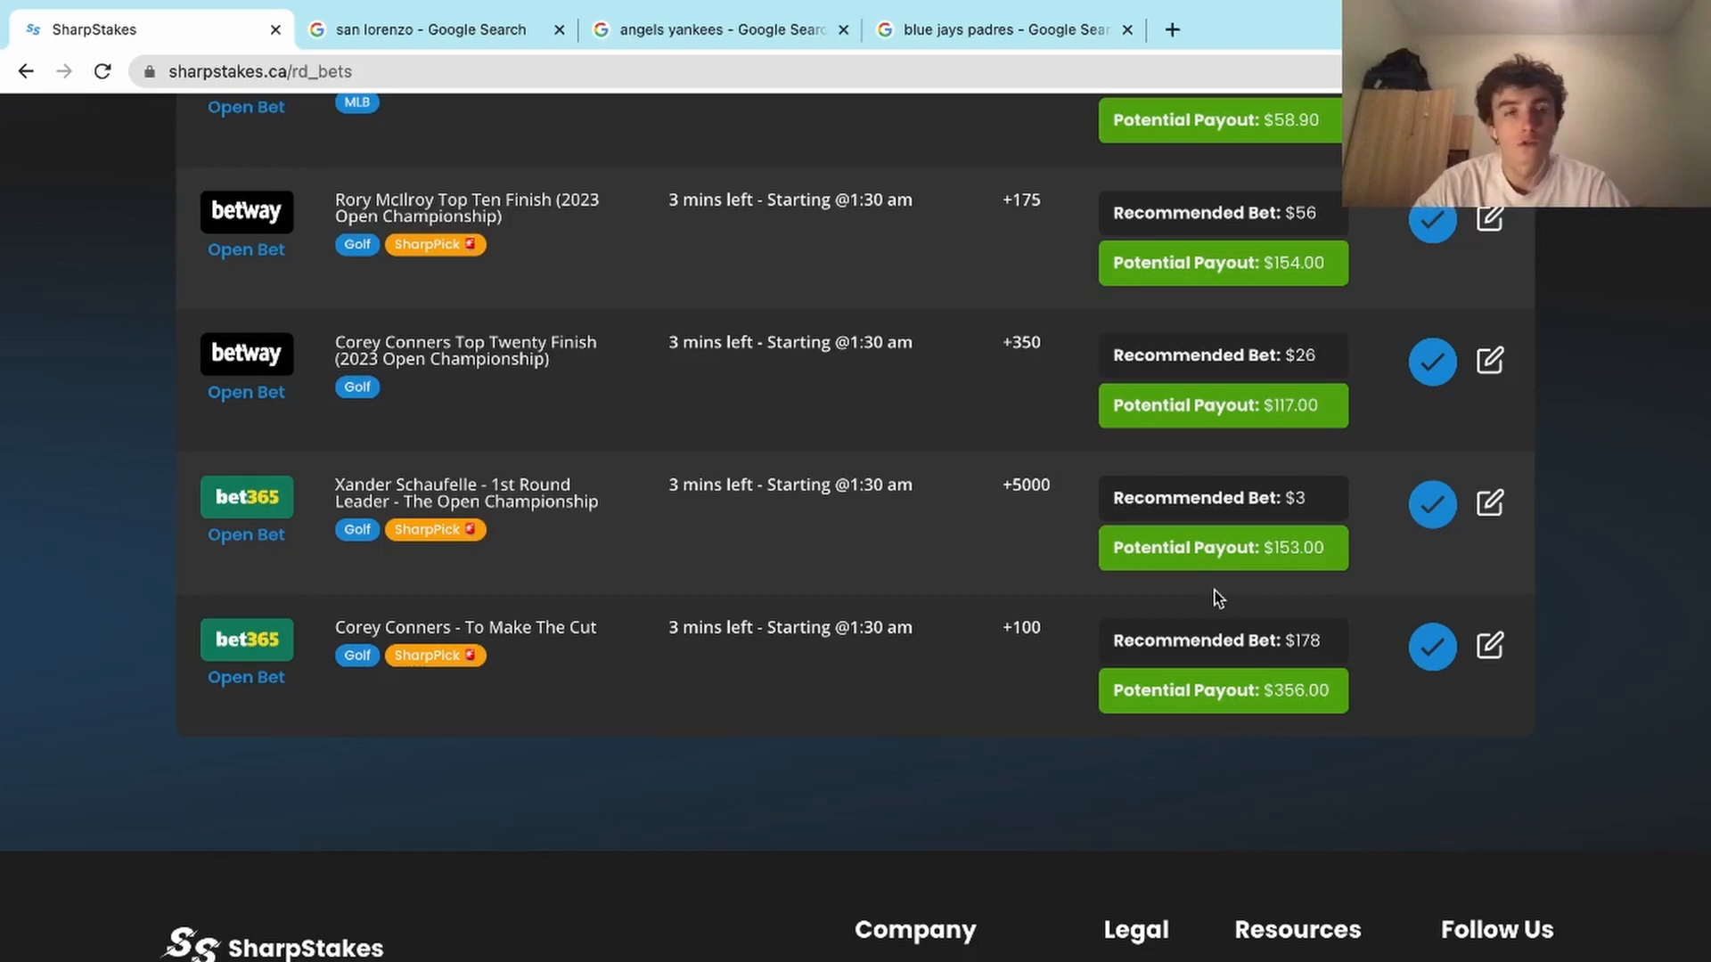
scroll("up", 3)
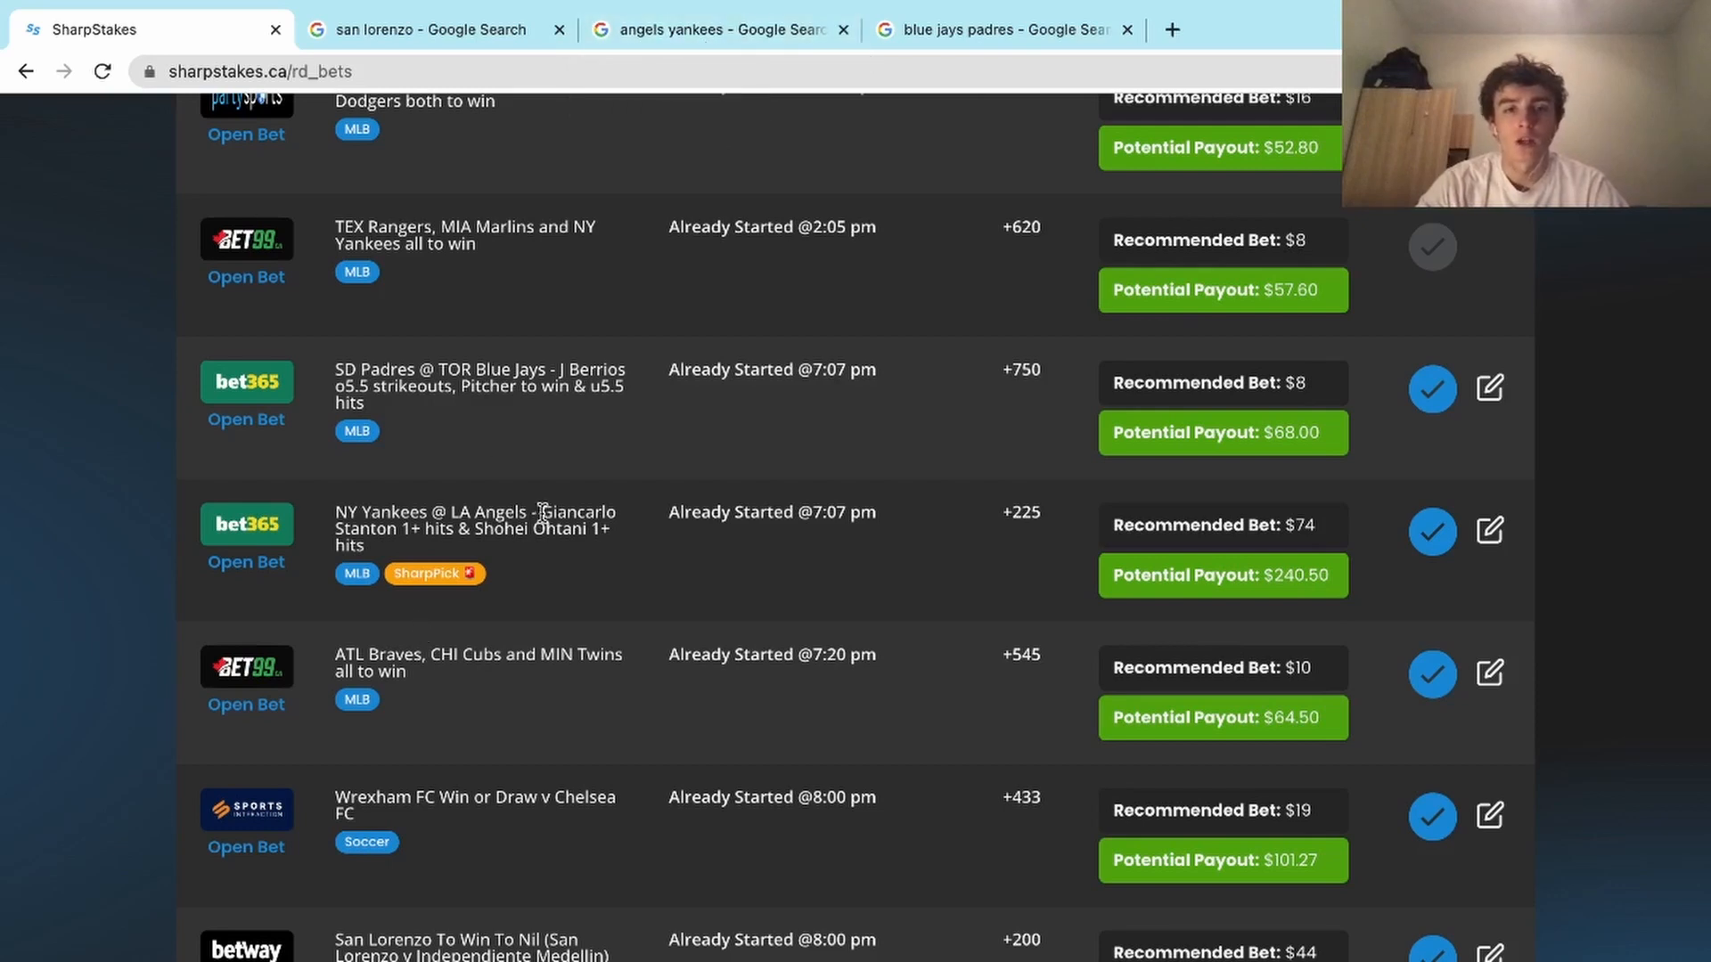
left_click_drag(542, 512, 589, 535)
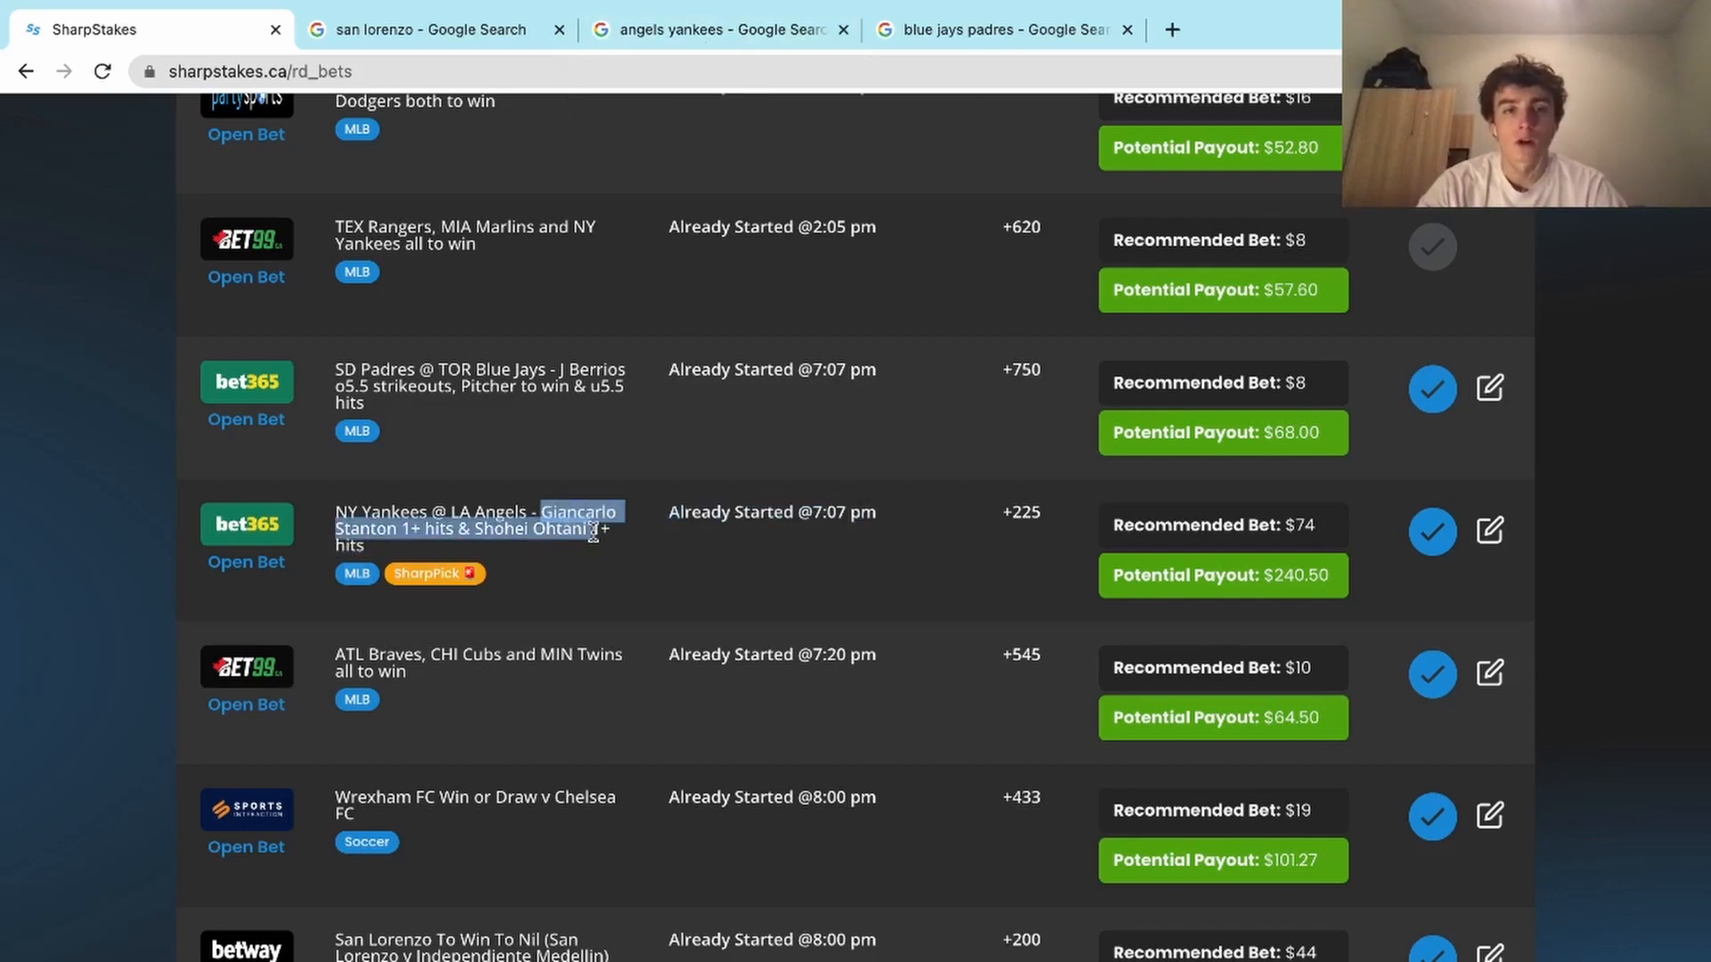
left_click(709, 29)
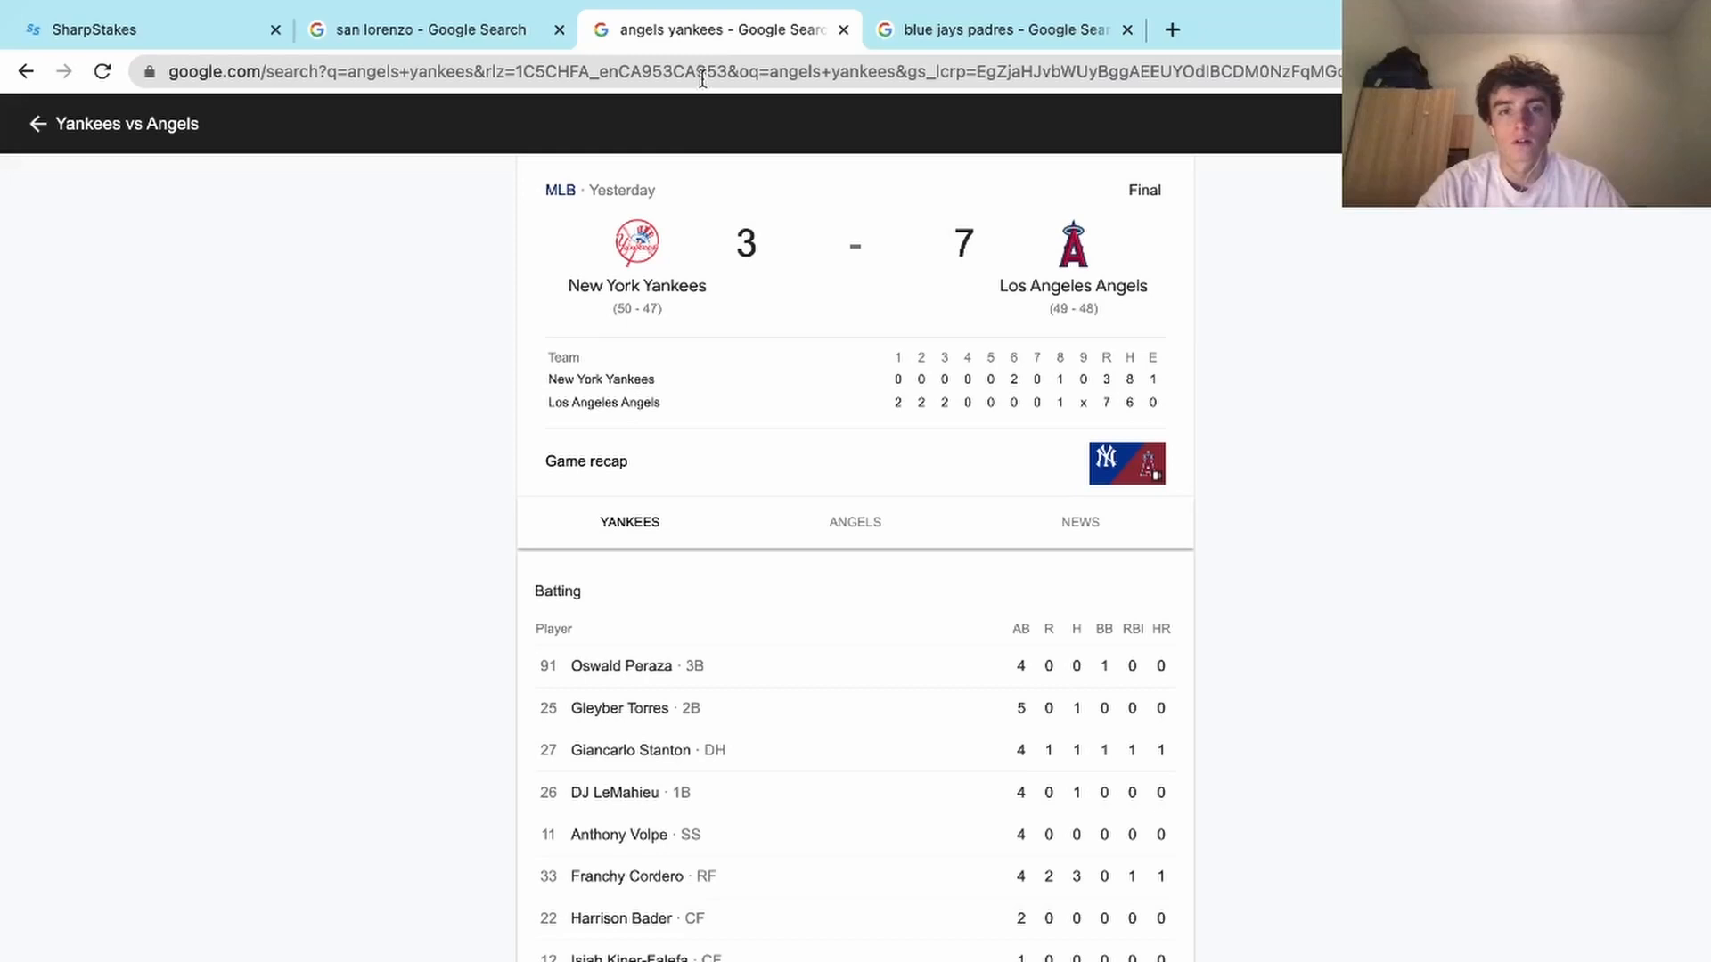
scroll("down", 3)
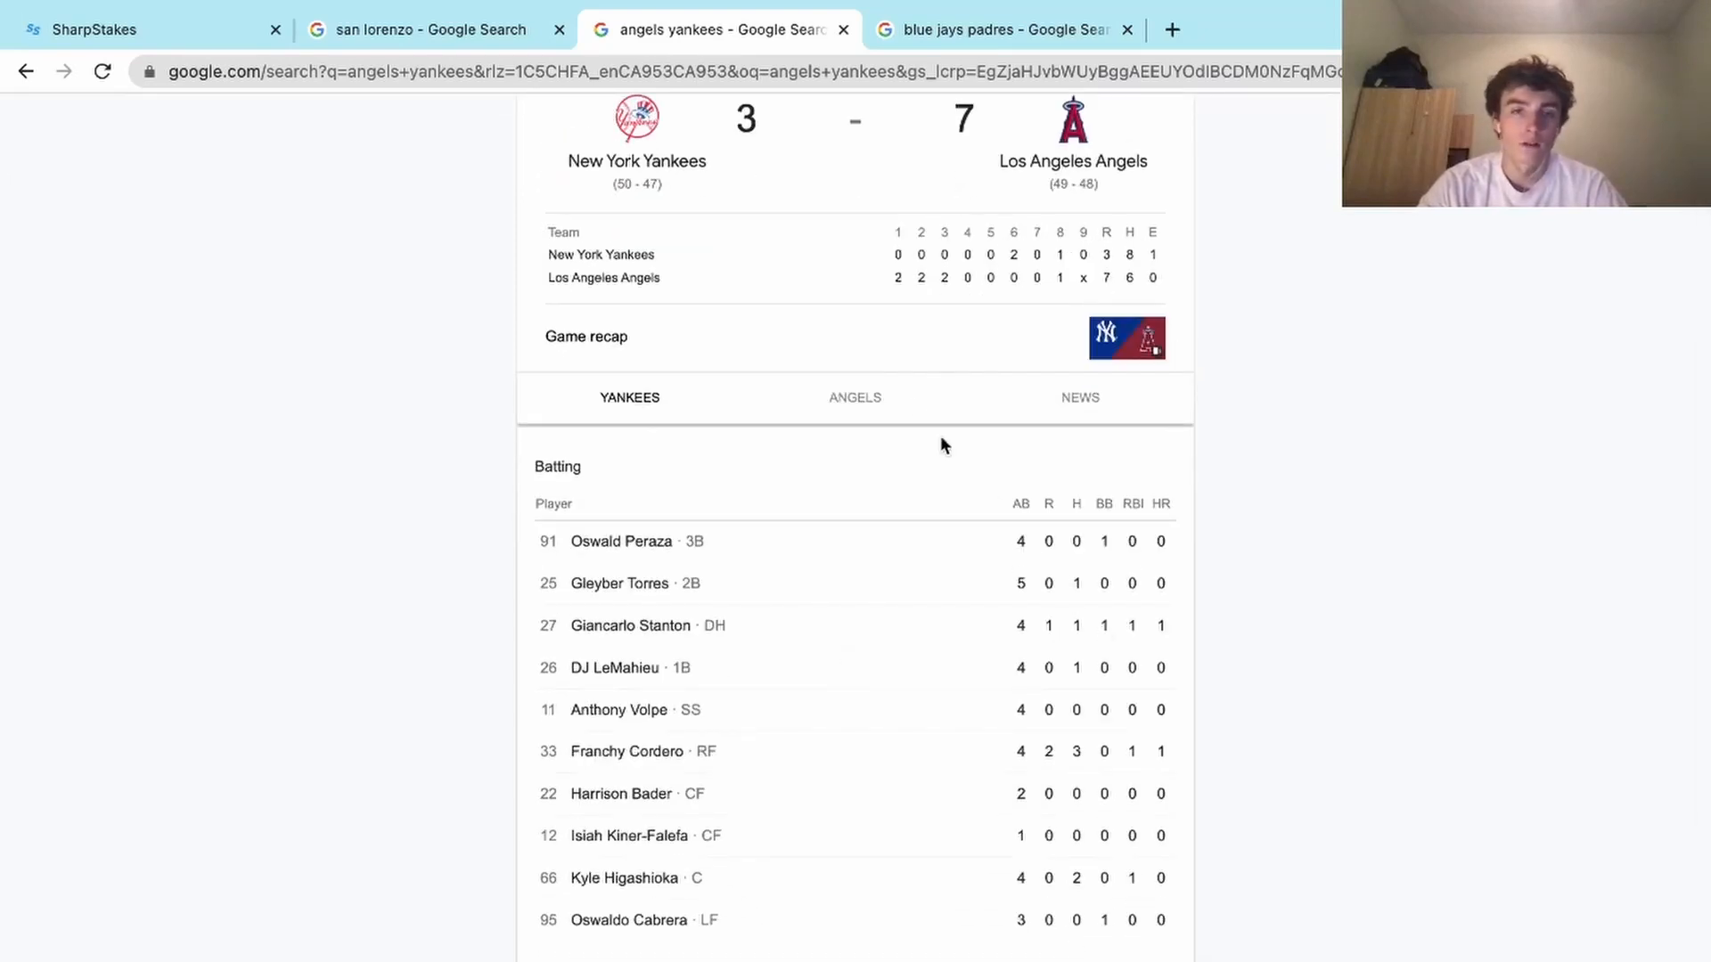
Step: Review the Angels batting stats in the box score to check Ohtani's line
left_click(855, 395)
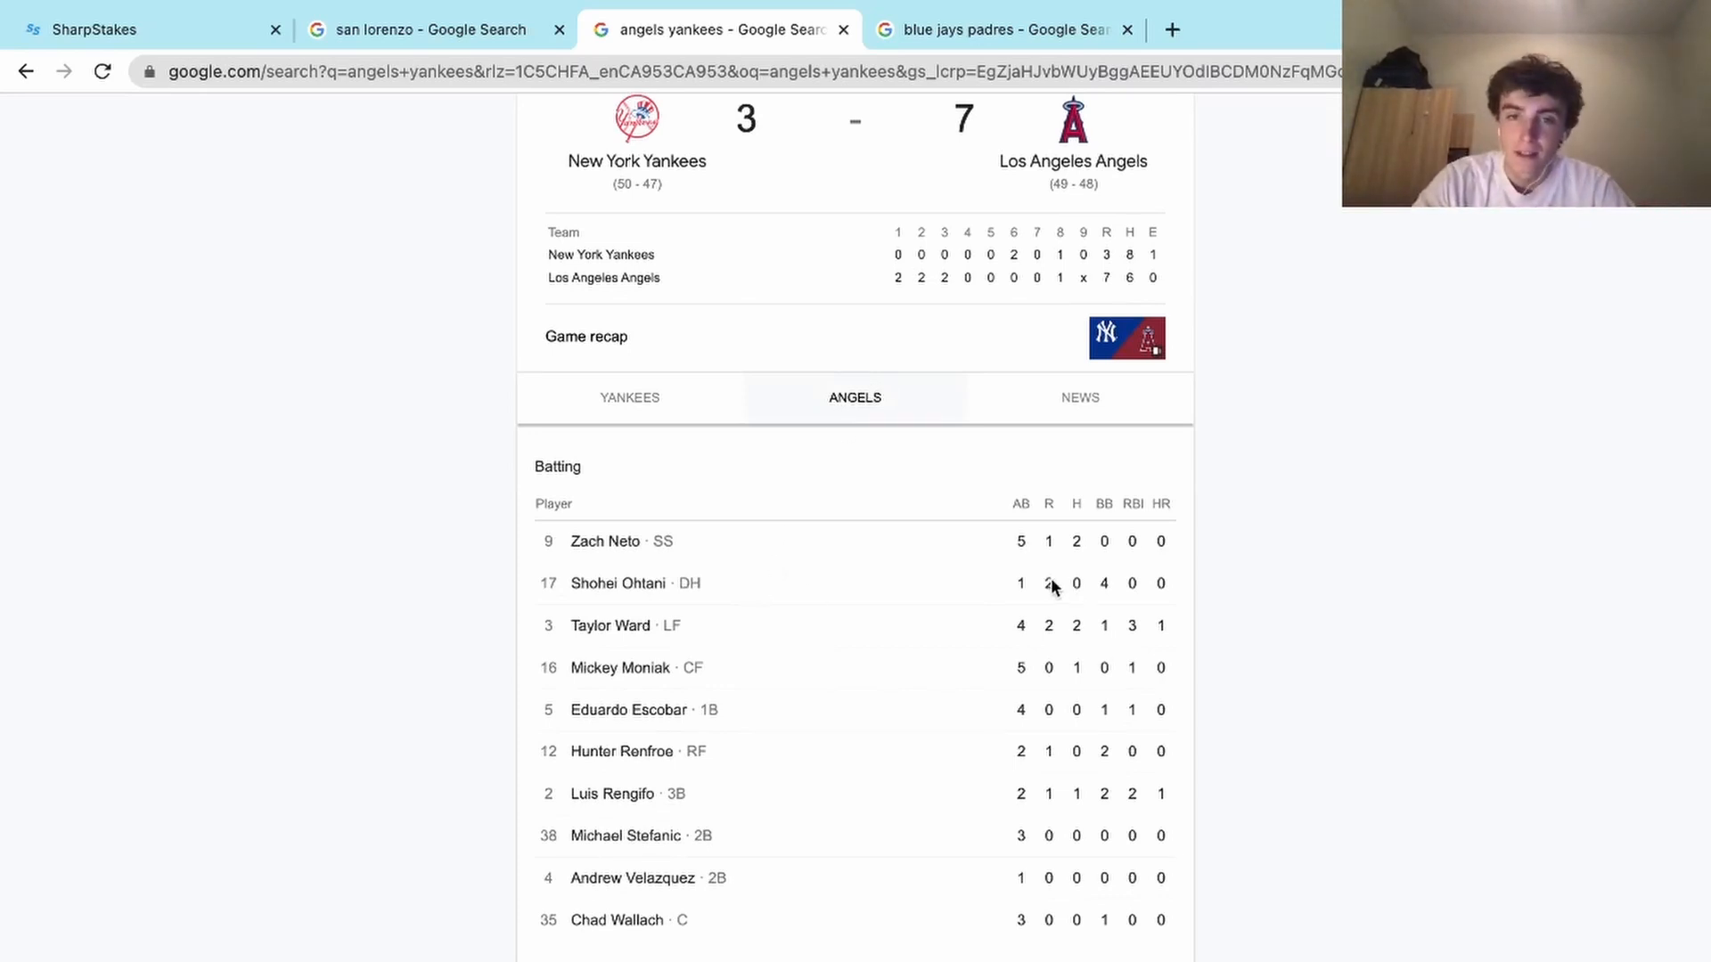
mouse_move(1132, 595)
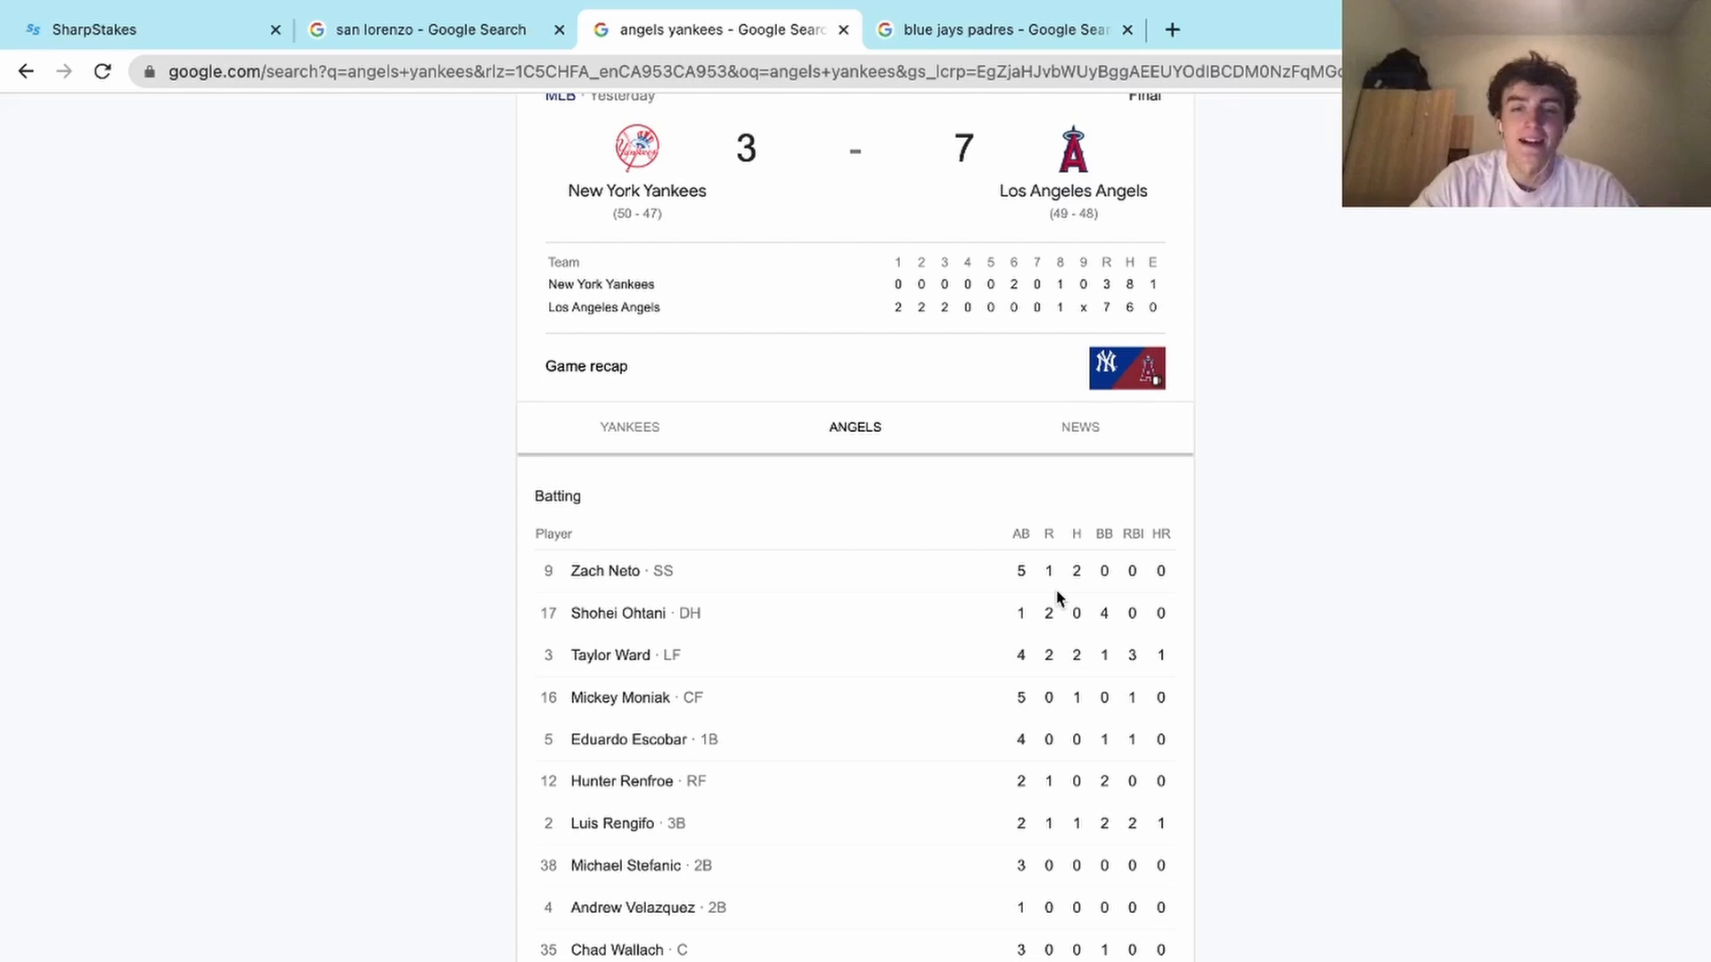
mouse_move(879, 380)
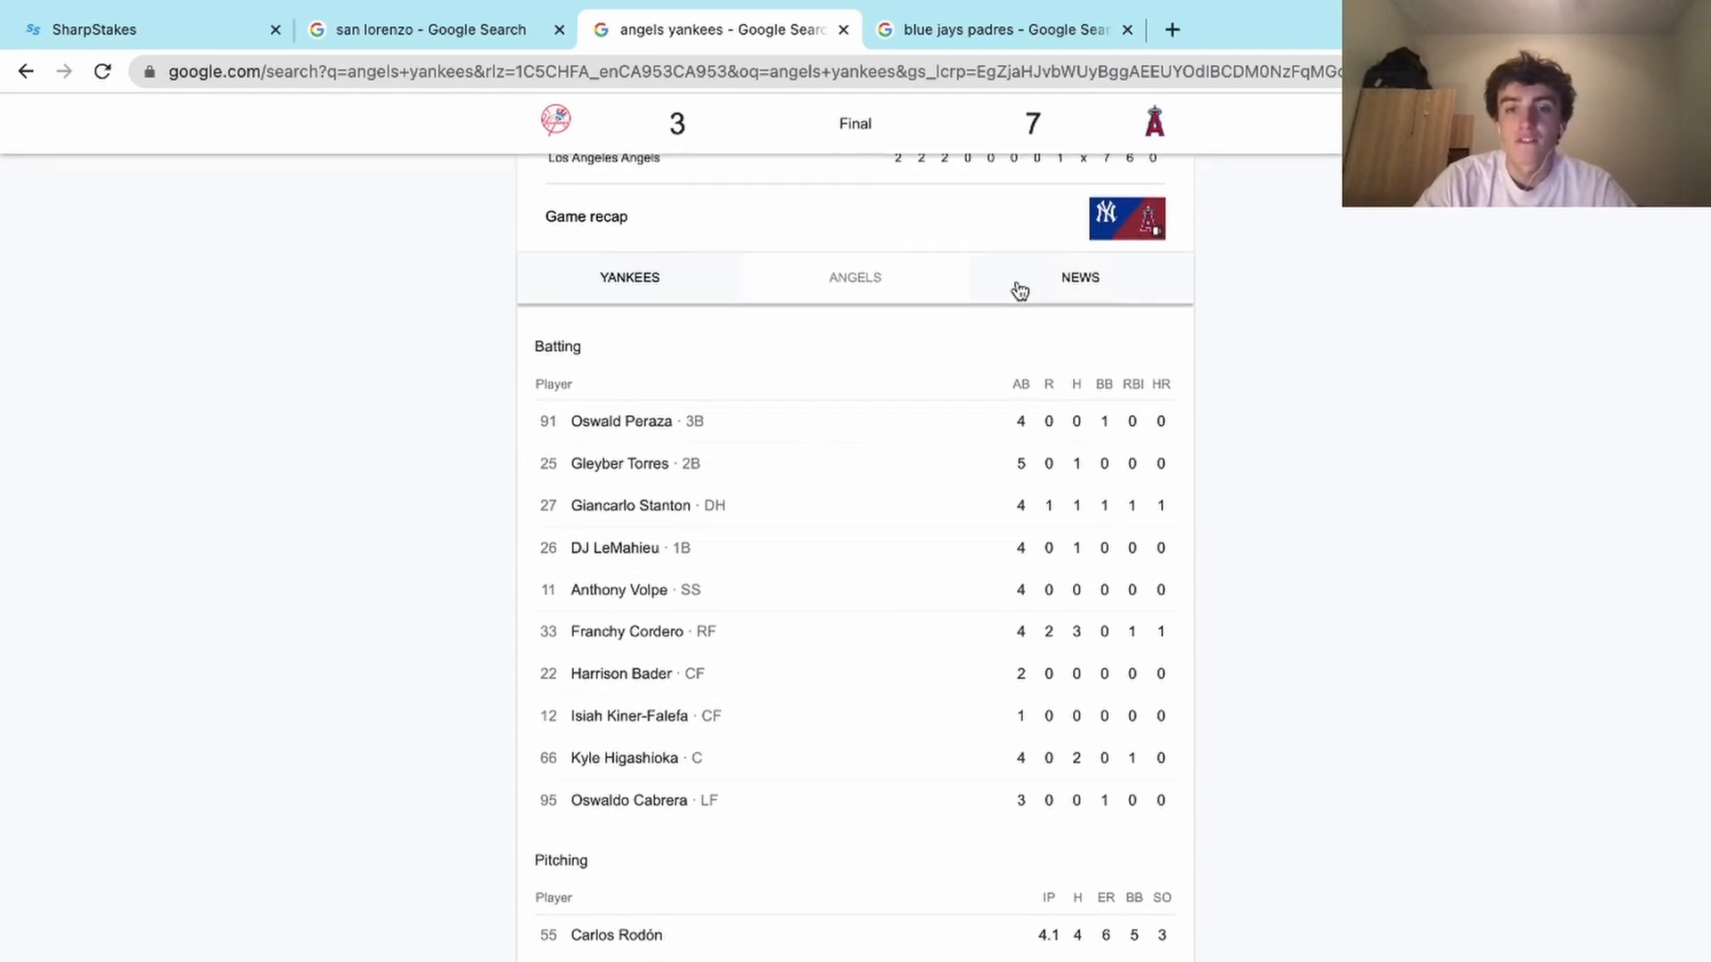
scroll("down", 3)
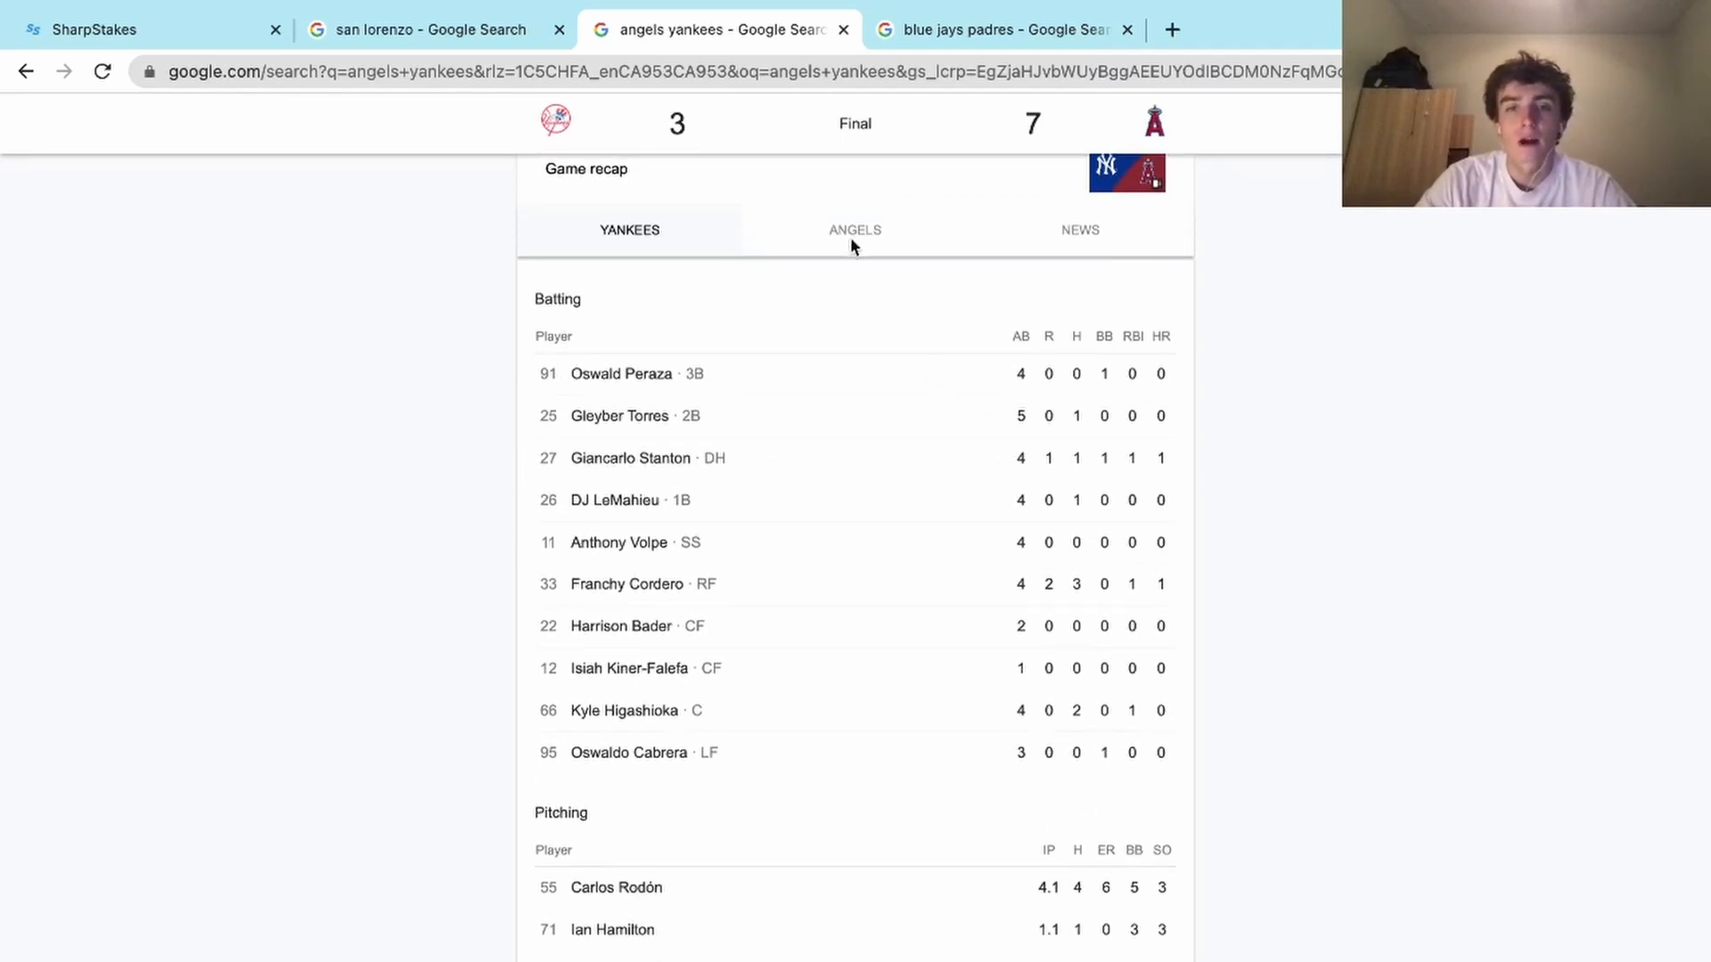
left_click(854, 229)
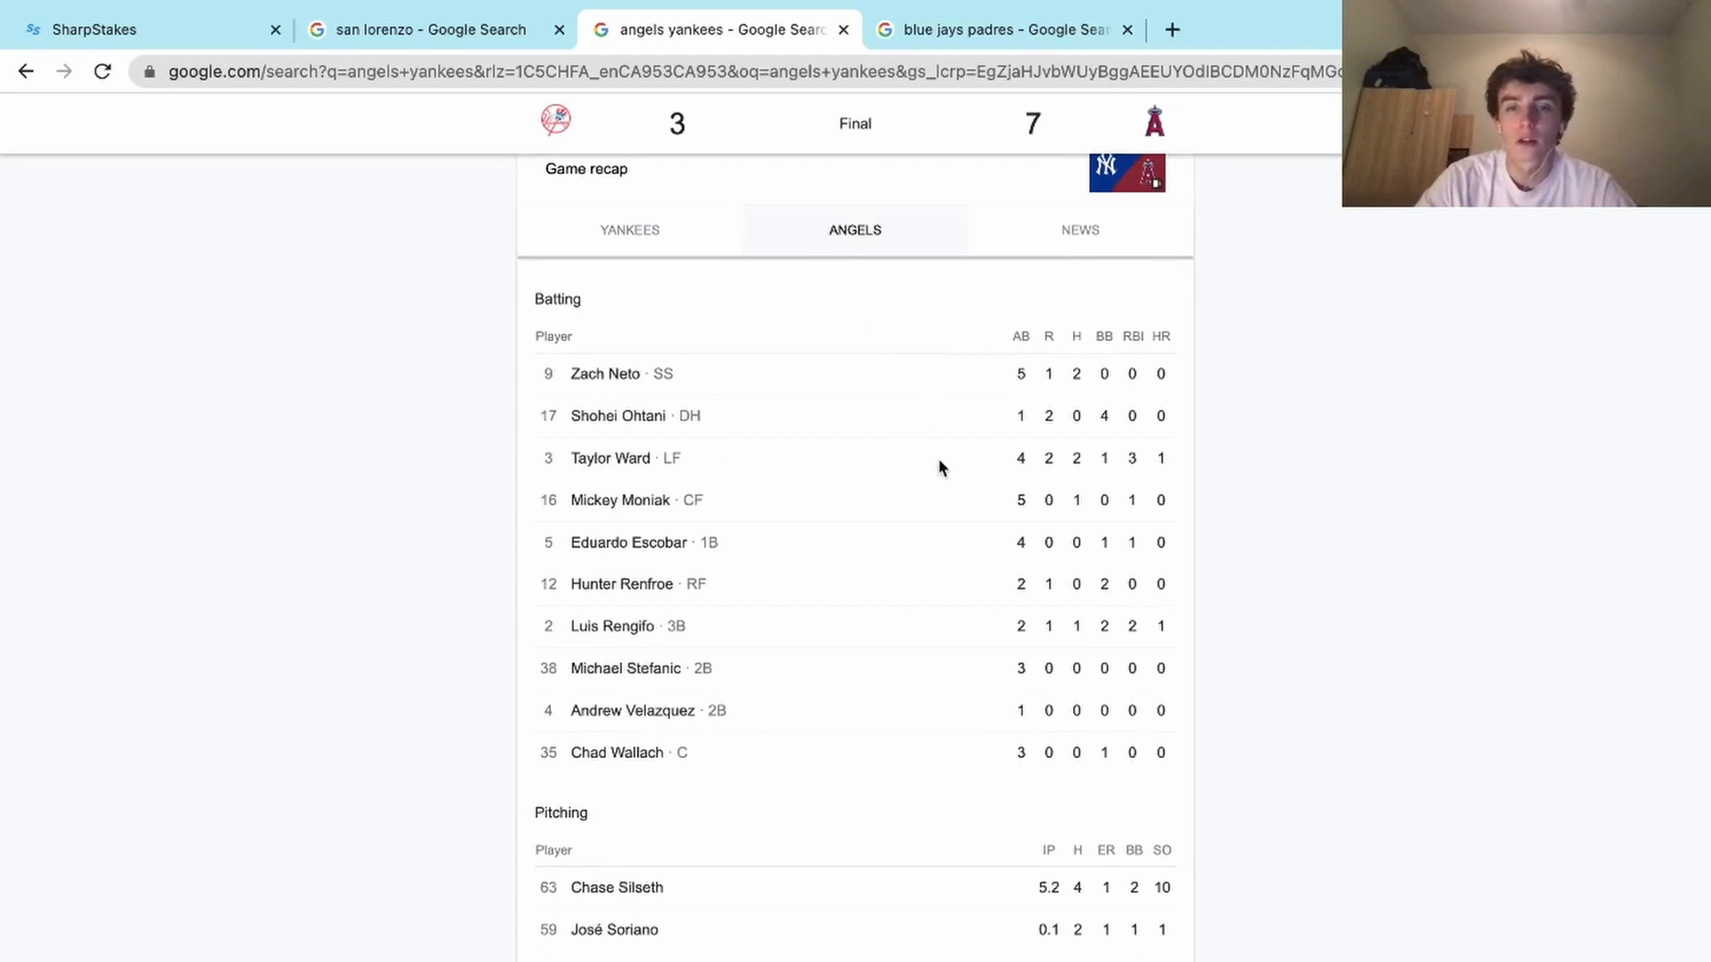
mouse_move(1036, 613)
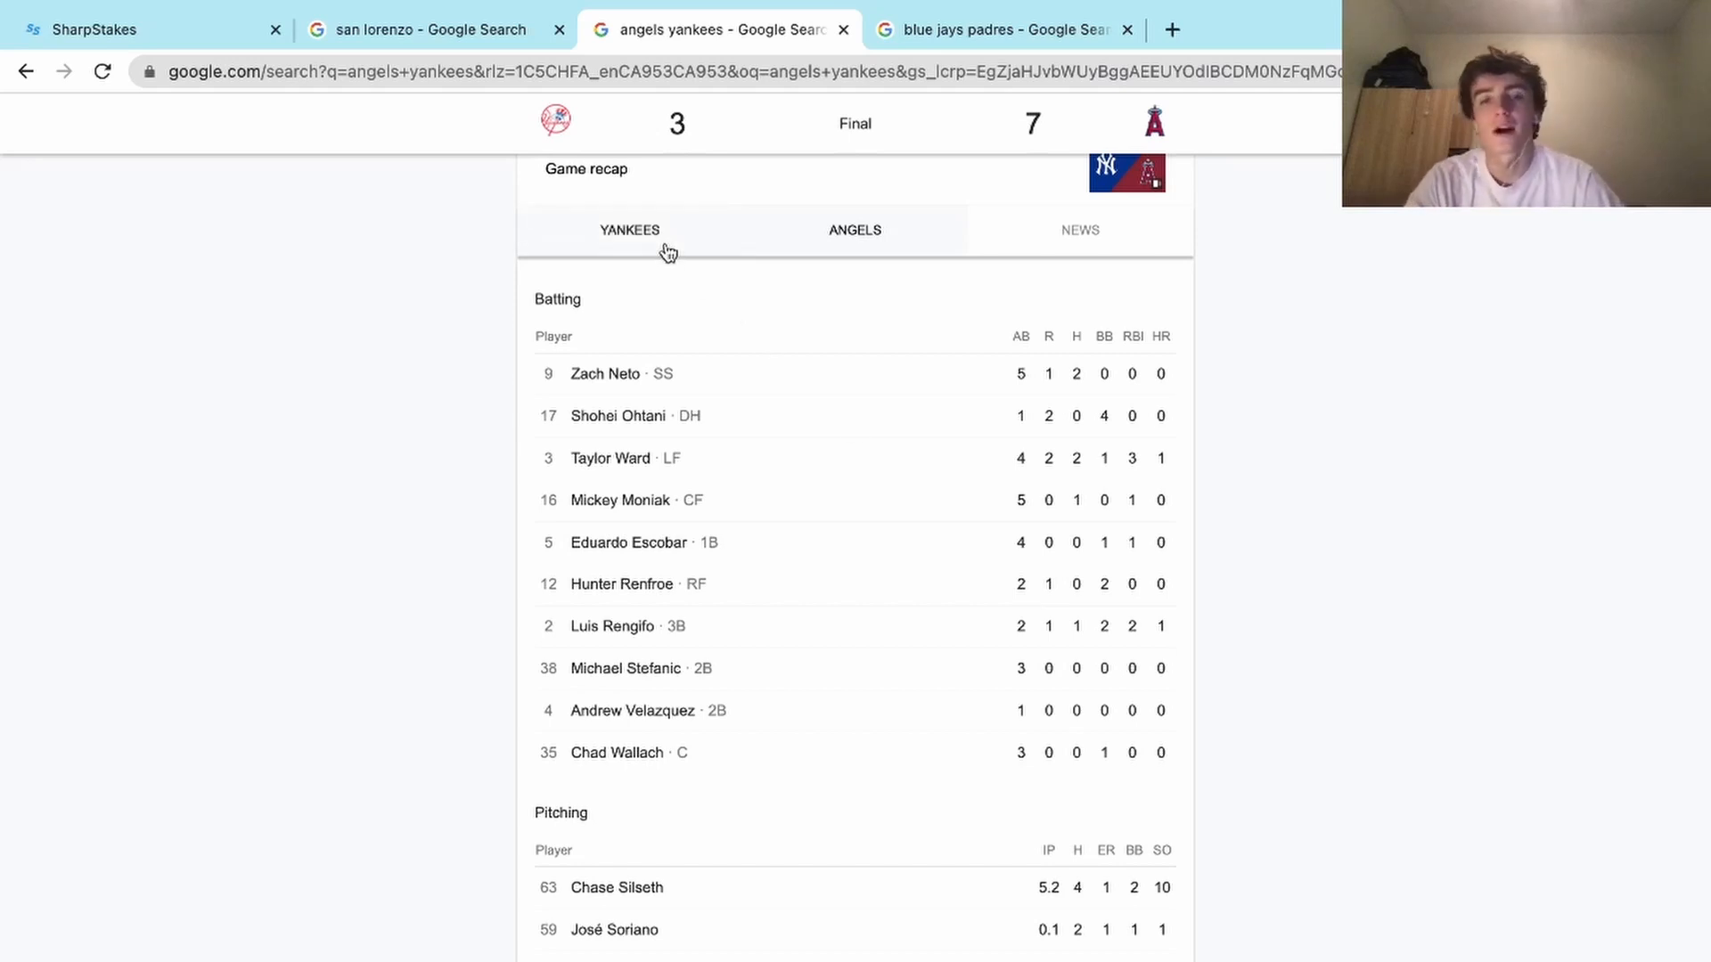
left_click(855, 229)
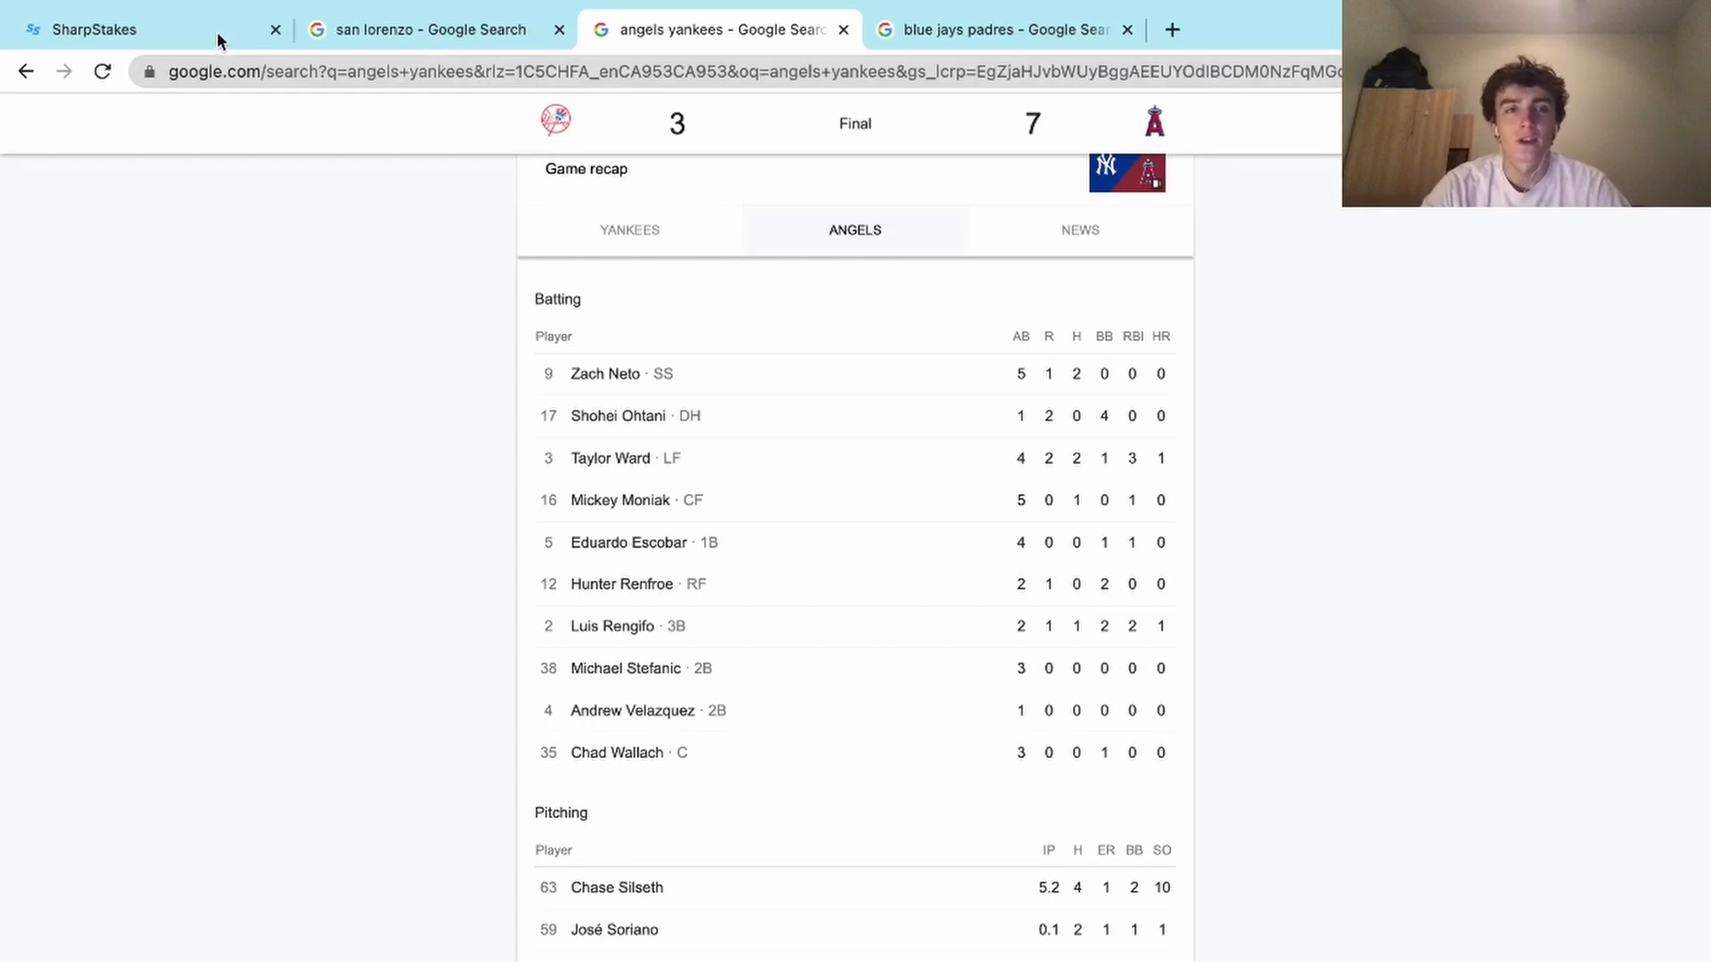
Step: Return to the SharpStakes bets list at the Yankees @ Angels bet
left_click(131, 29)
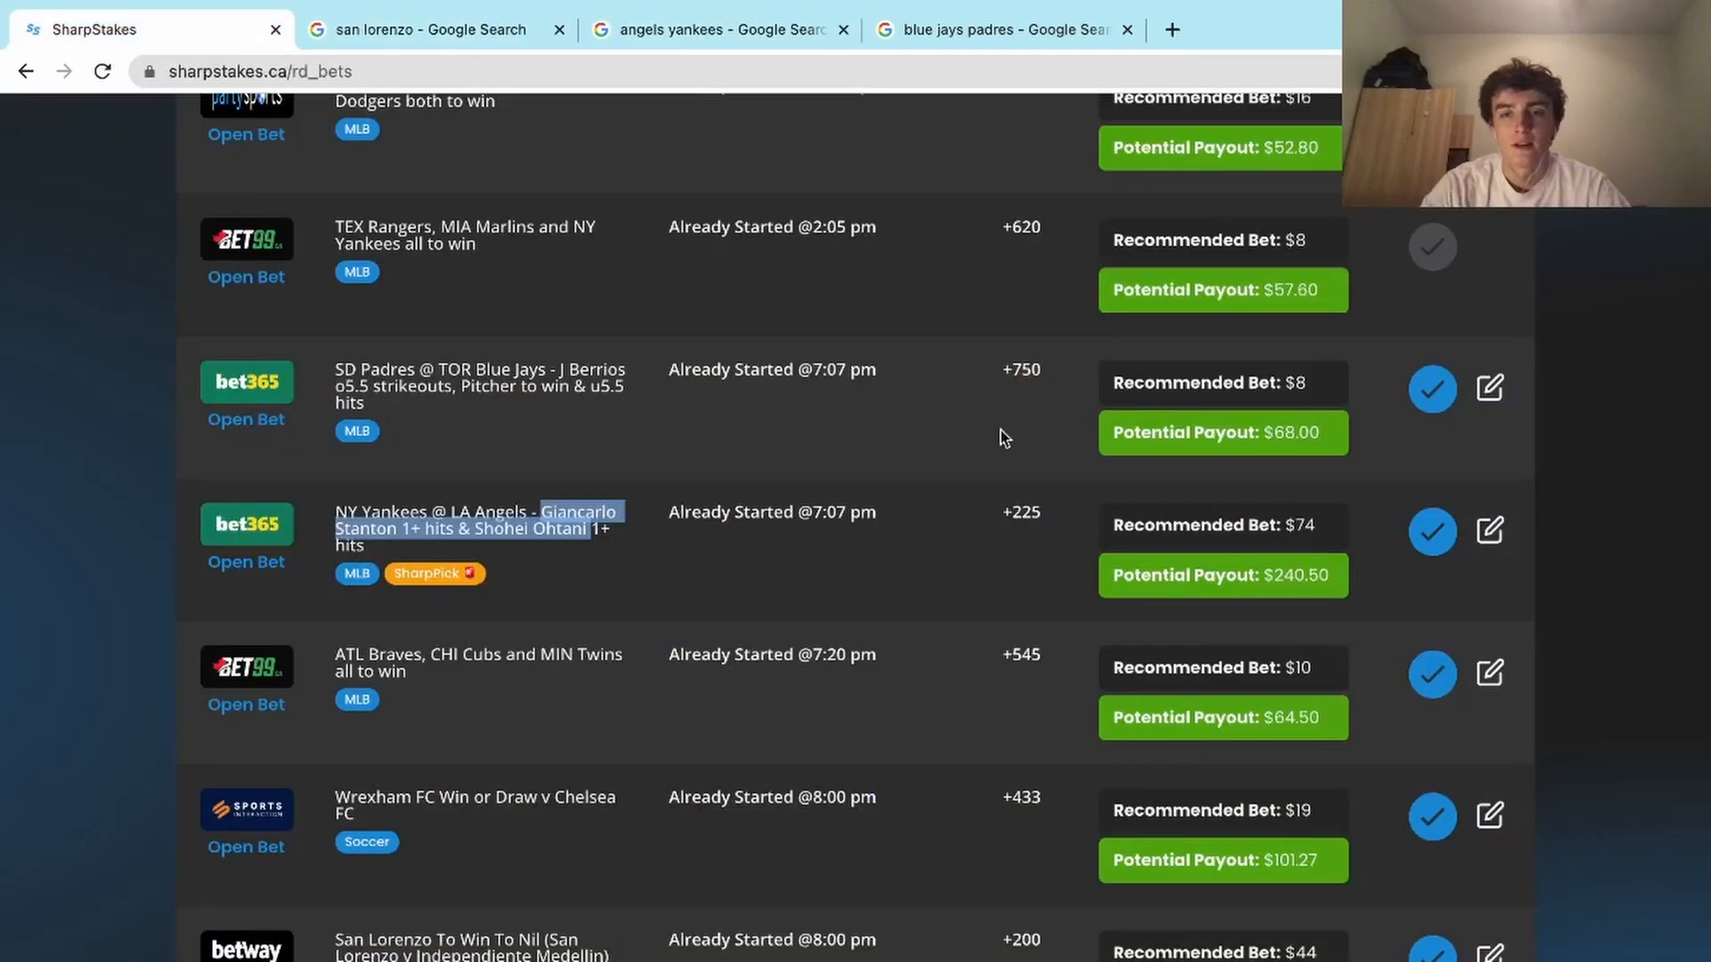
mouse_move(1032, 39)
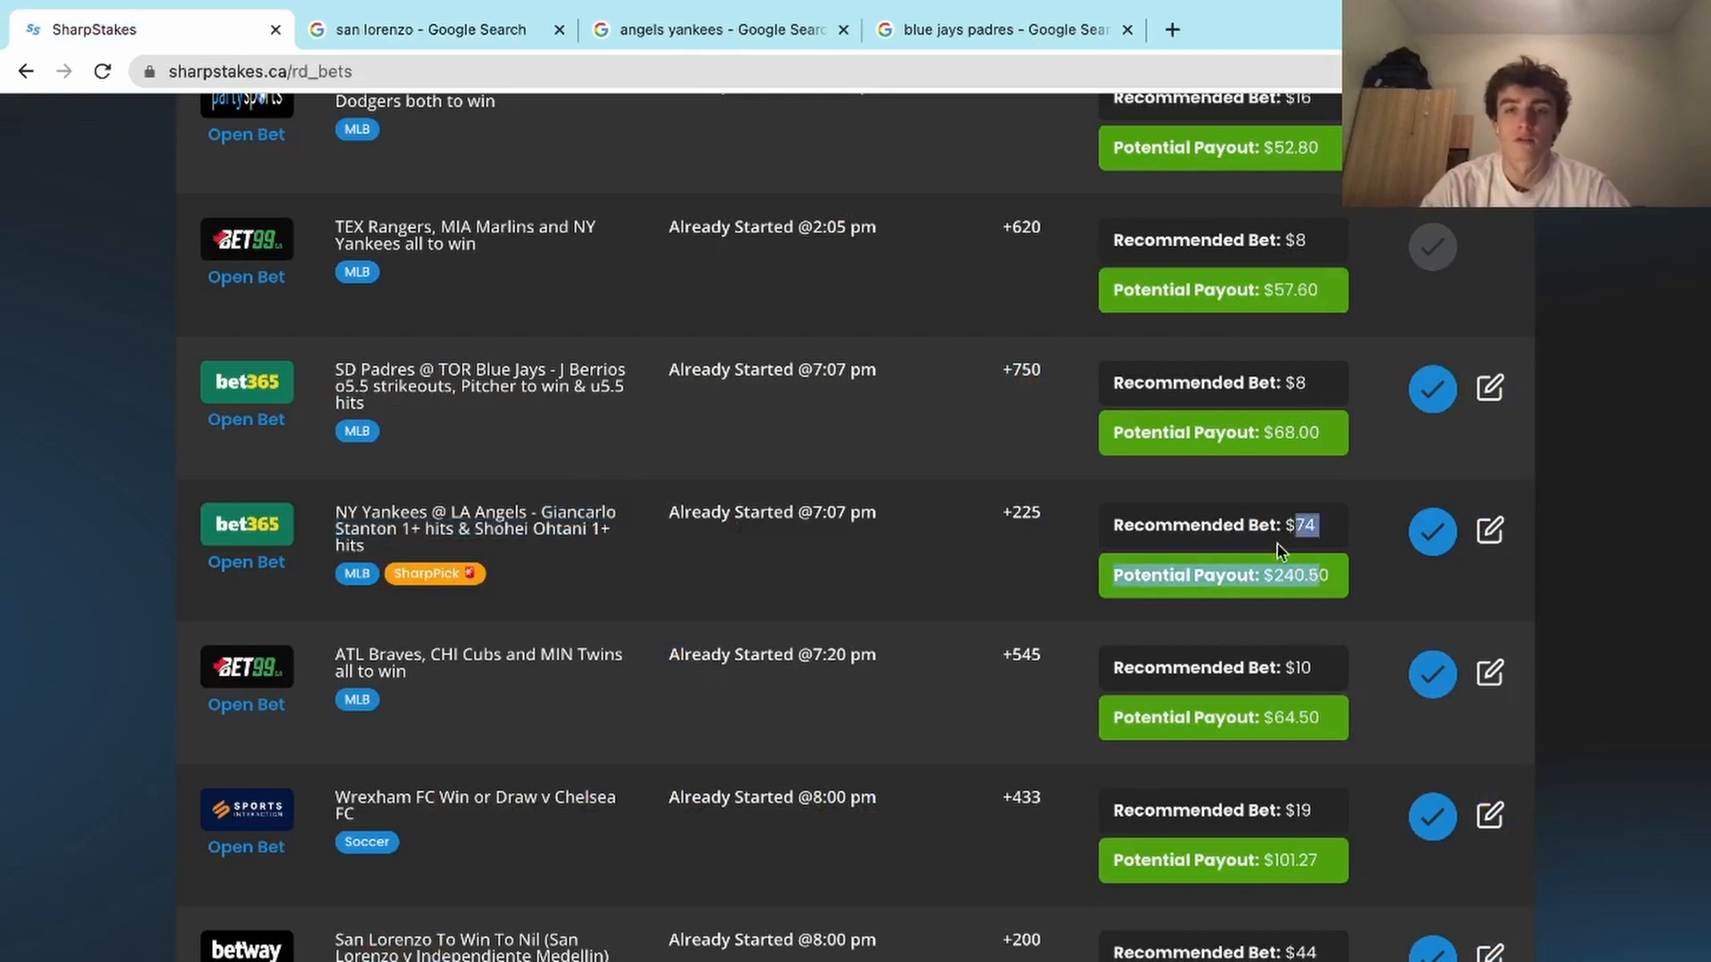
mouse_move(1098, 207)
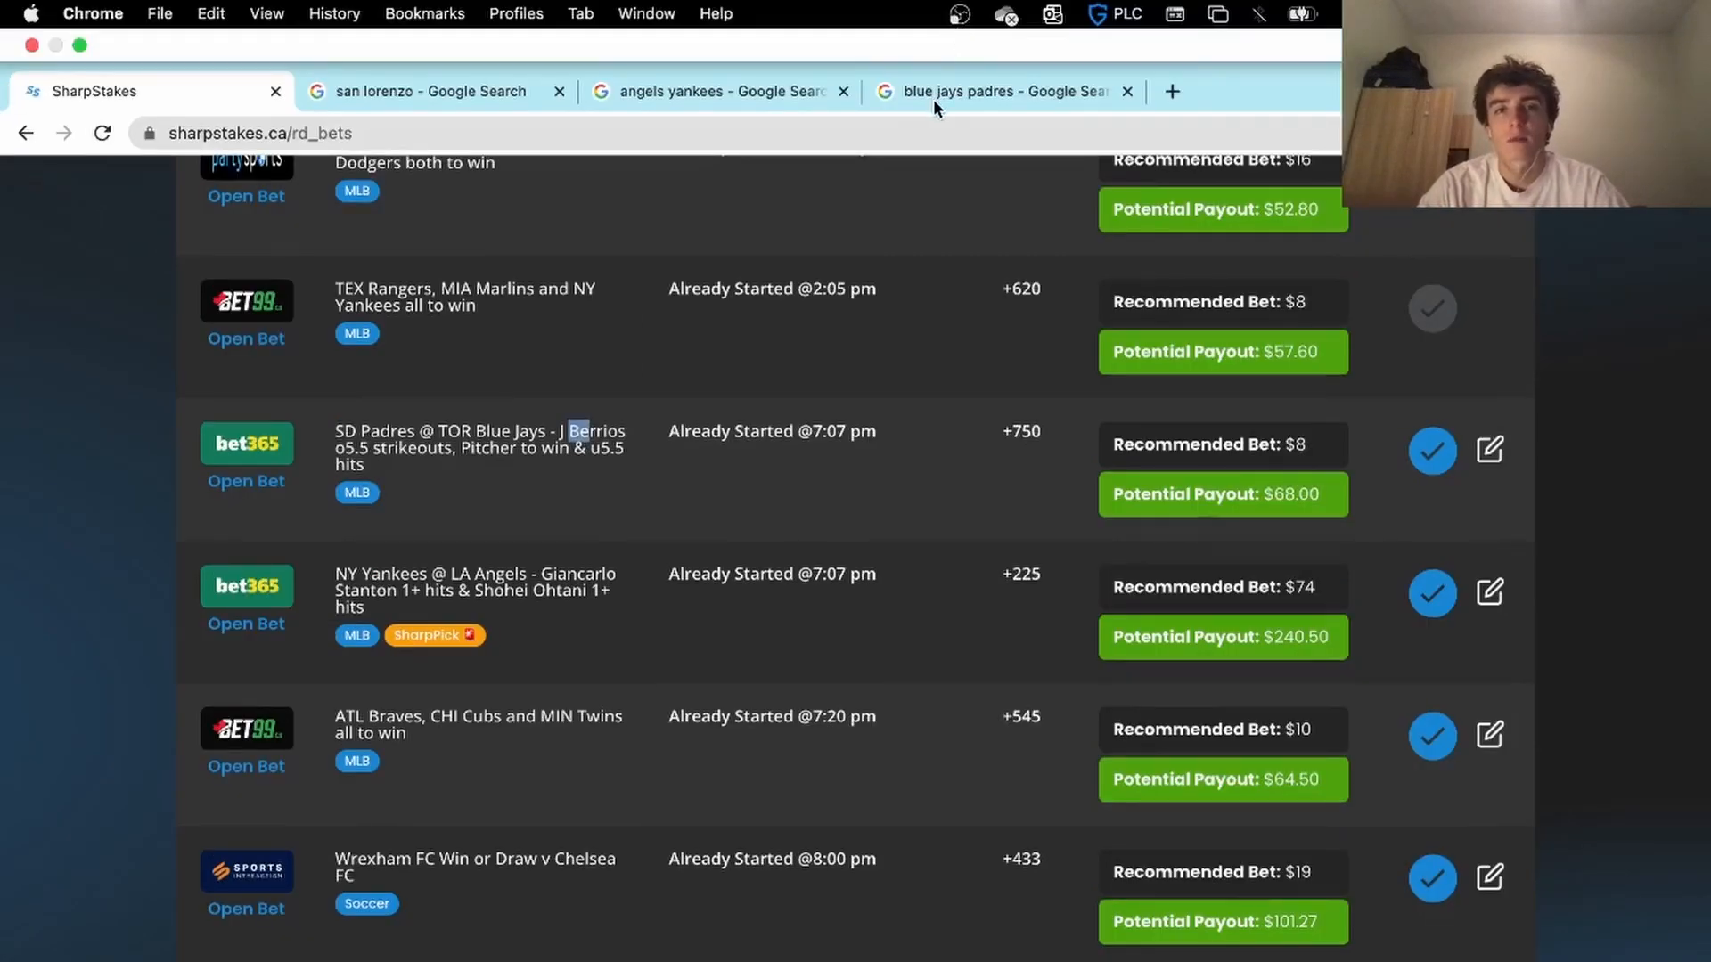
Step: Bring up the Padres 2–0 Blue Jays final and the Blue Jays batting stats
left_click(996, 90)
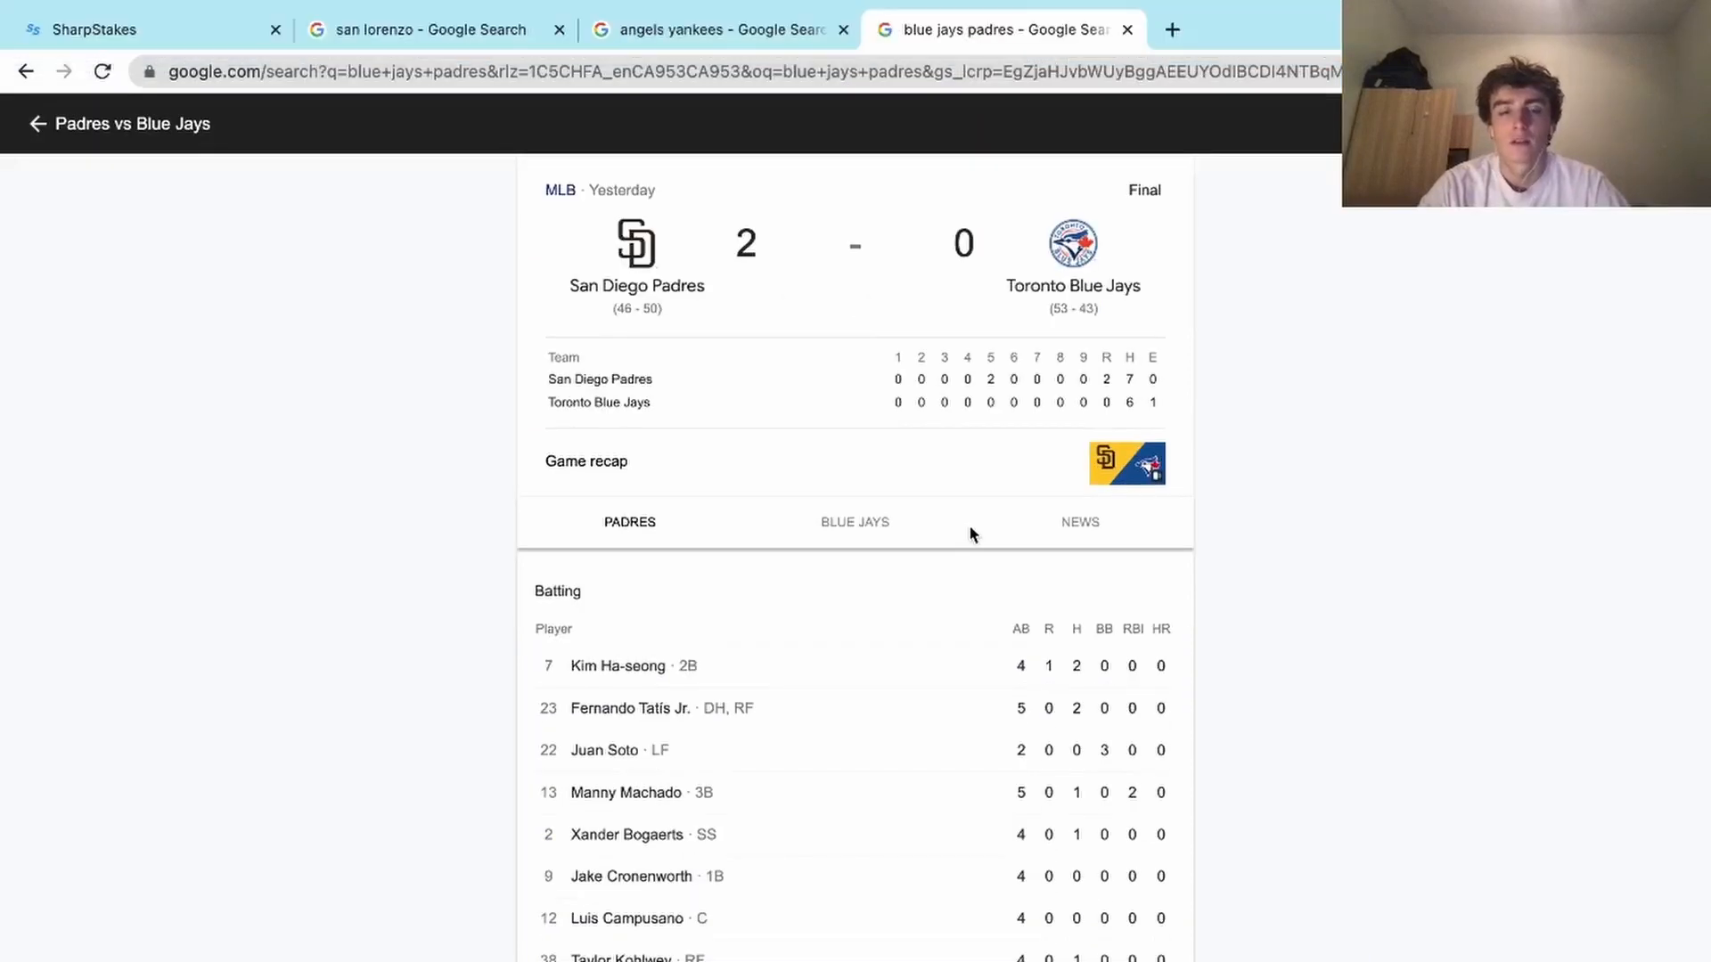
mouse_move(970, 535)
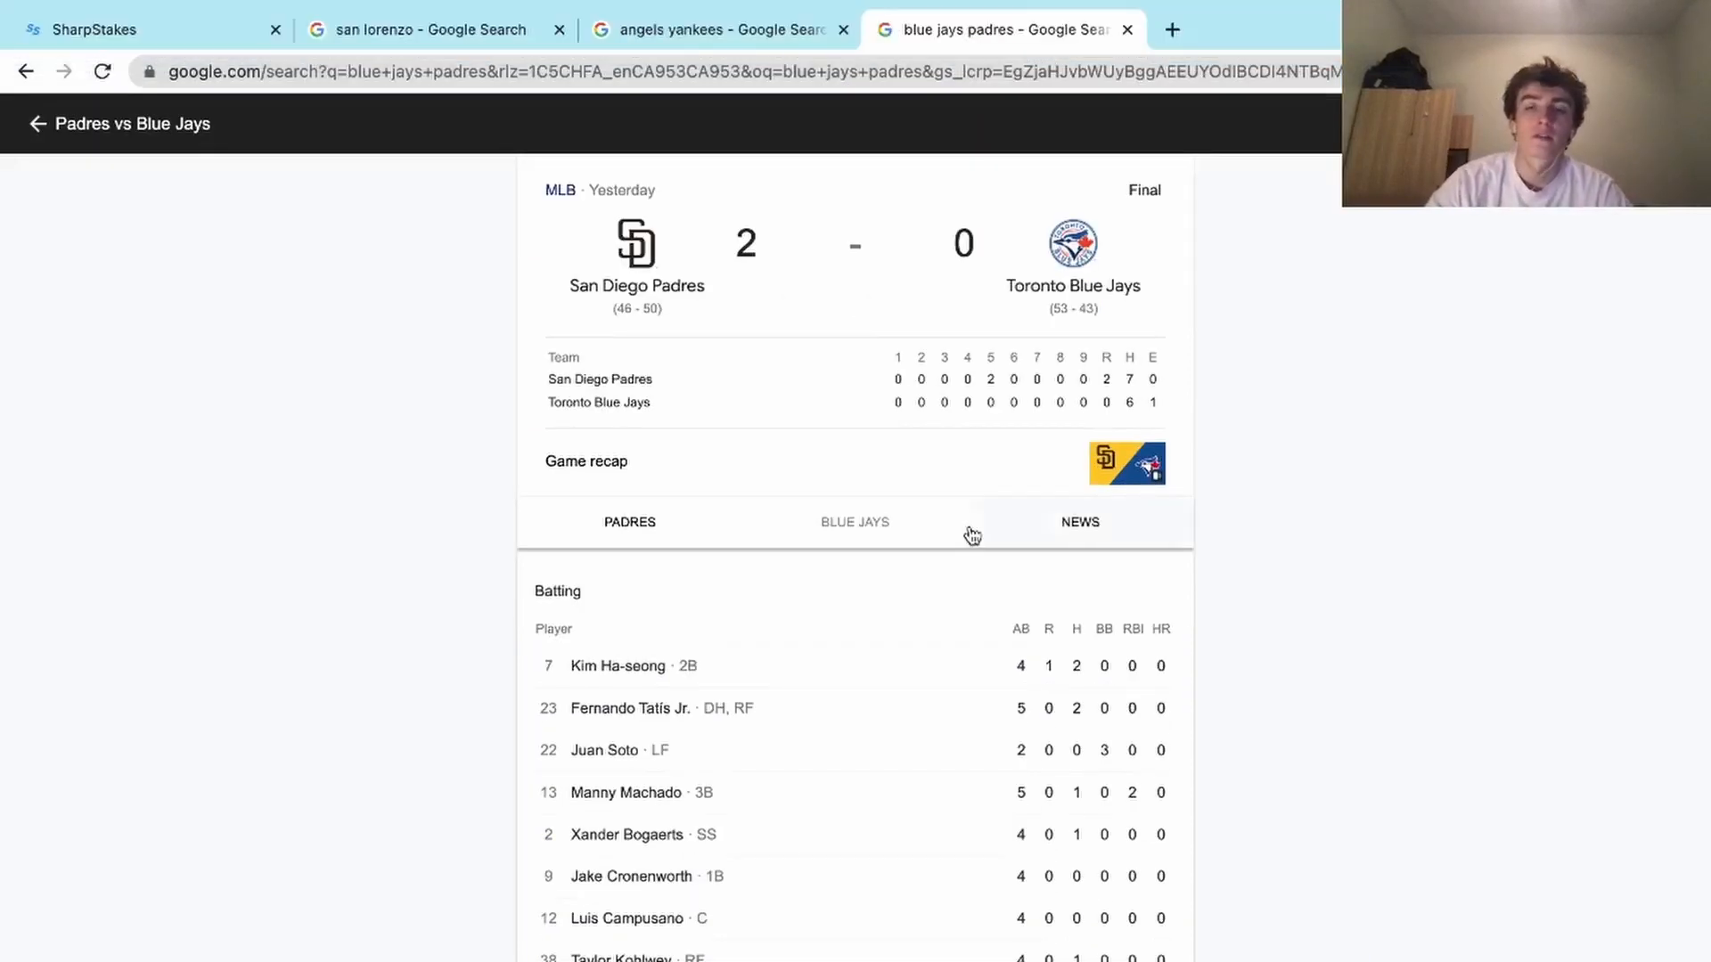
scroll("down", 3)
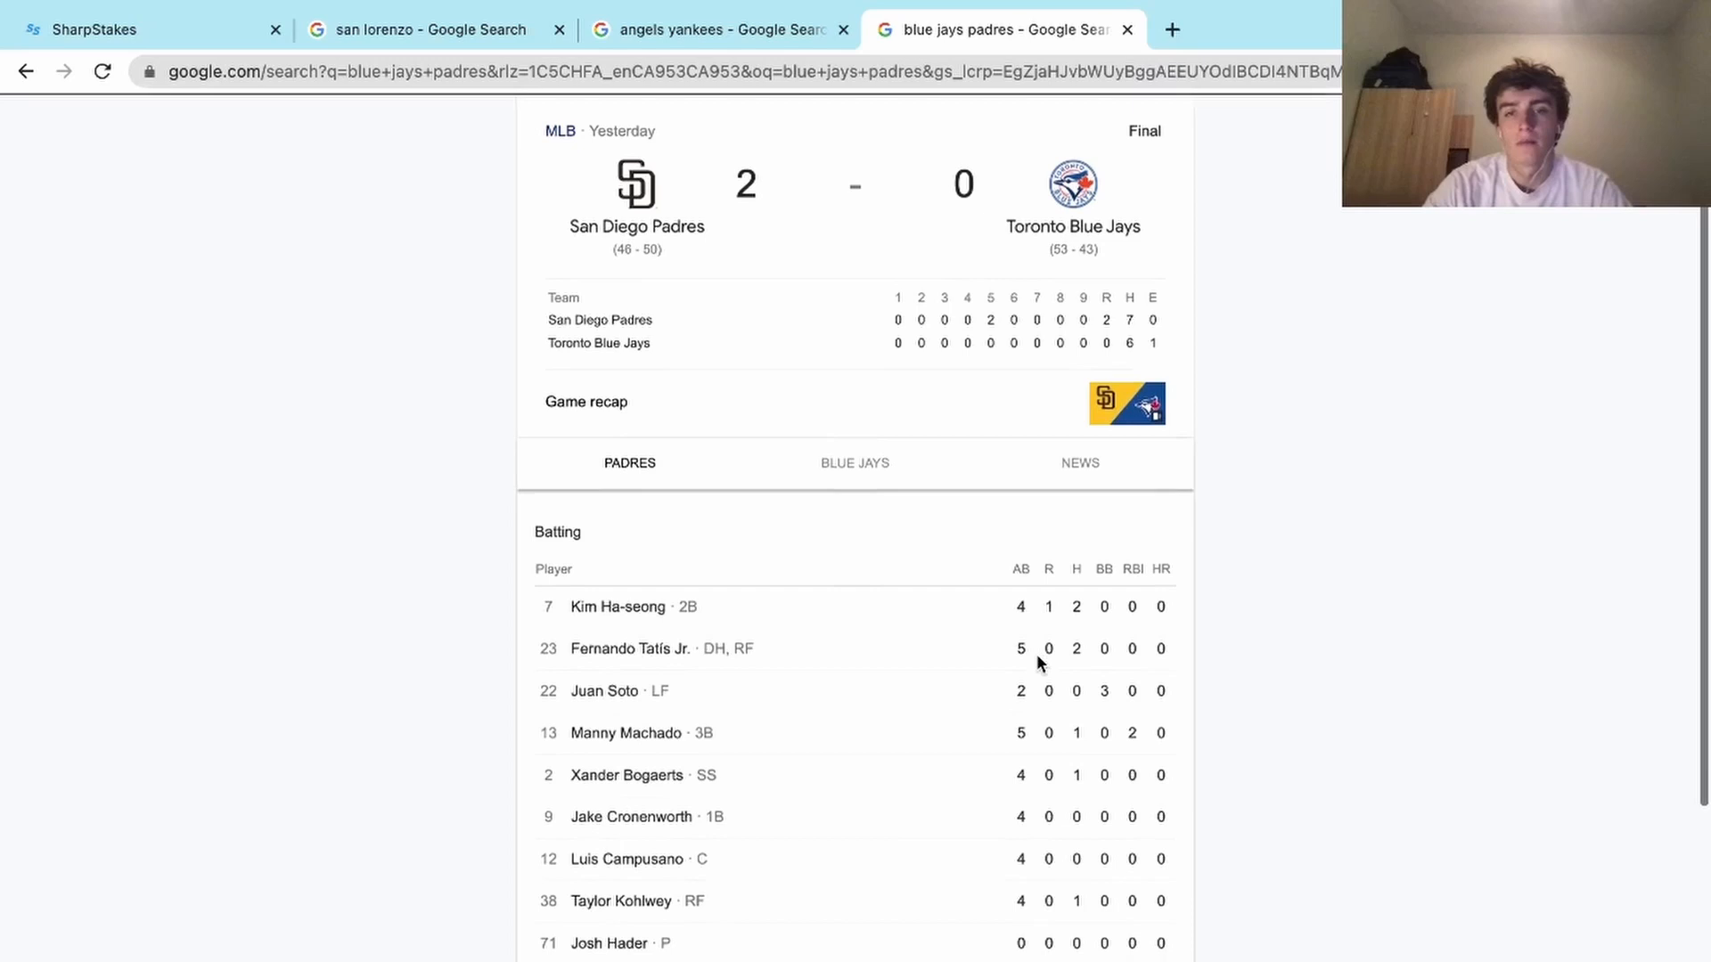
scroll("down", 3)
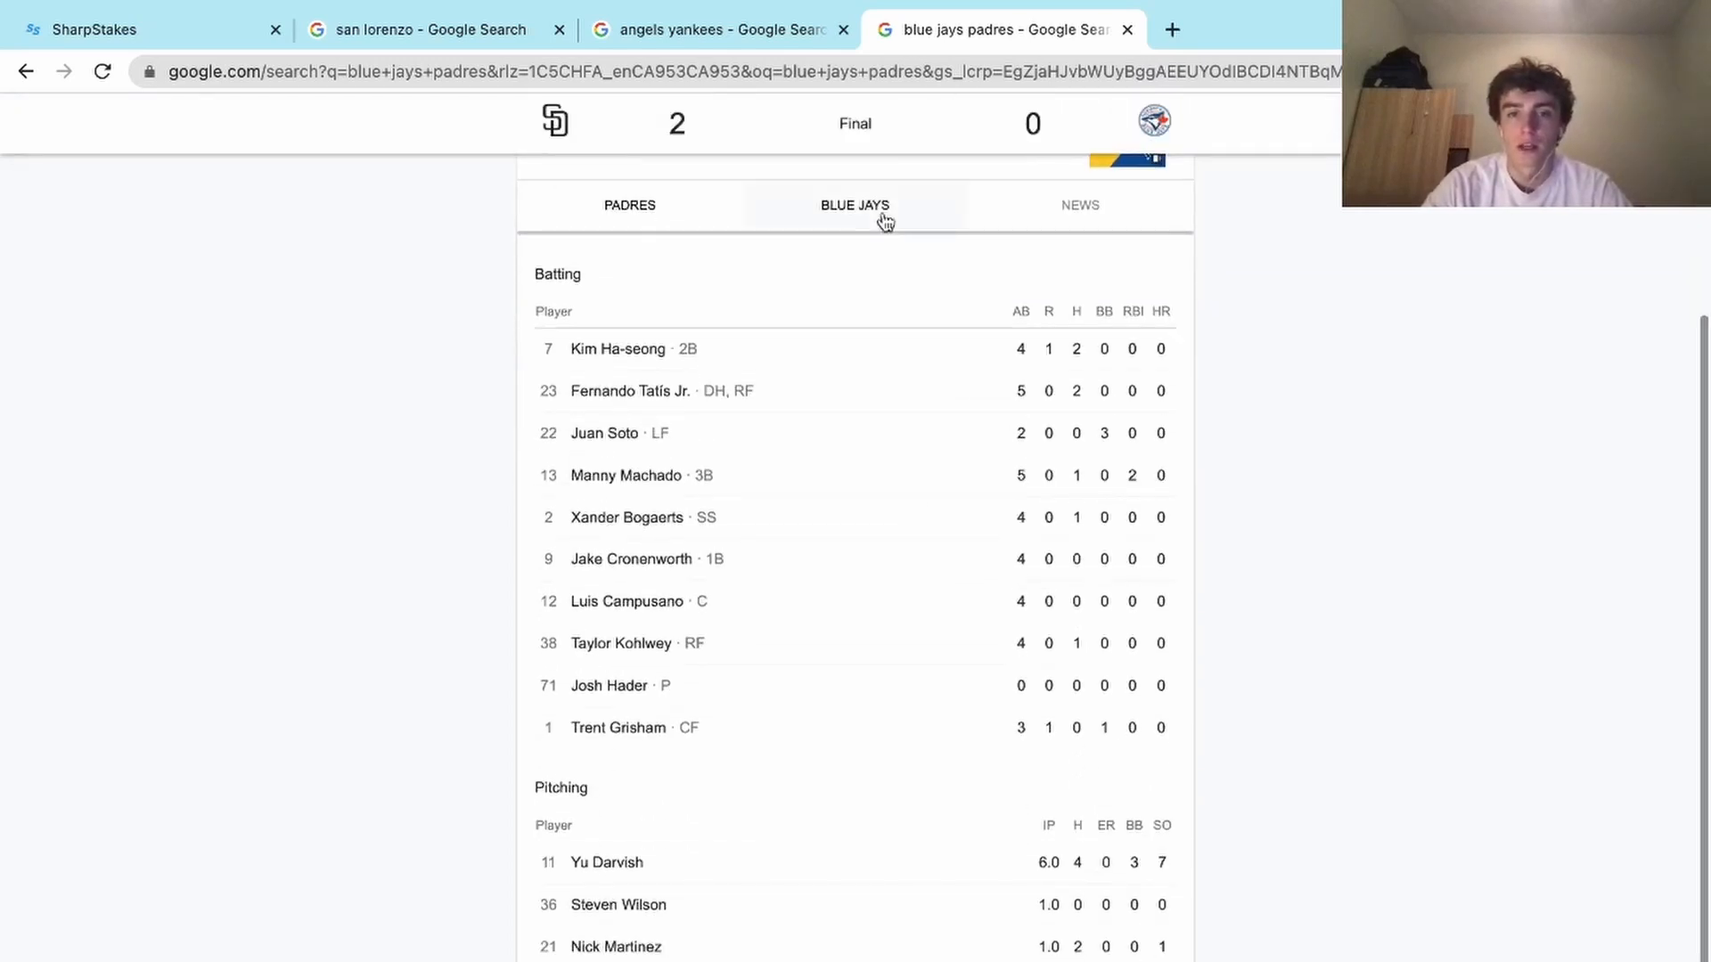
left_click(854, 205)
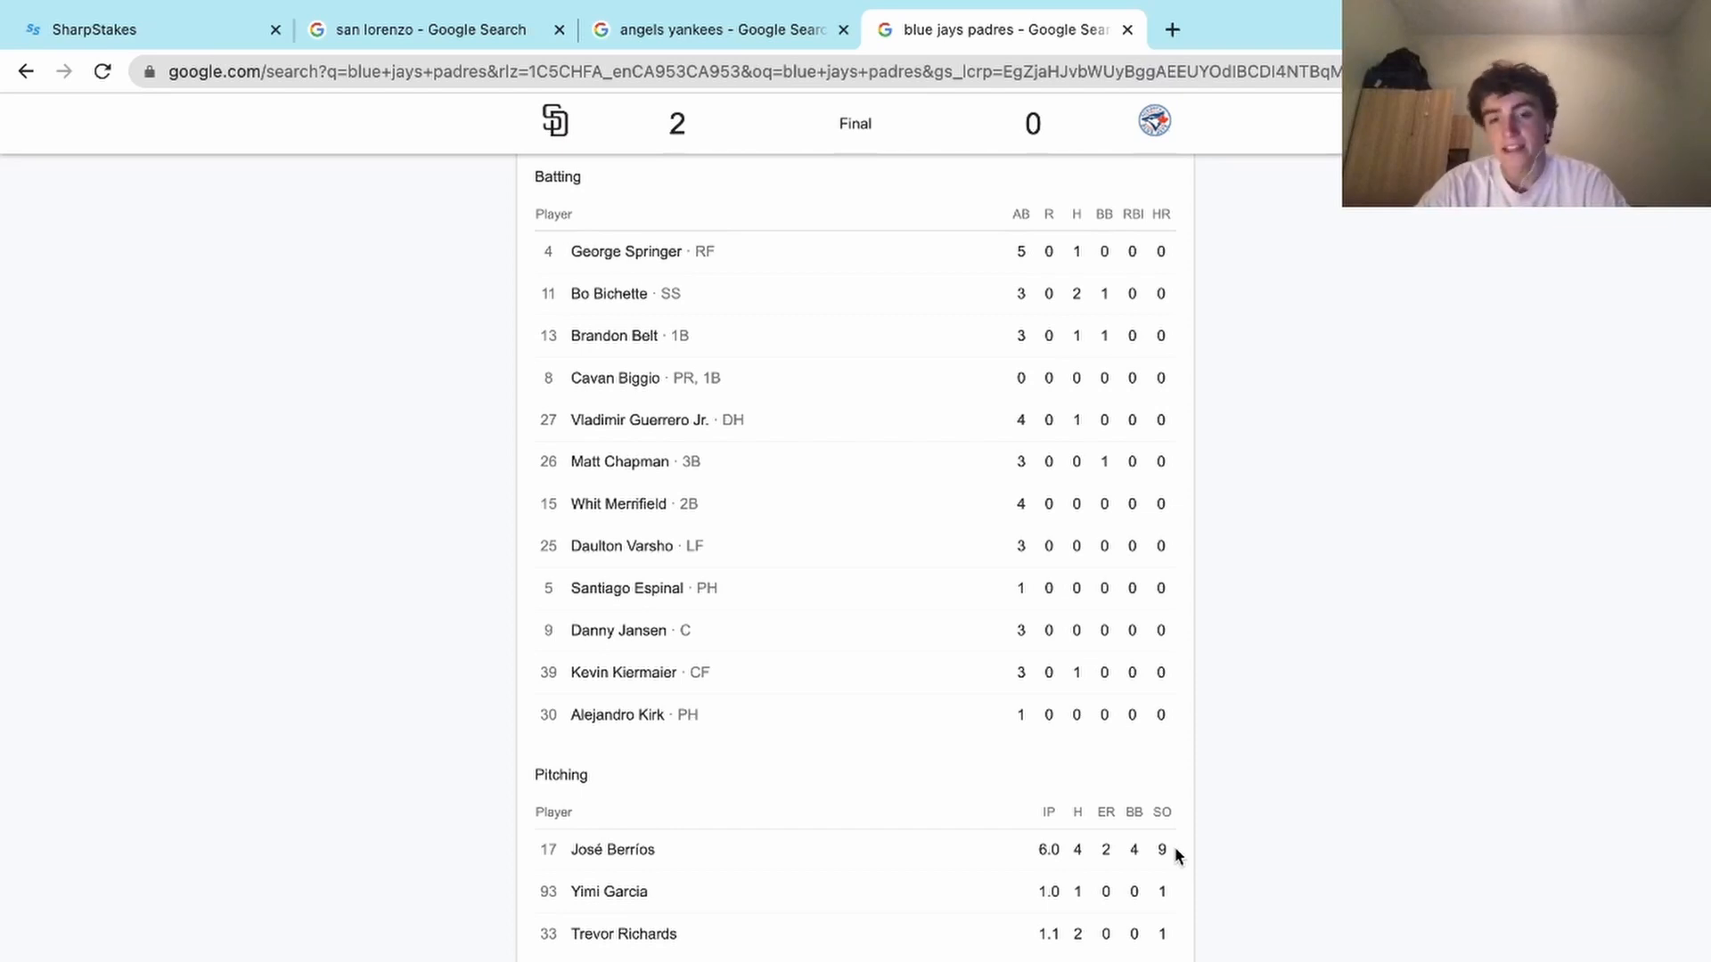
mouse_move(1034, 782)
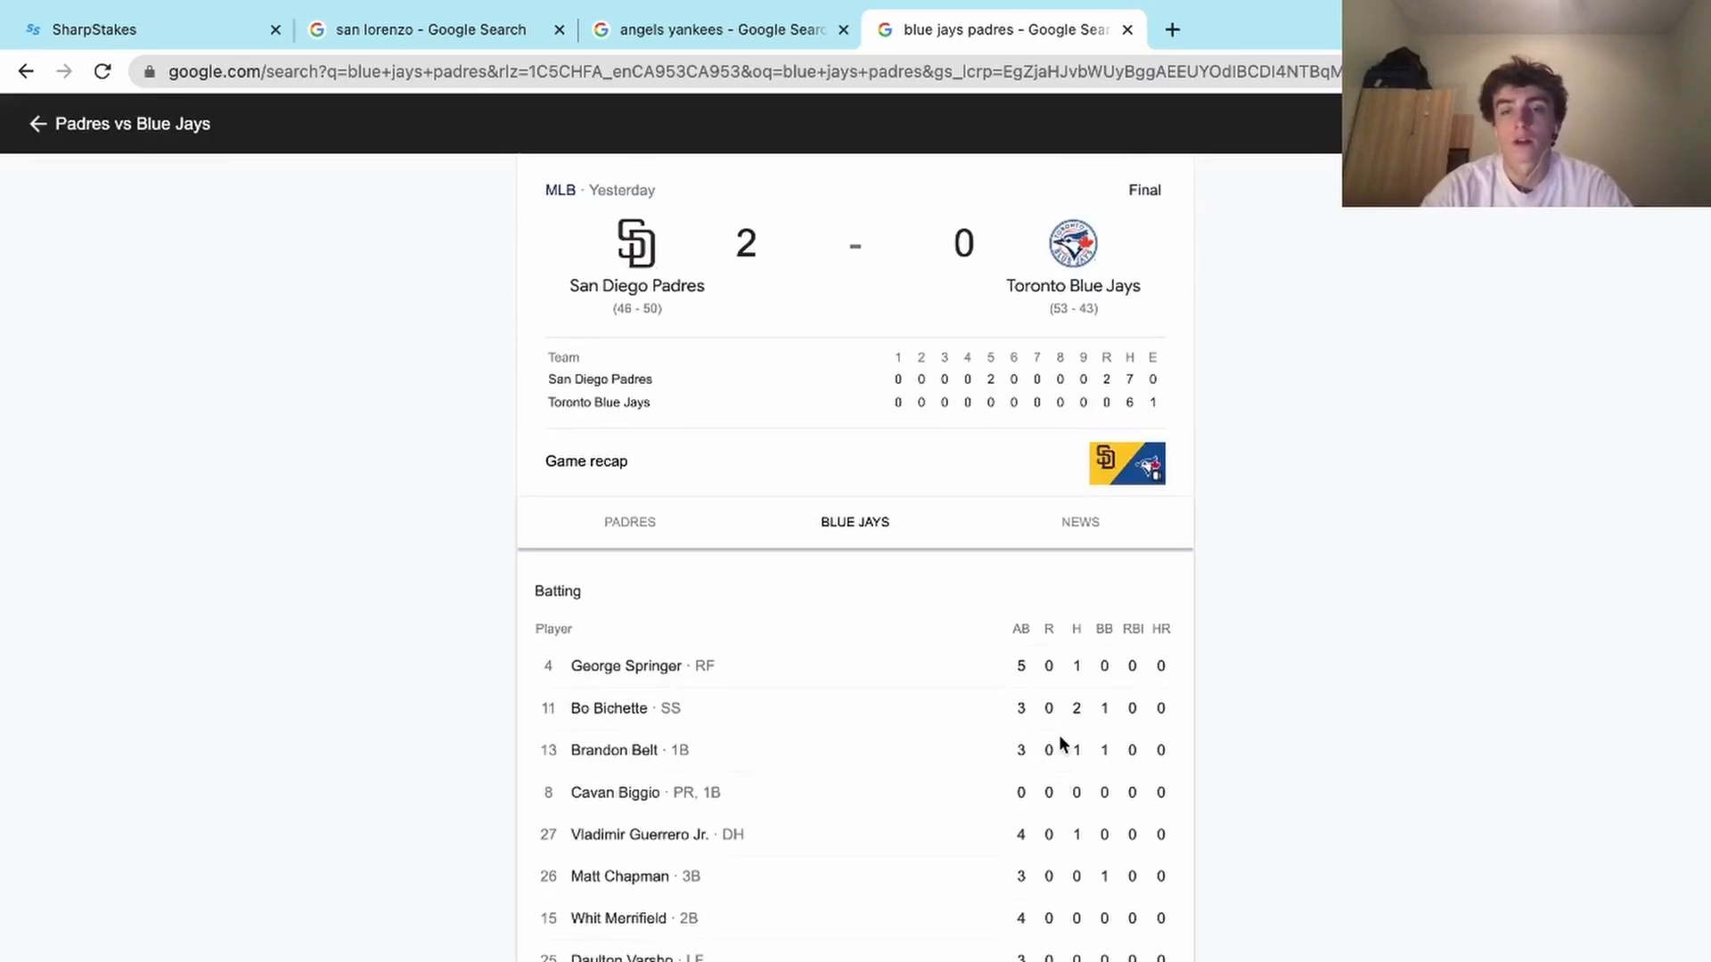
Step: Review the pitching lines for the Berrios bet, then return to the SharpStakes bets list
scroll("down", 3)
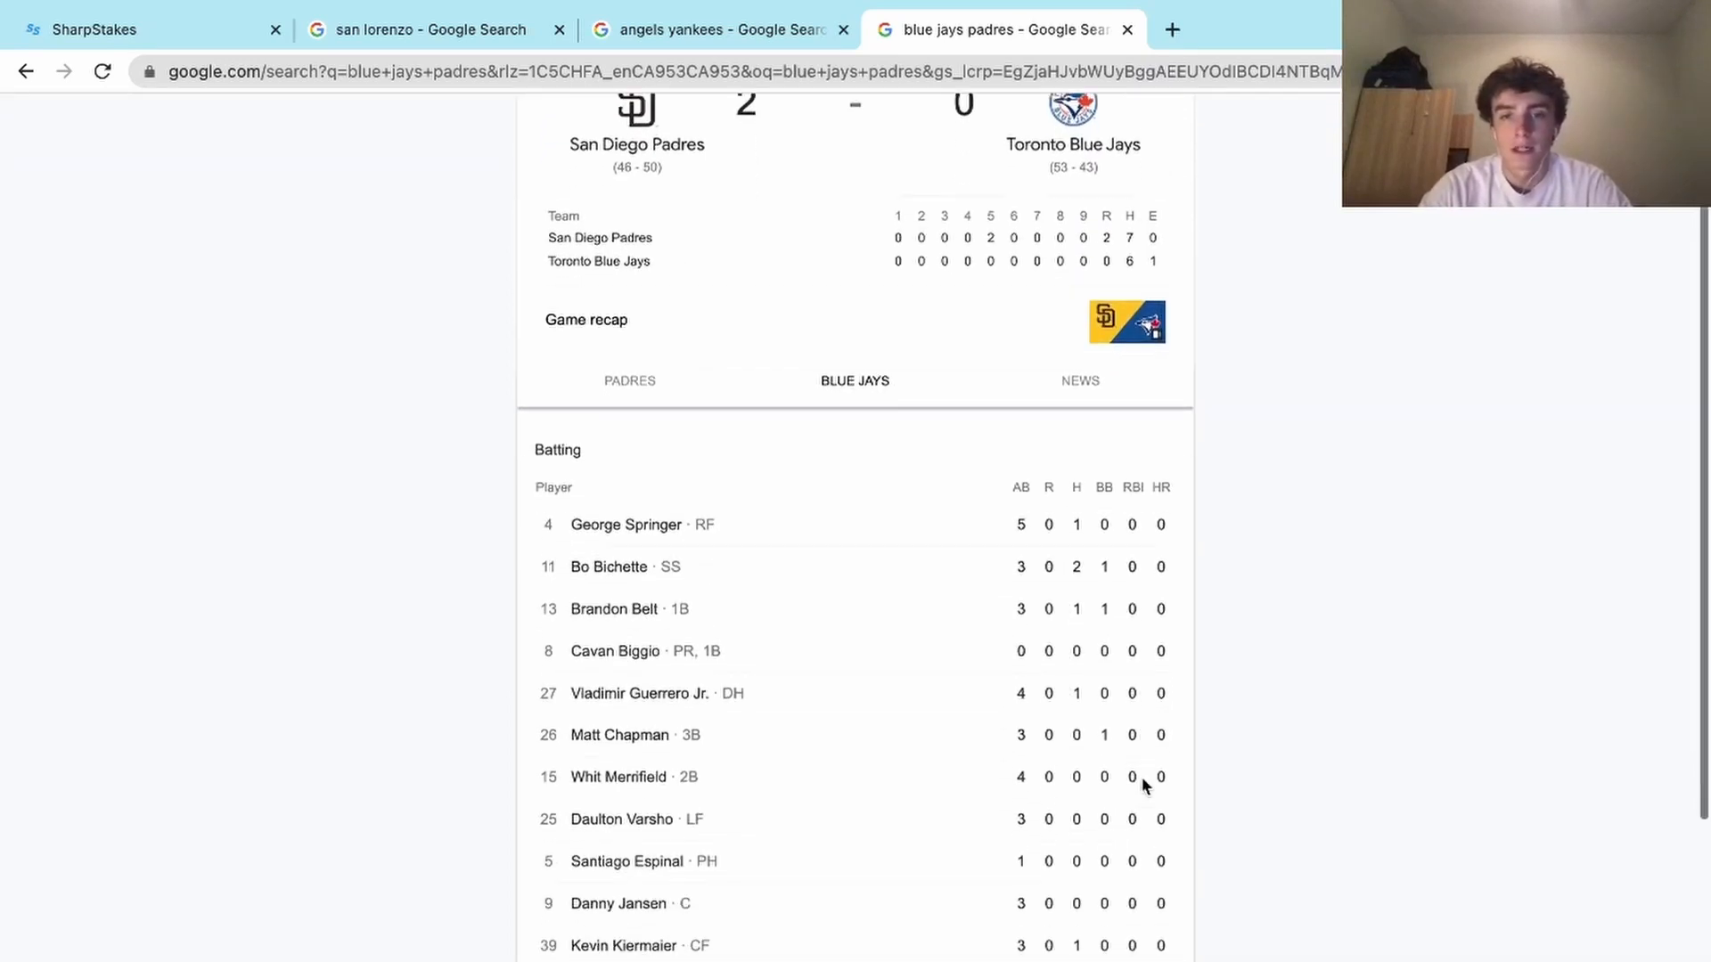
scroll("down", 3)
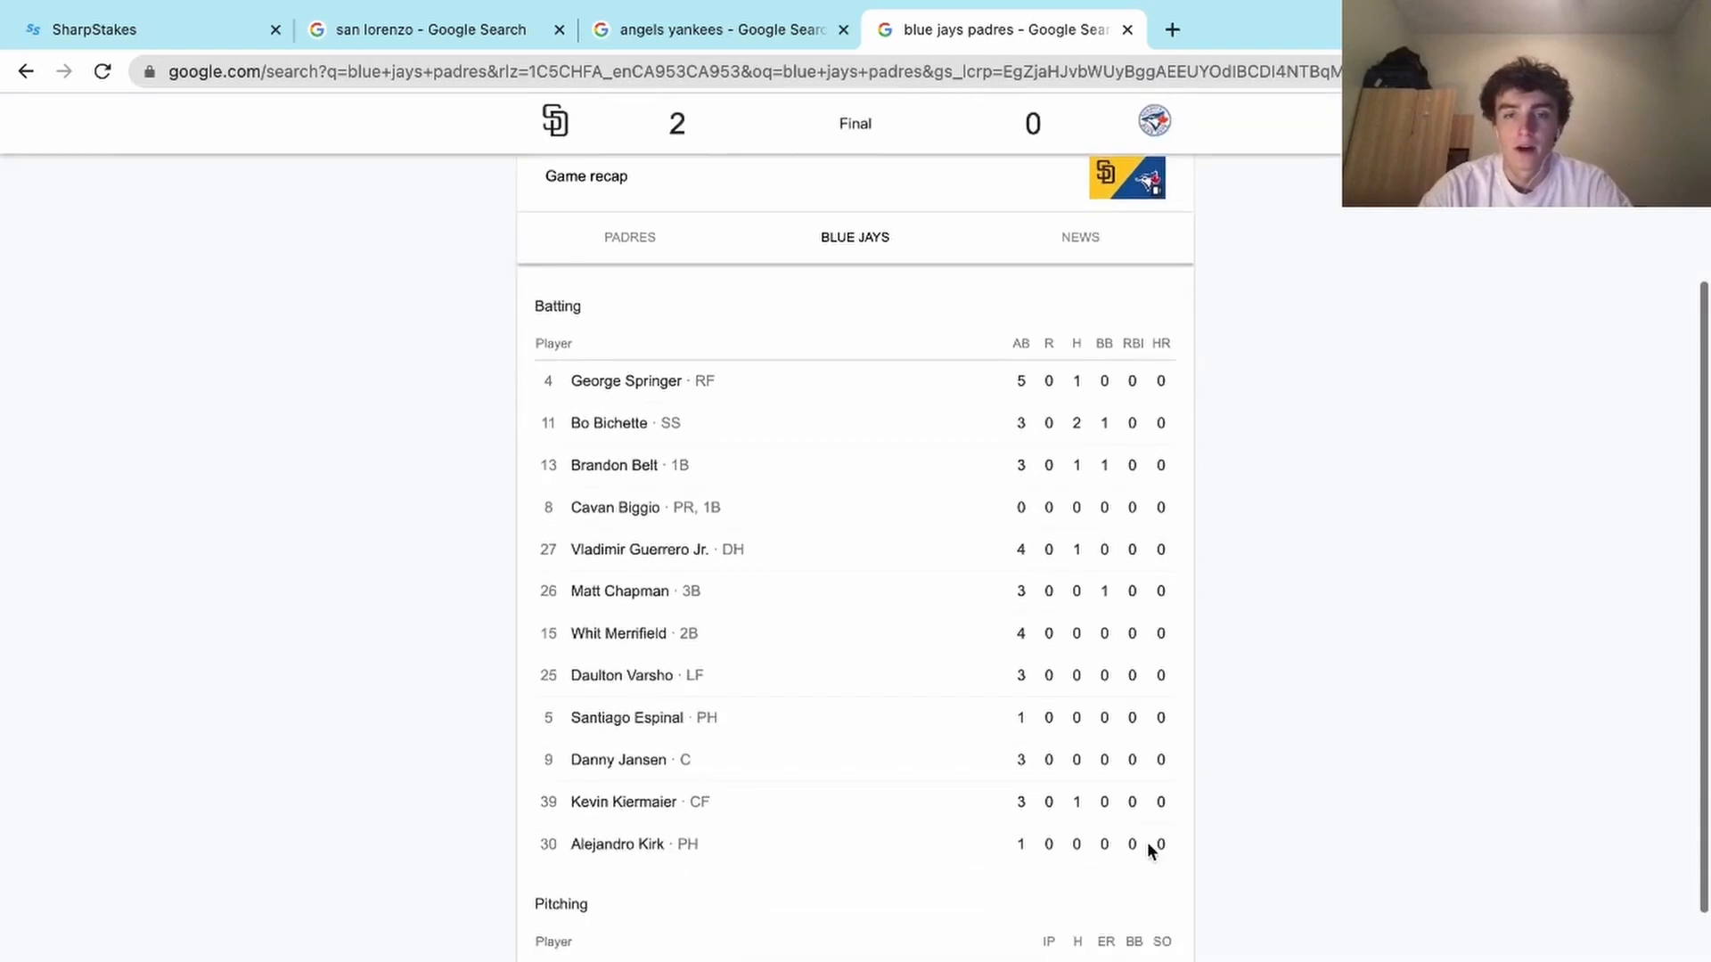
scroll("down", 3)
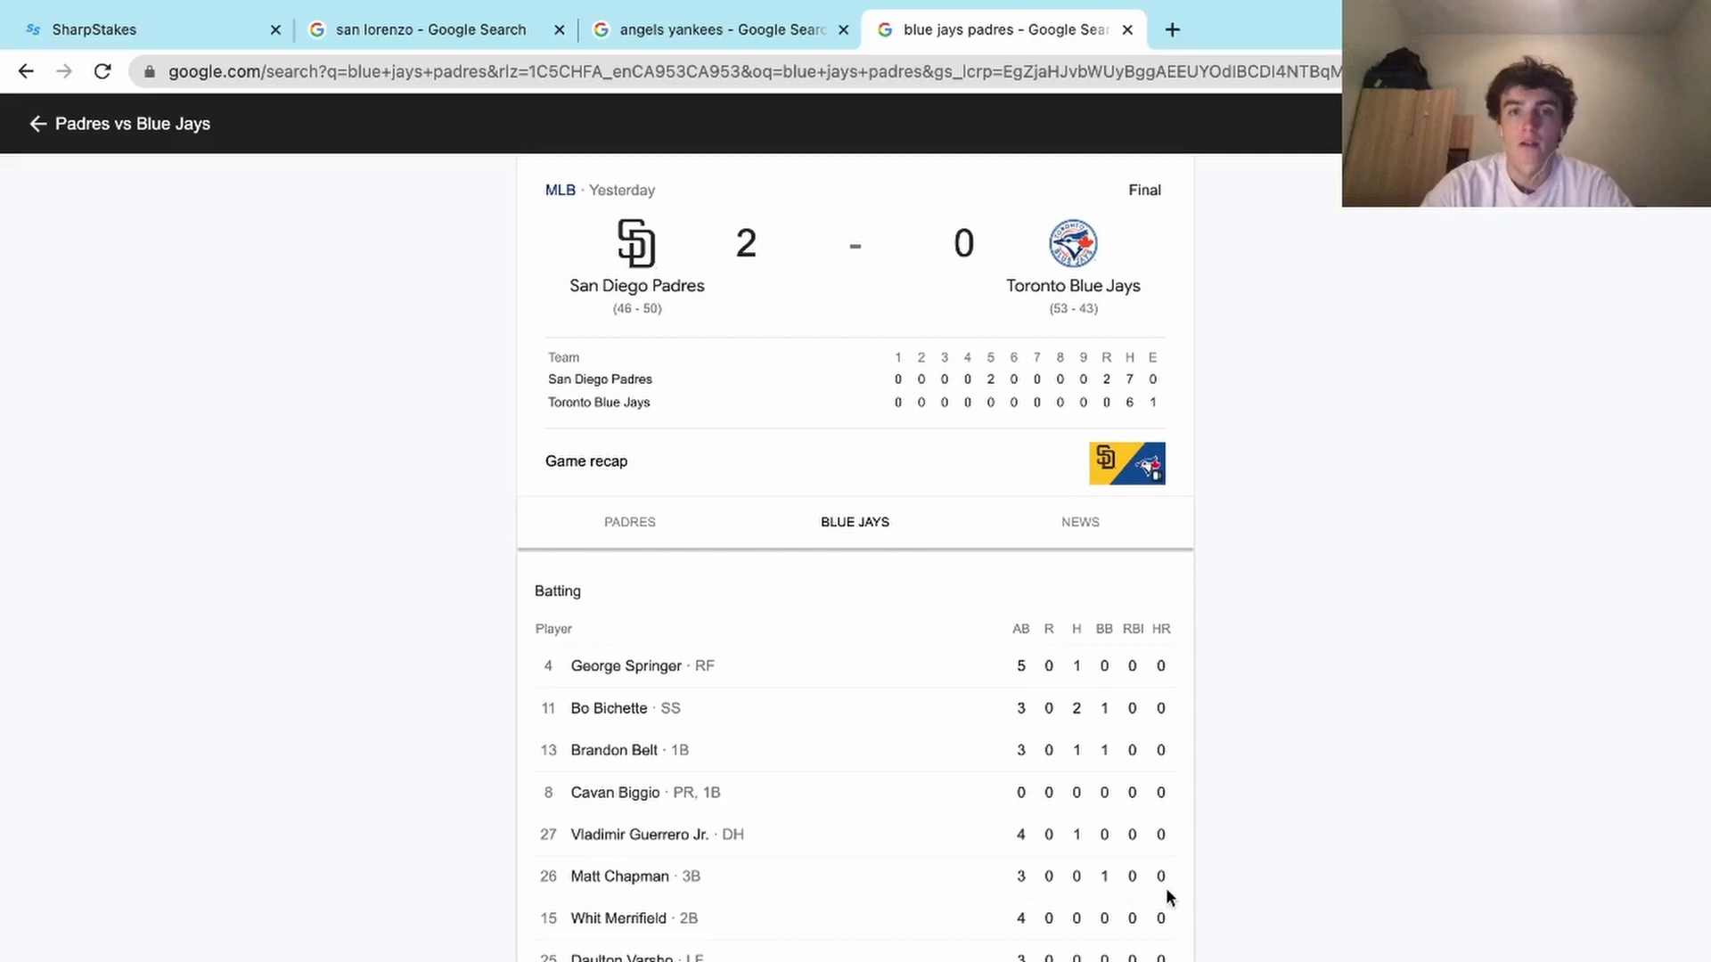
scroll("down", 3)
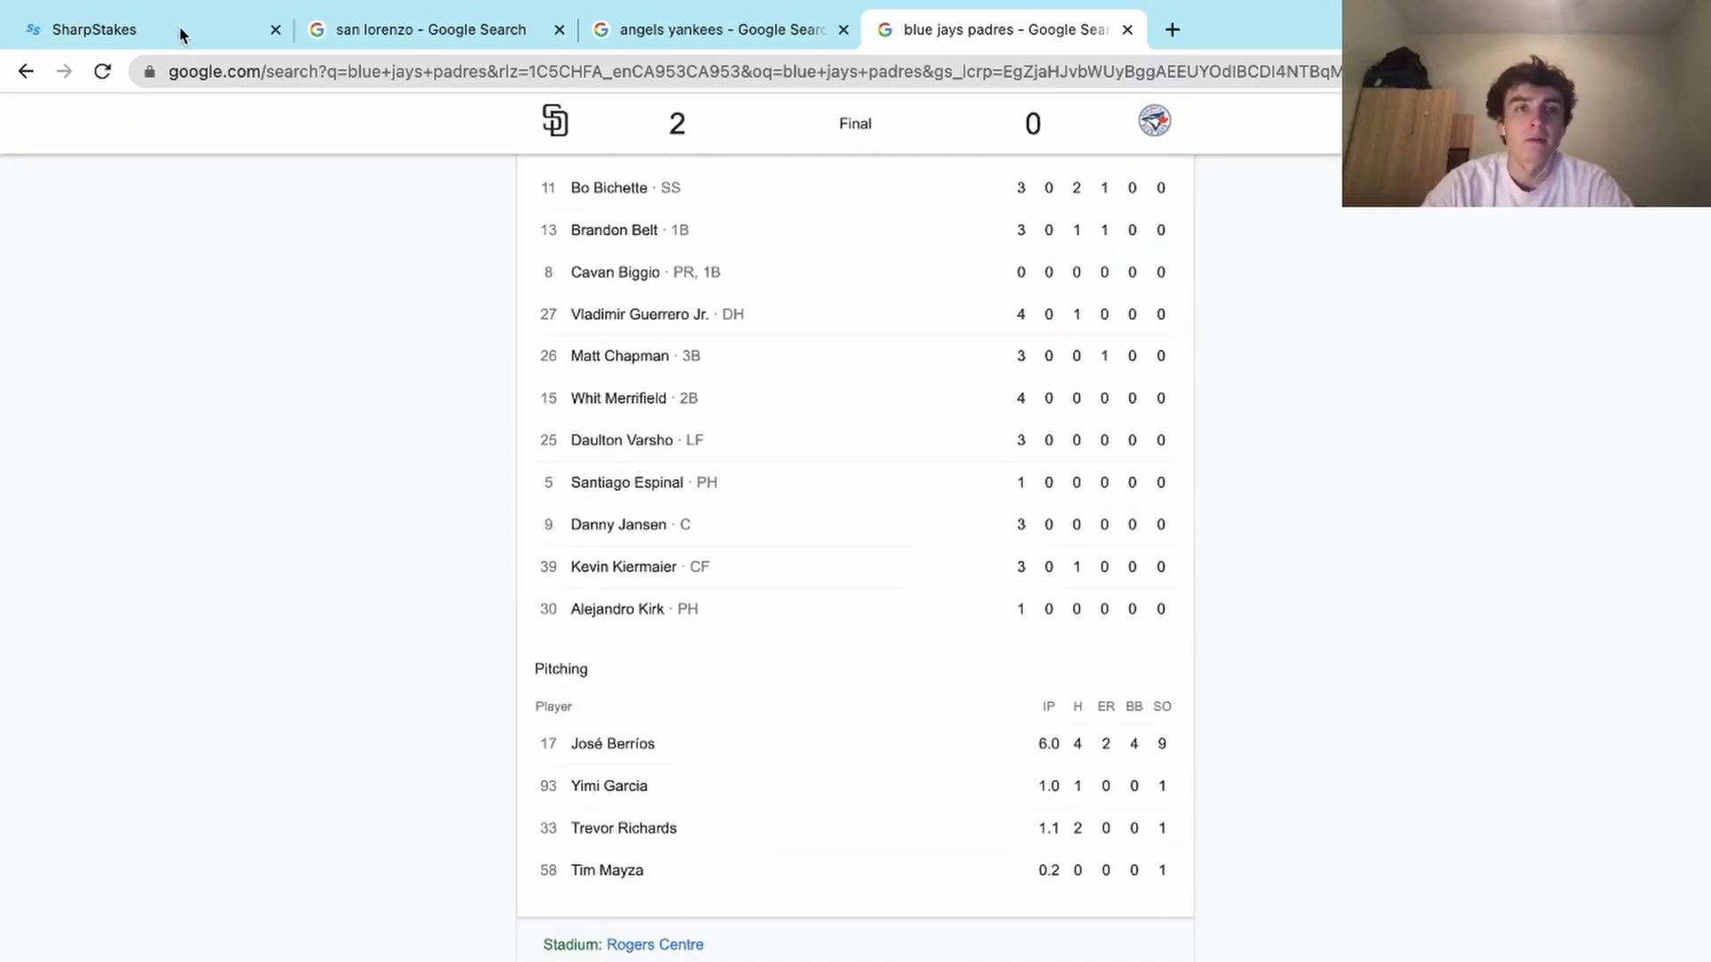
left_click(92, 30)
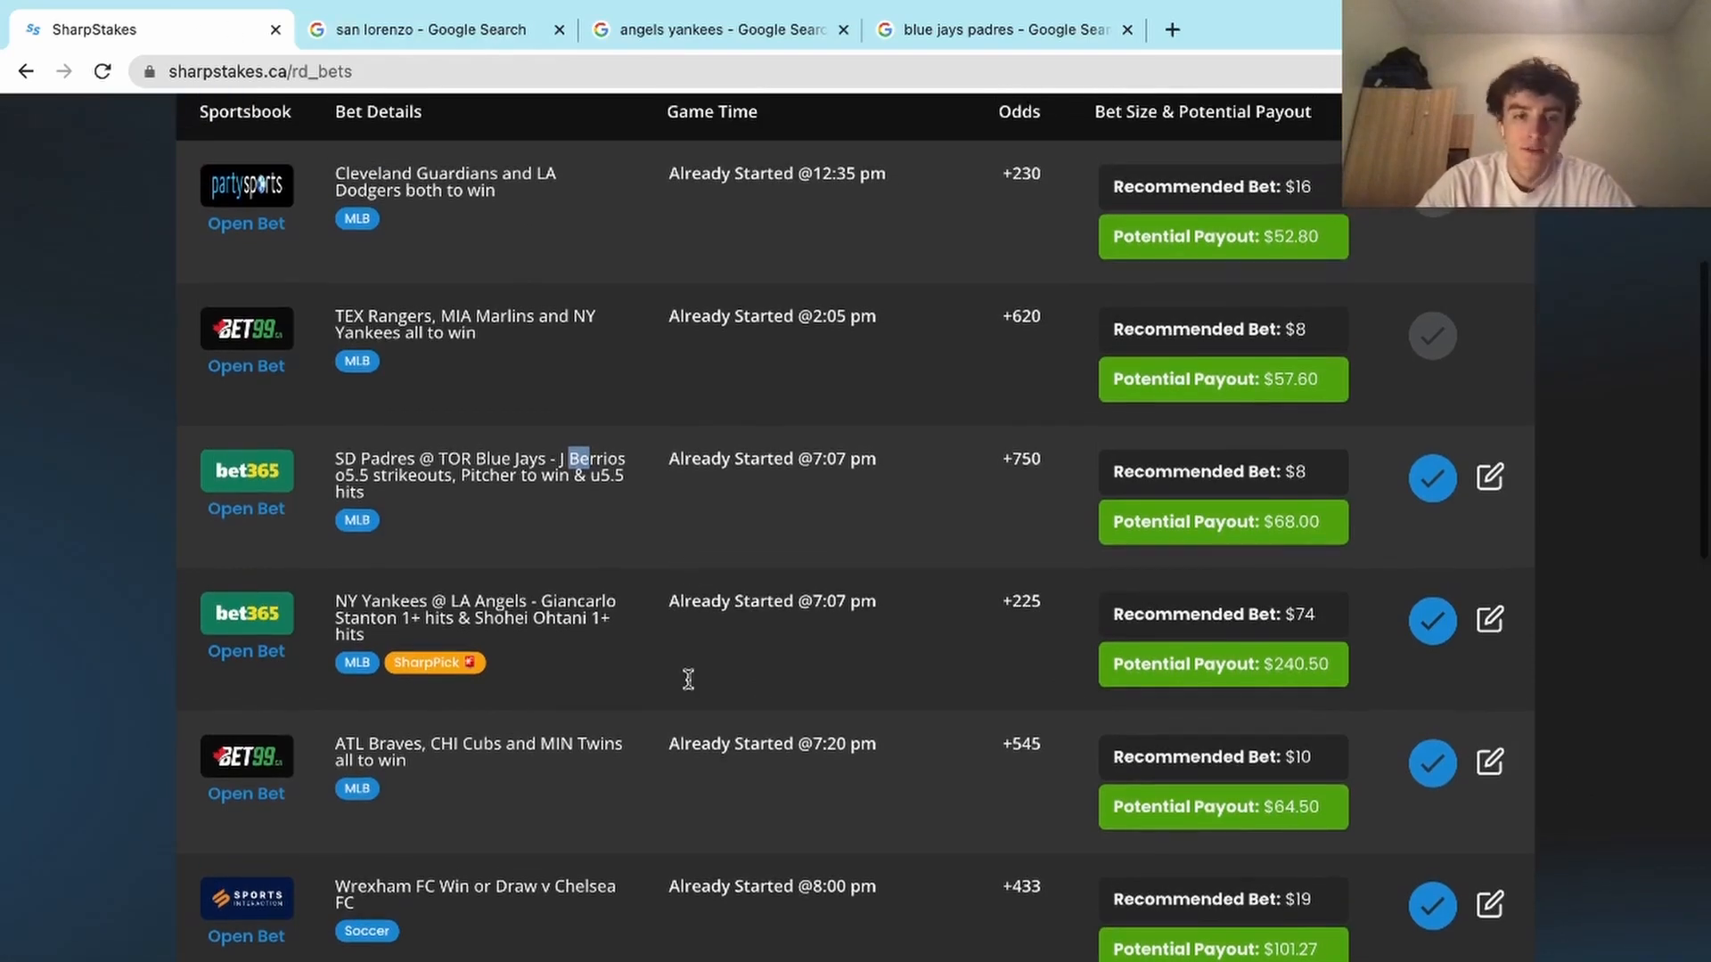
Step: Highlight the San Lorenzo To Win To Nil bet and bring up the San Lorenzo match results
scroll("down", 3)
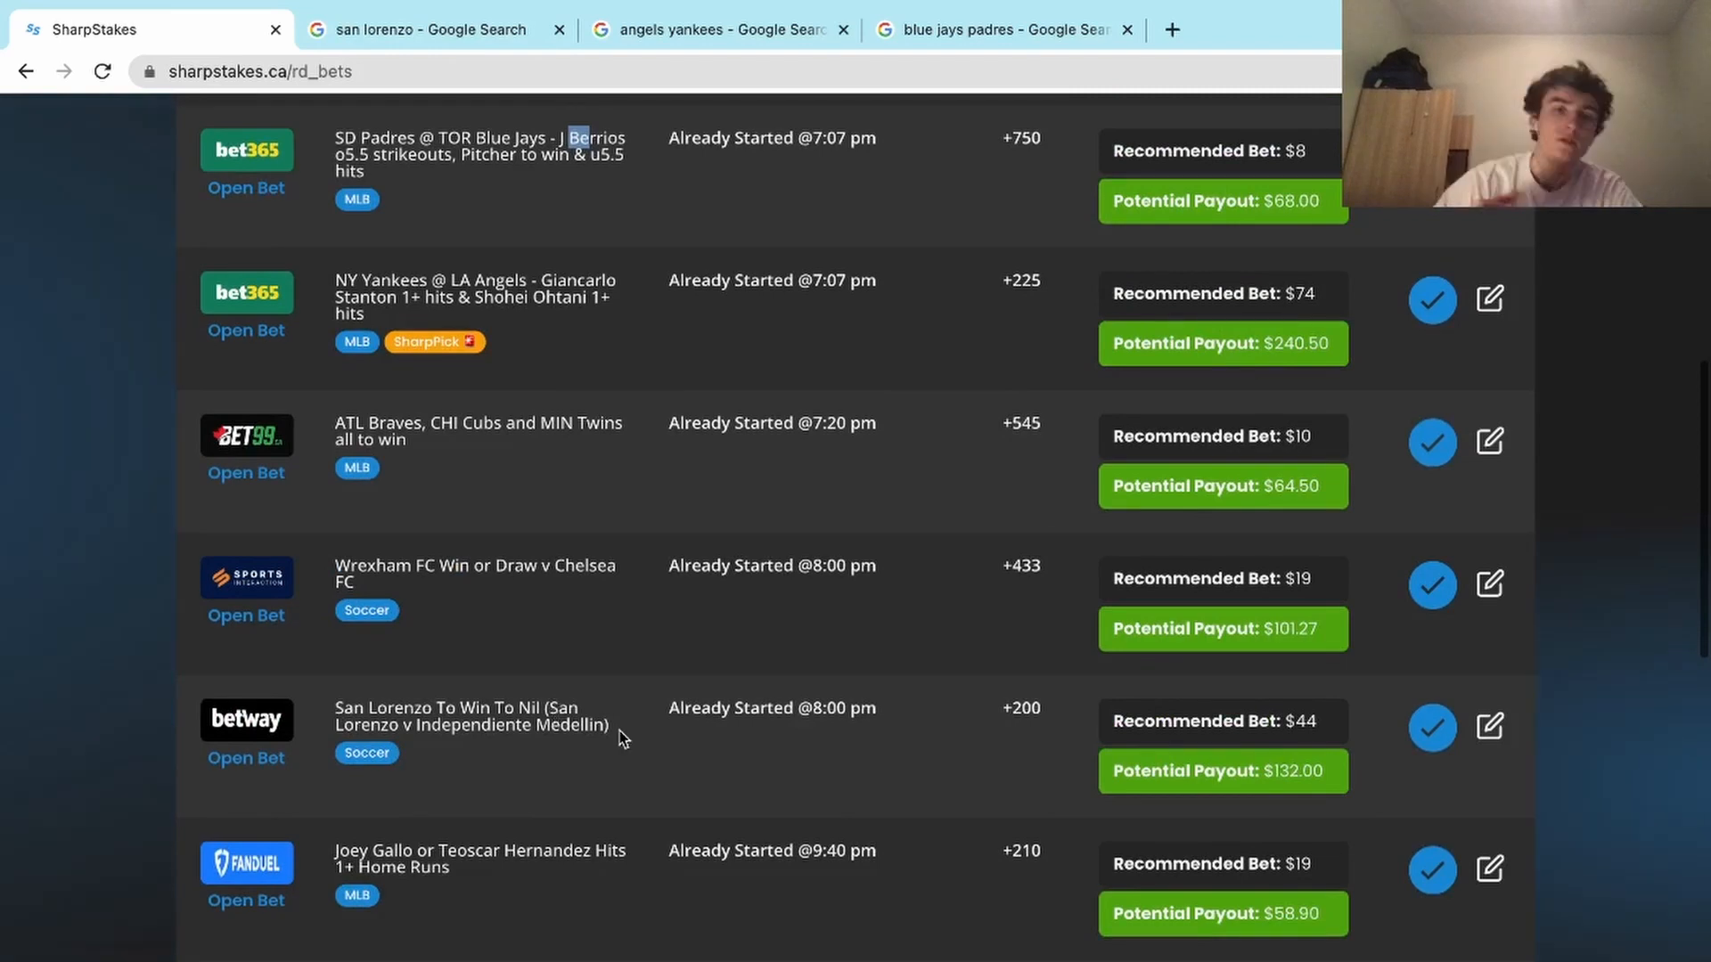
left_click_drag(336, 706, 611, 724)
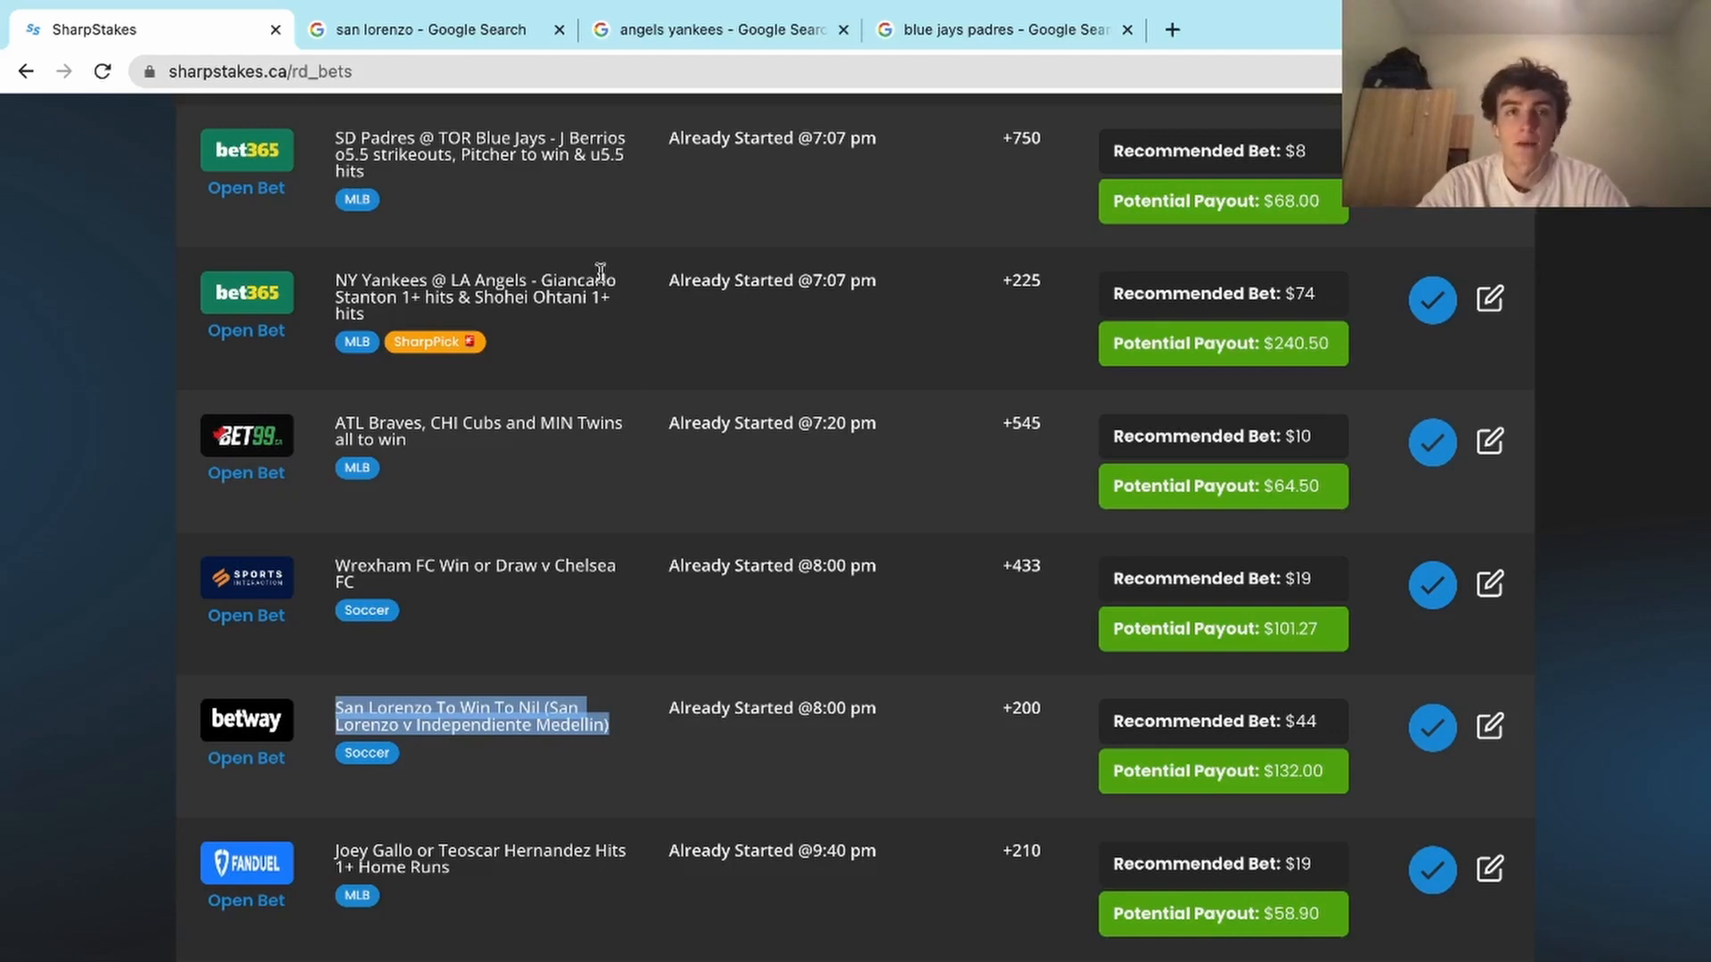
left_click(426, 29)
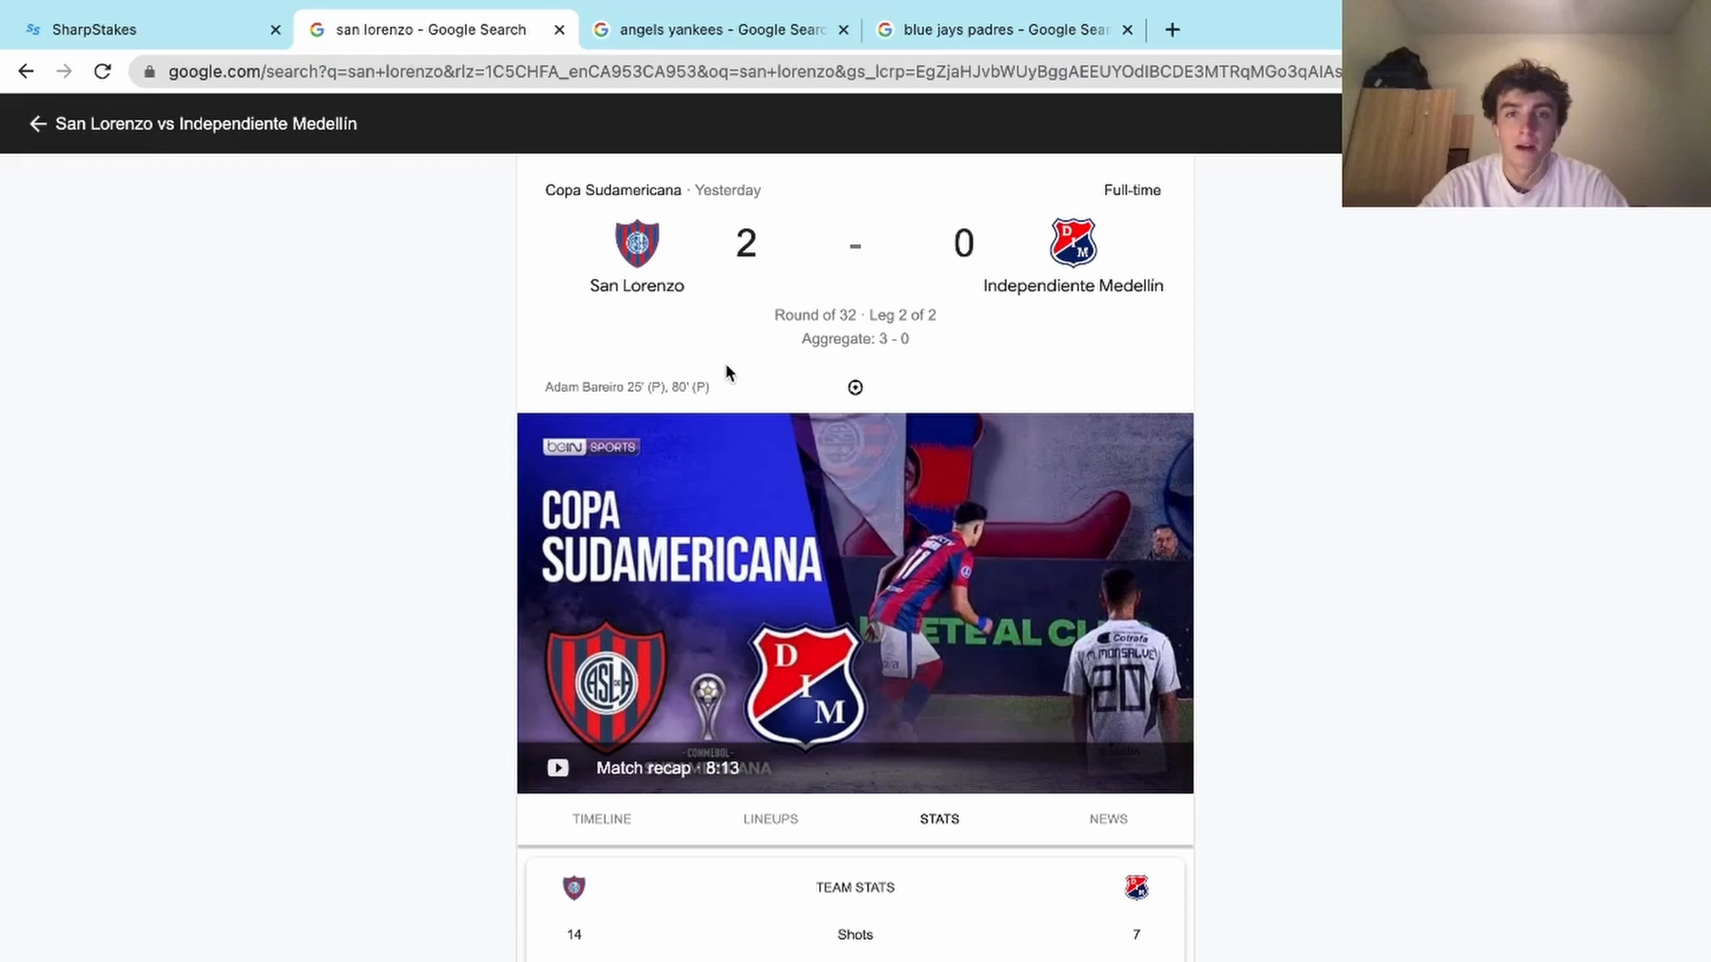
Step: Review the San Lorenzo 2–0 match card and team stats, then return to the SharpStakes bets list
scroll("down", 3)
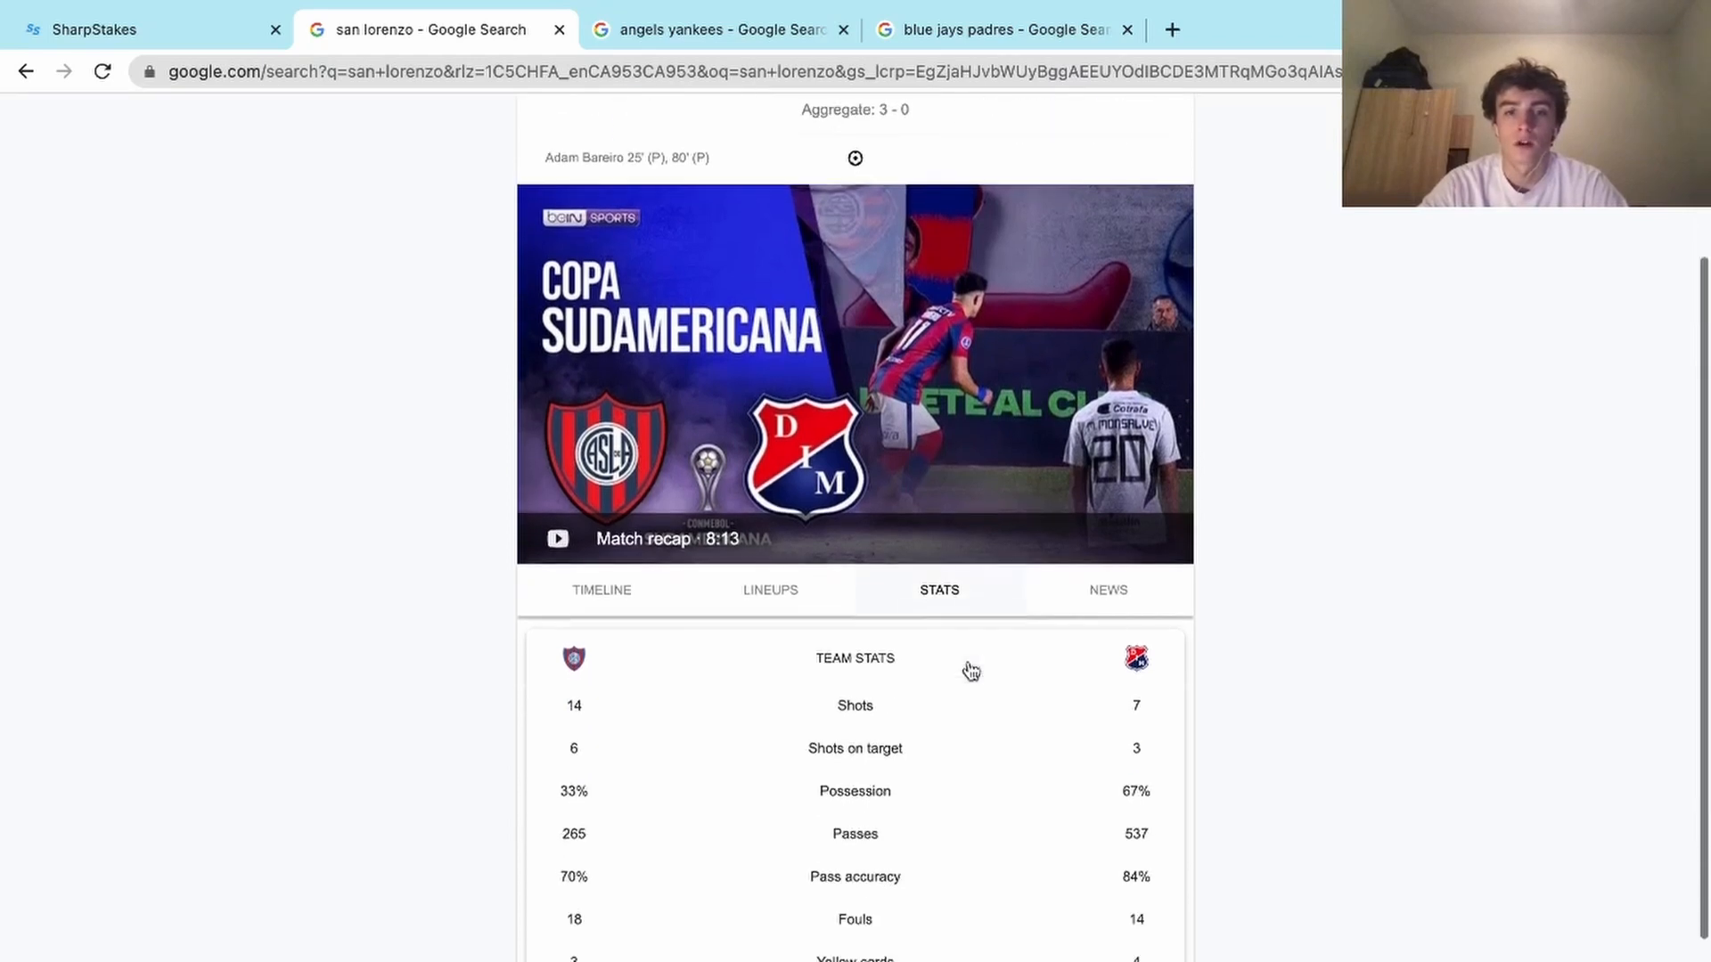
scroll("down", 3)
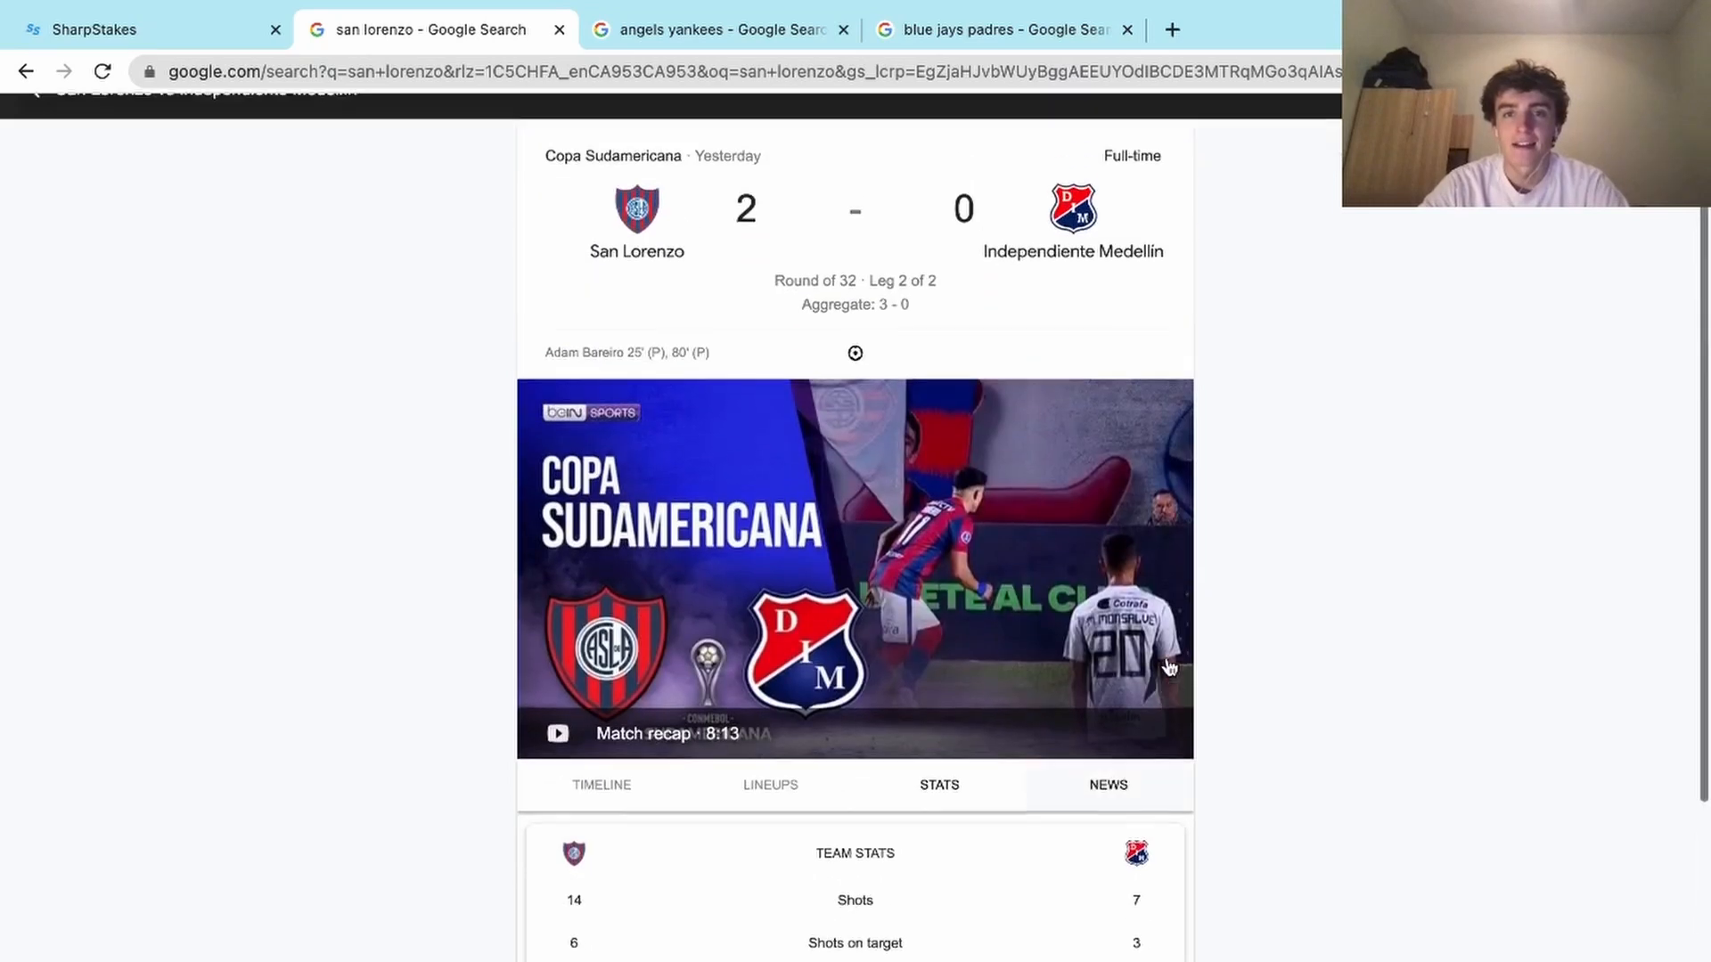
scroll("down", 3)
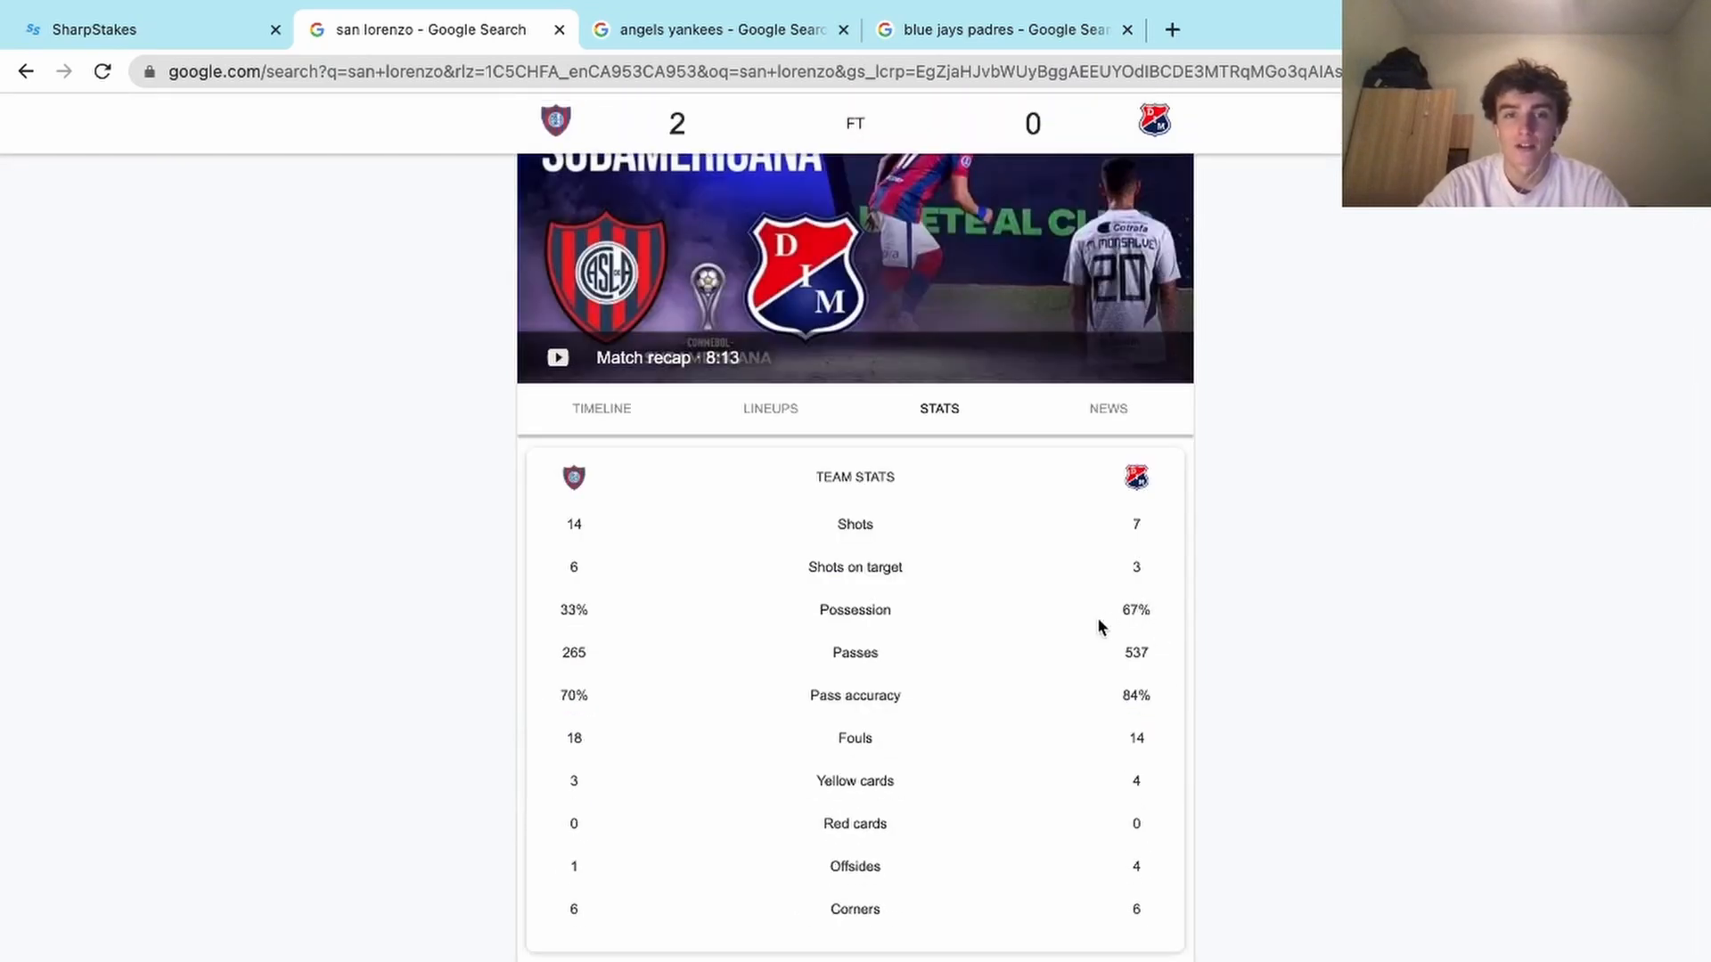
mouse_move(1110, 625)
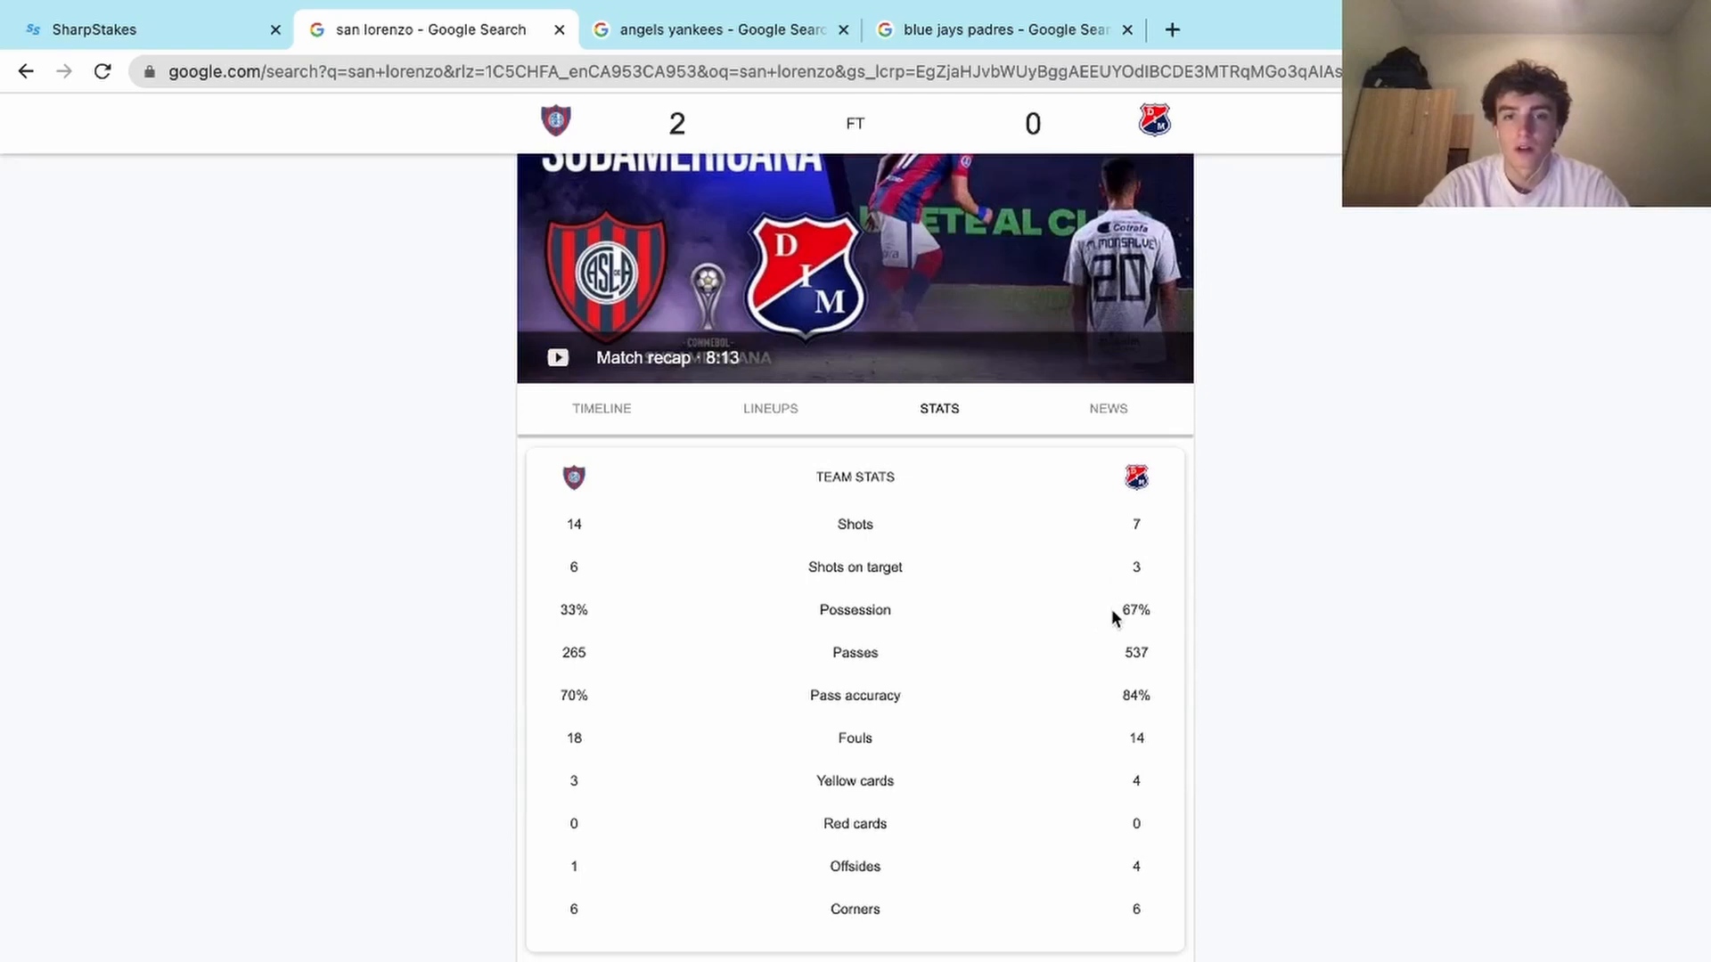
mouse_move(1155, 667)
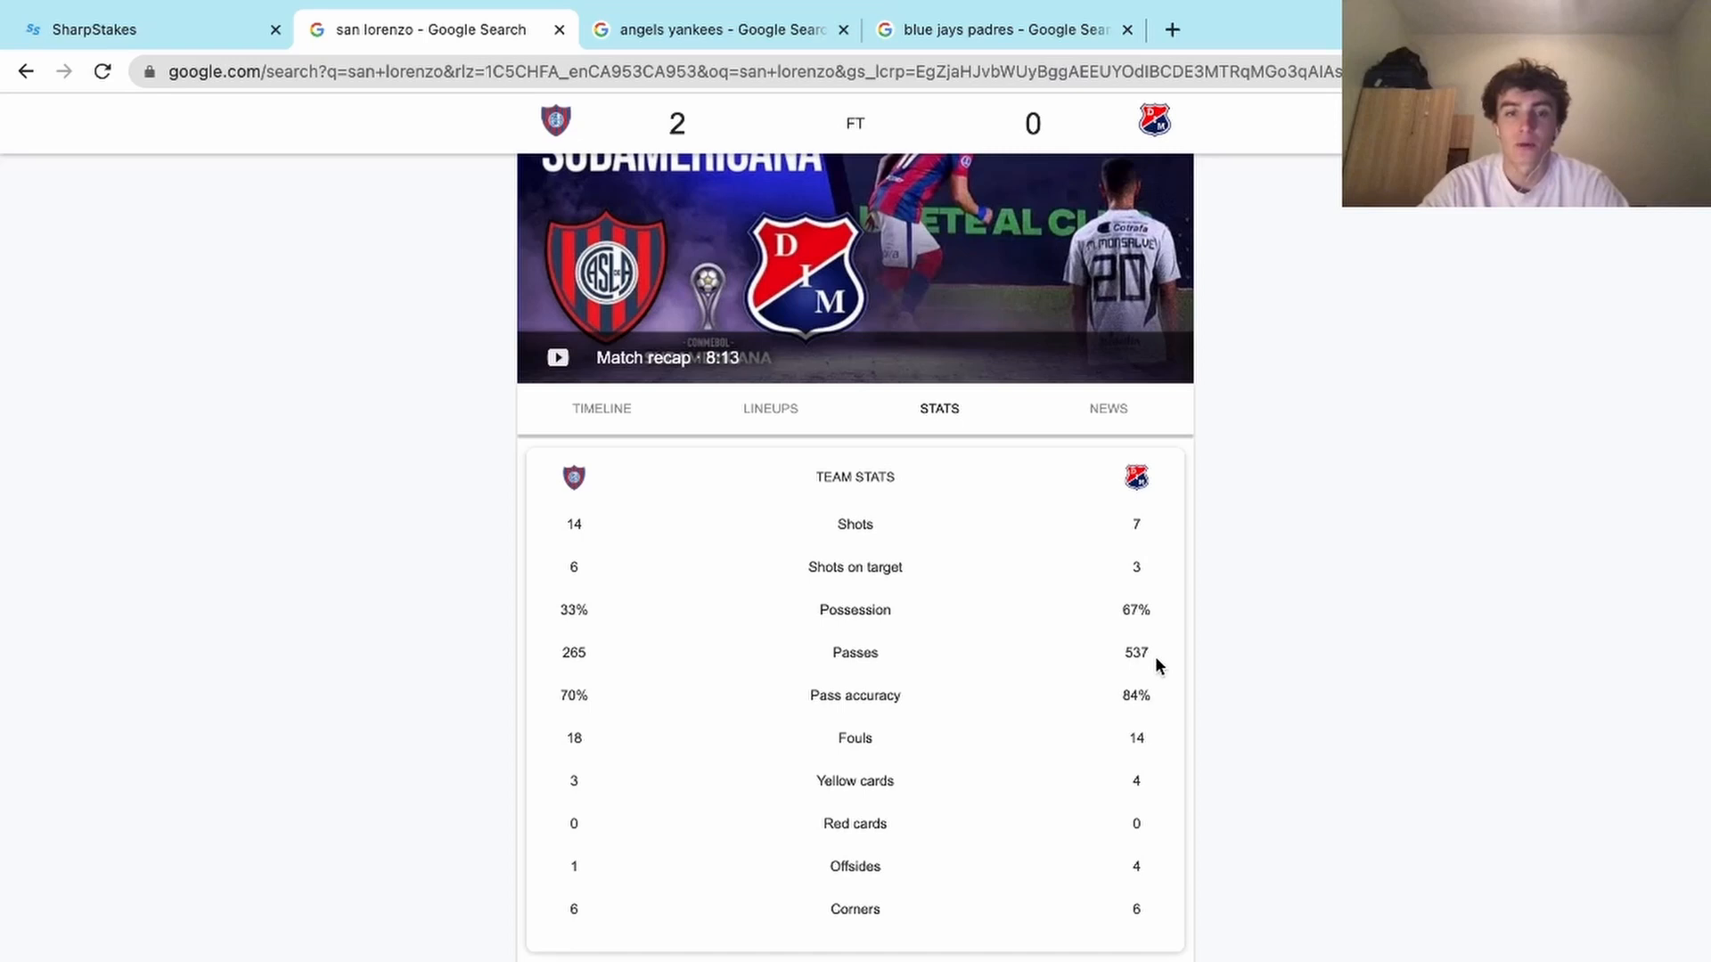
mouse_move(1118, 686)
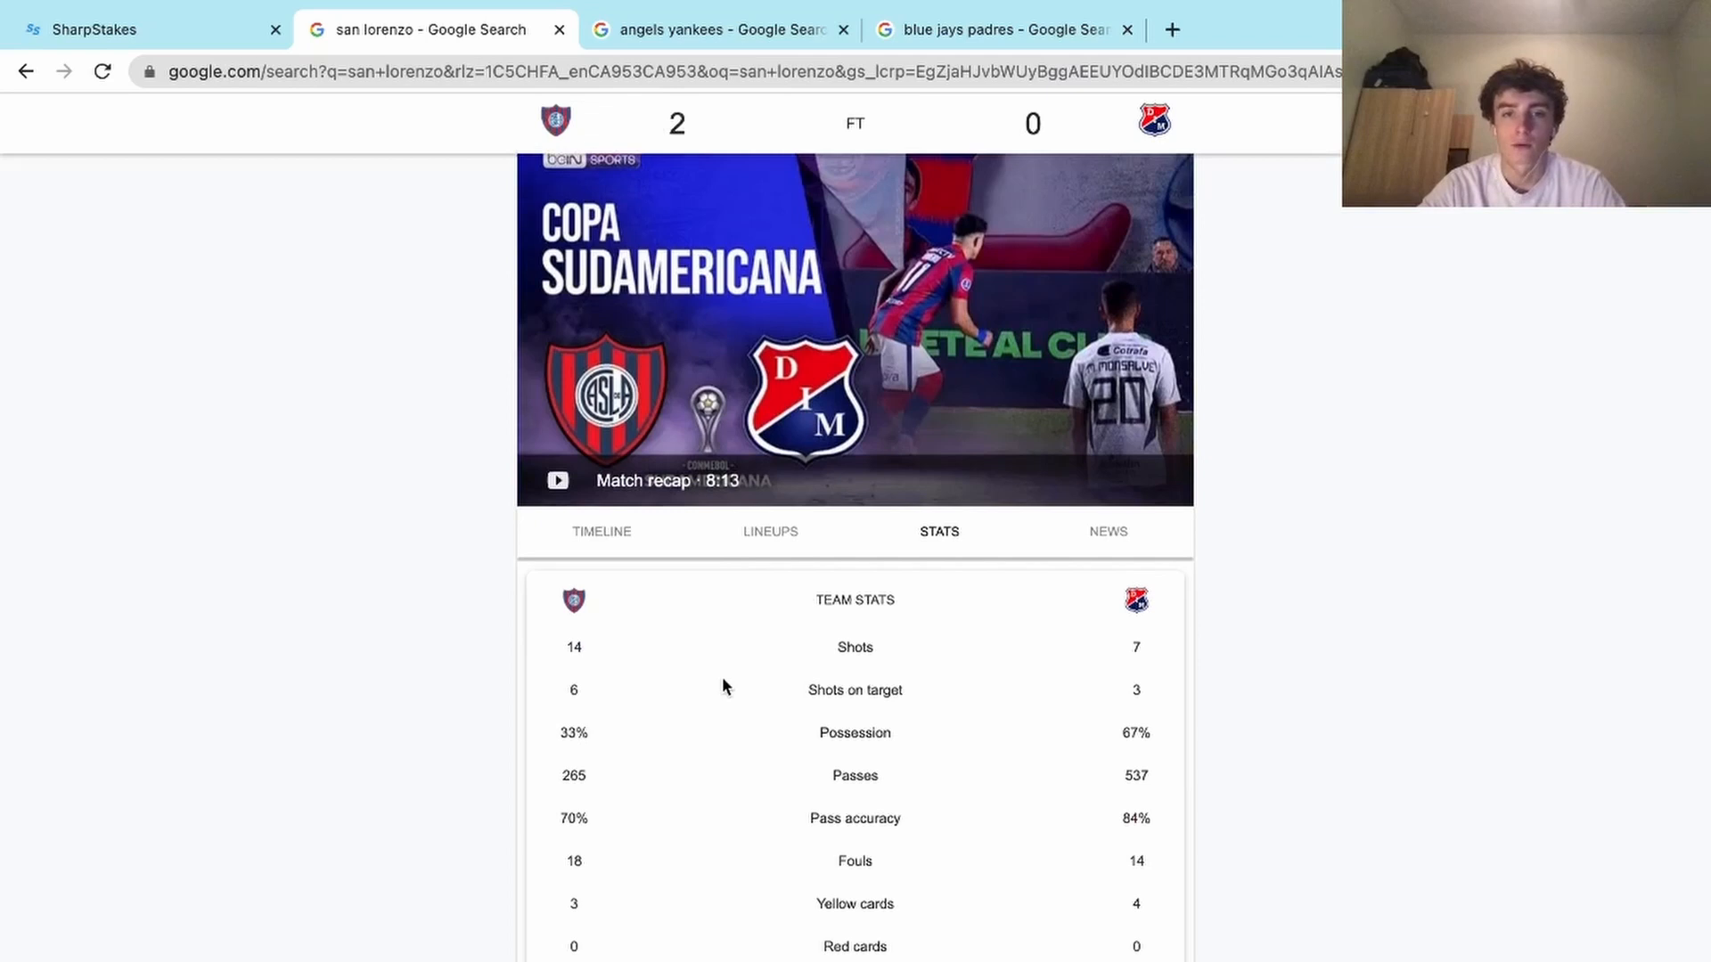
scroll("down", 3)
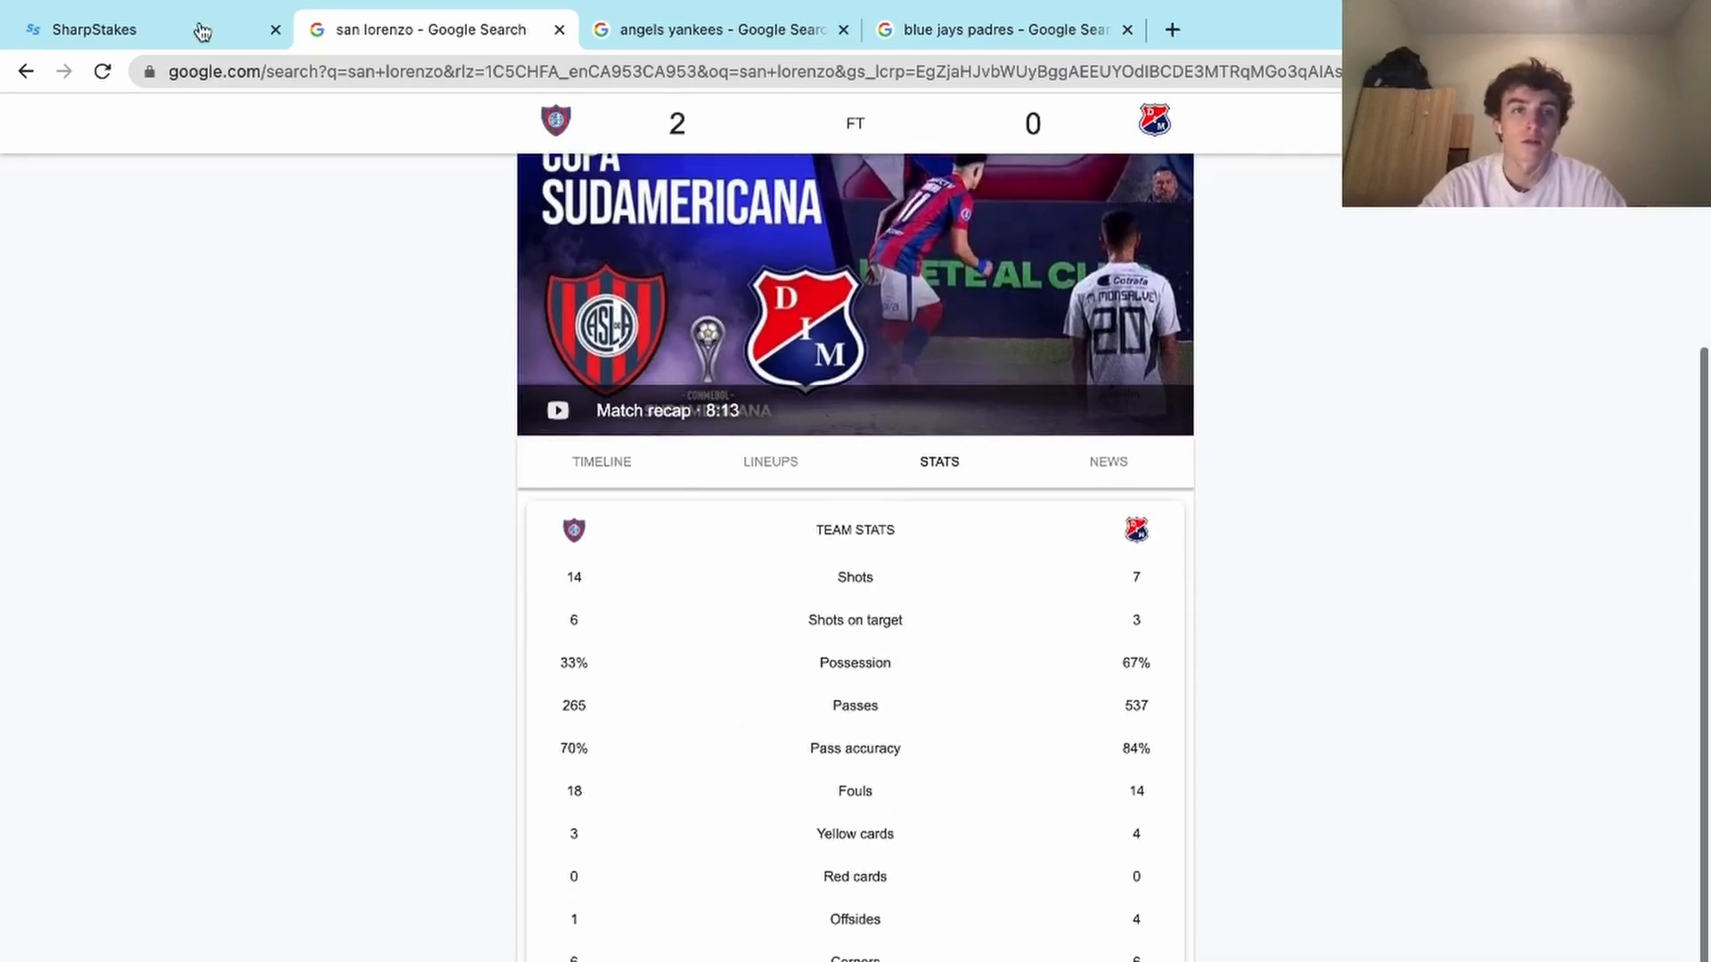
left_click(93, 30)
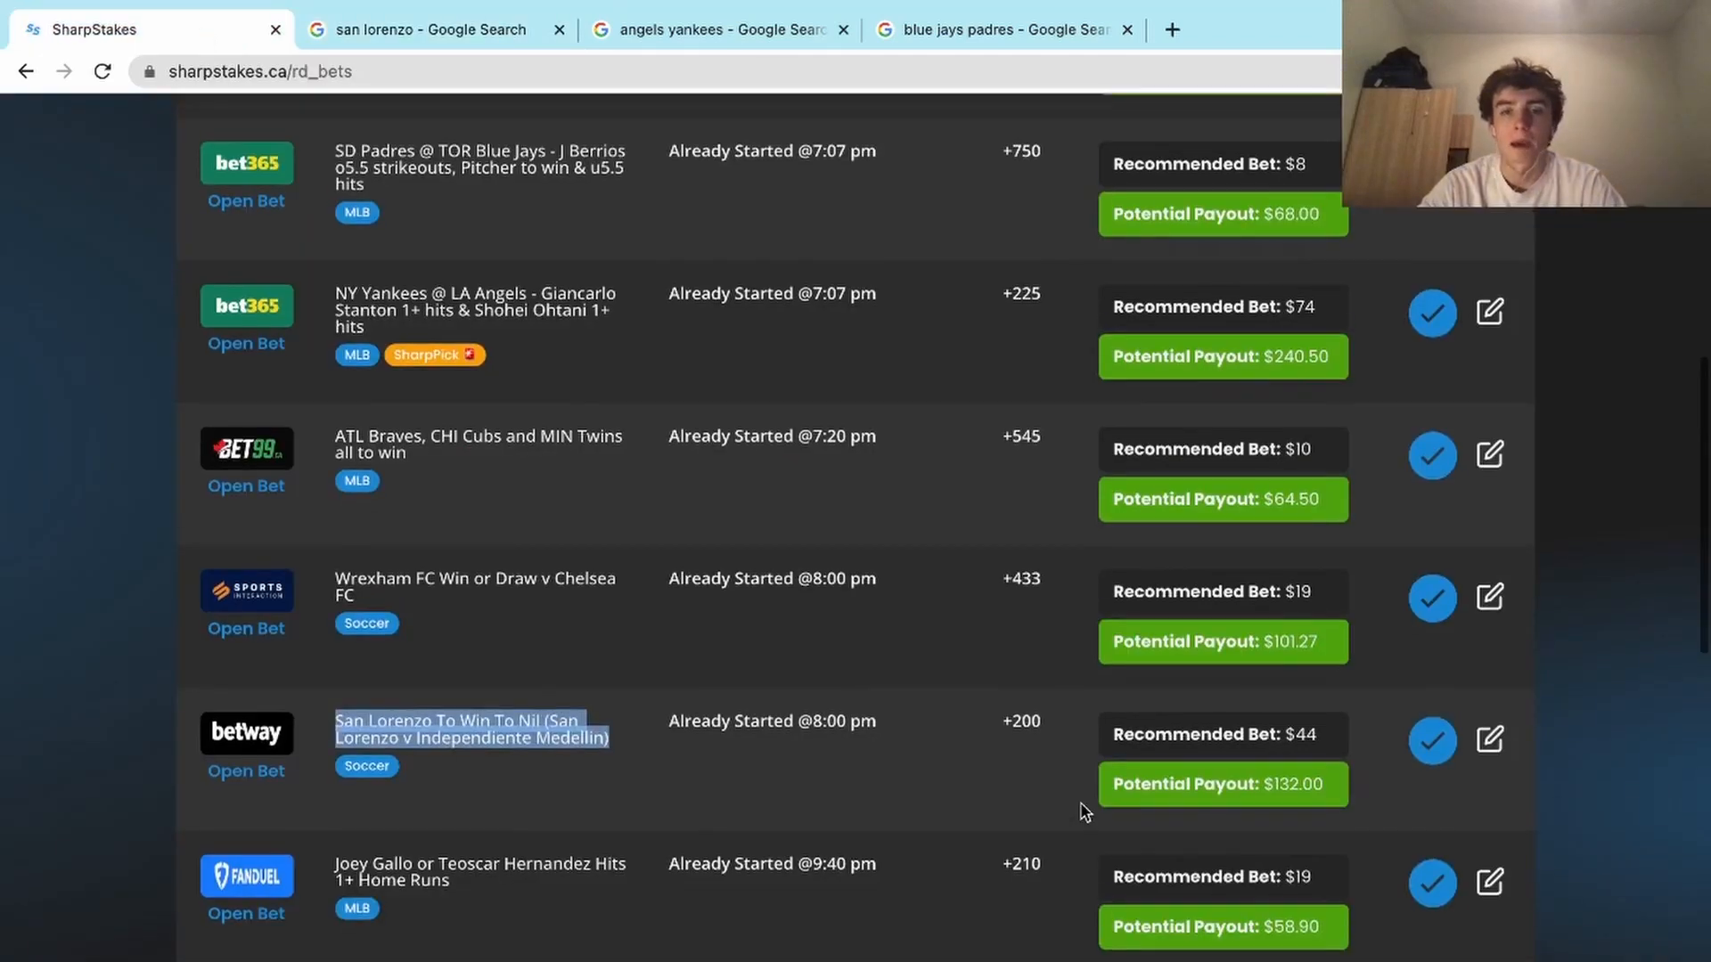
scroll("down", 3)
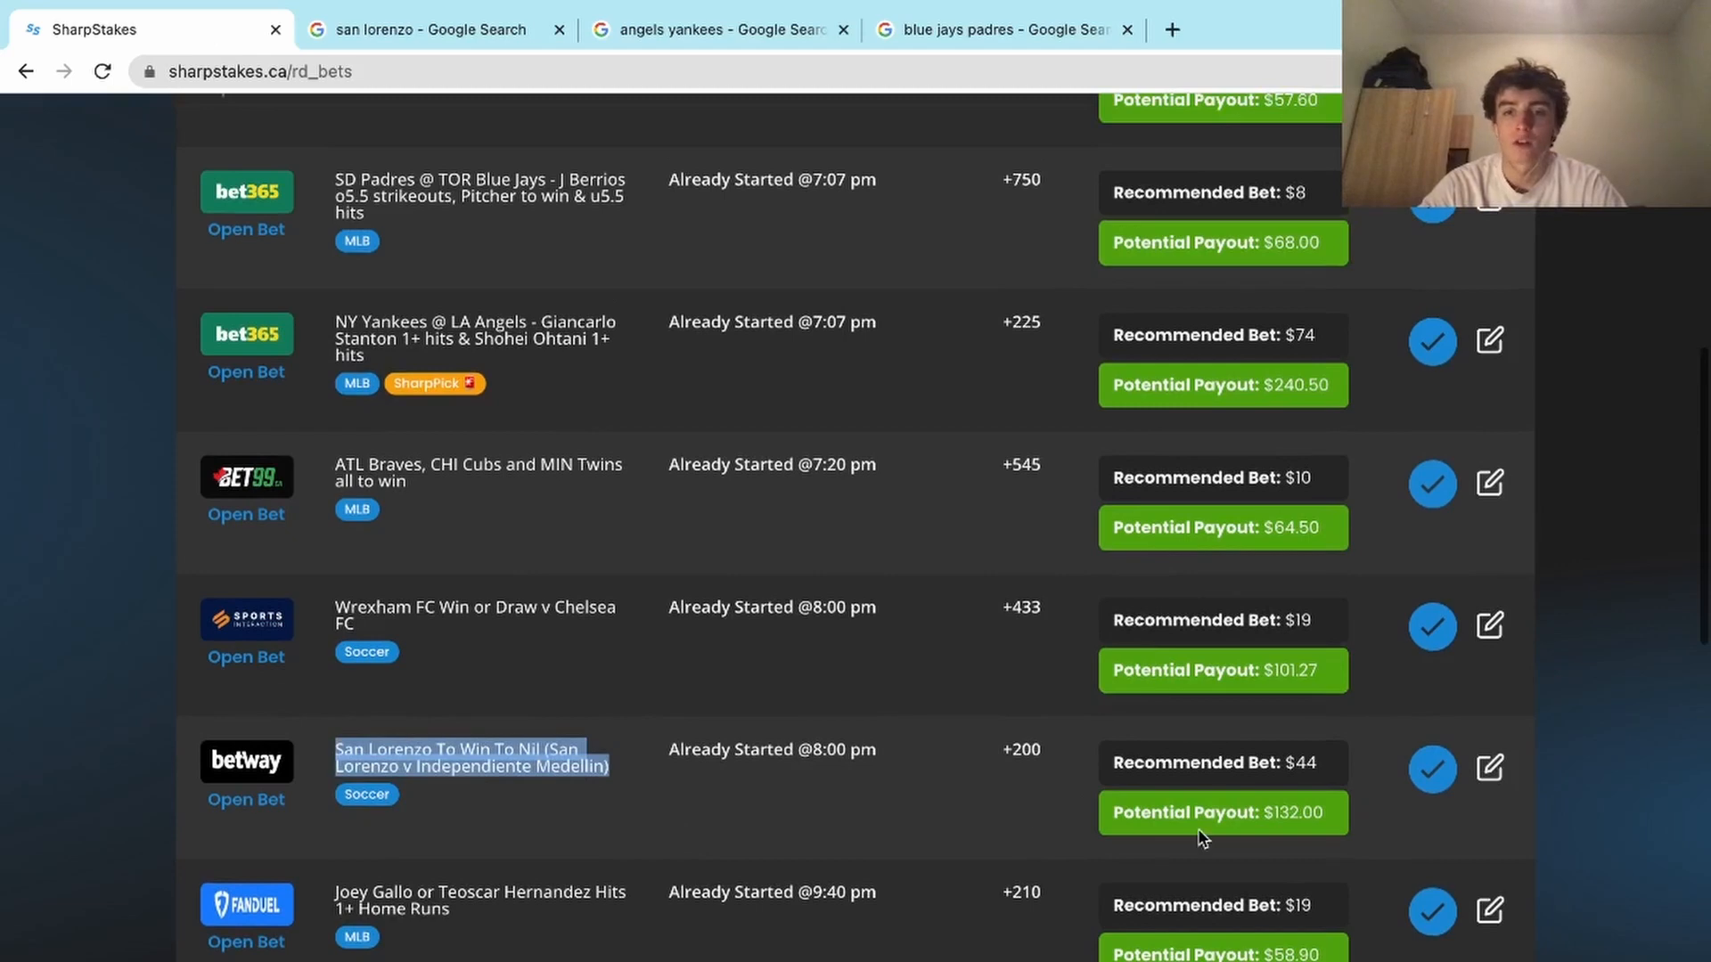
scroll("down", 3)
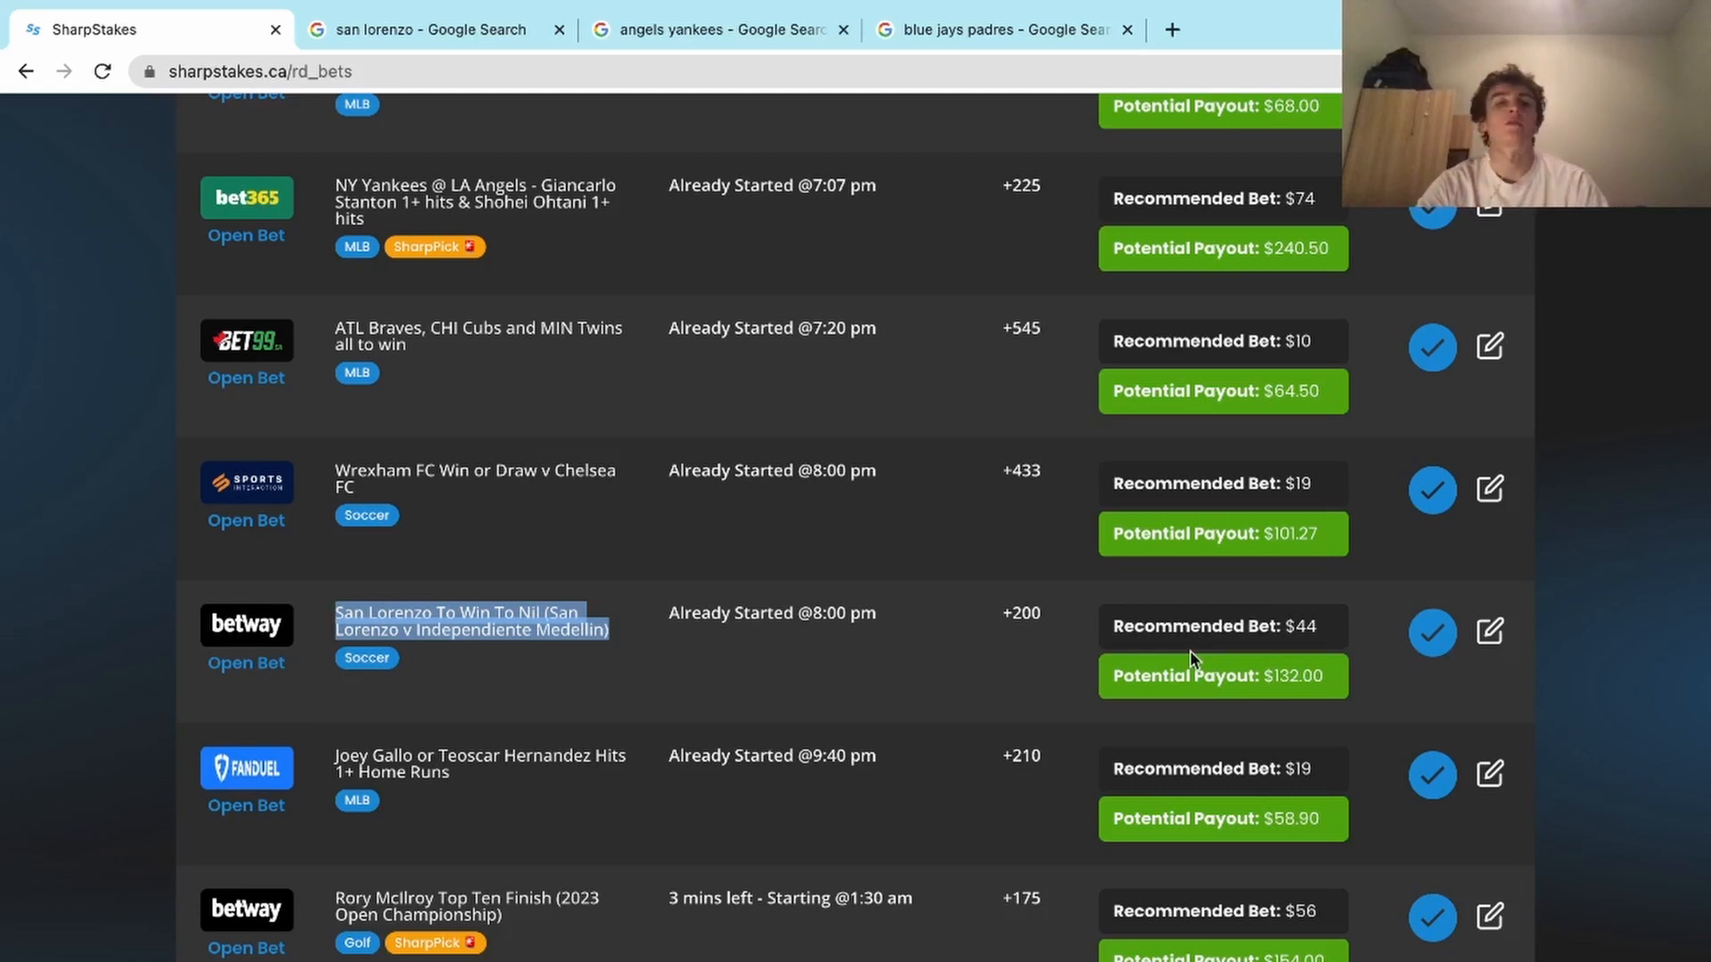
mouse_move(1201, 655)
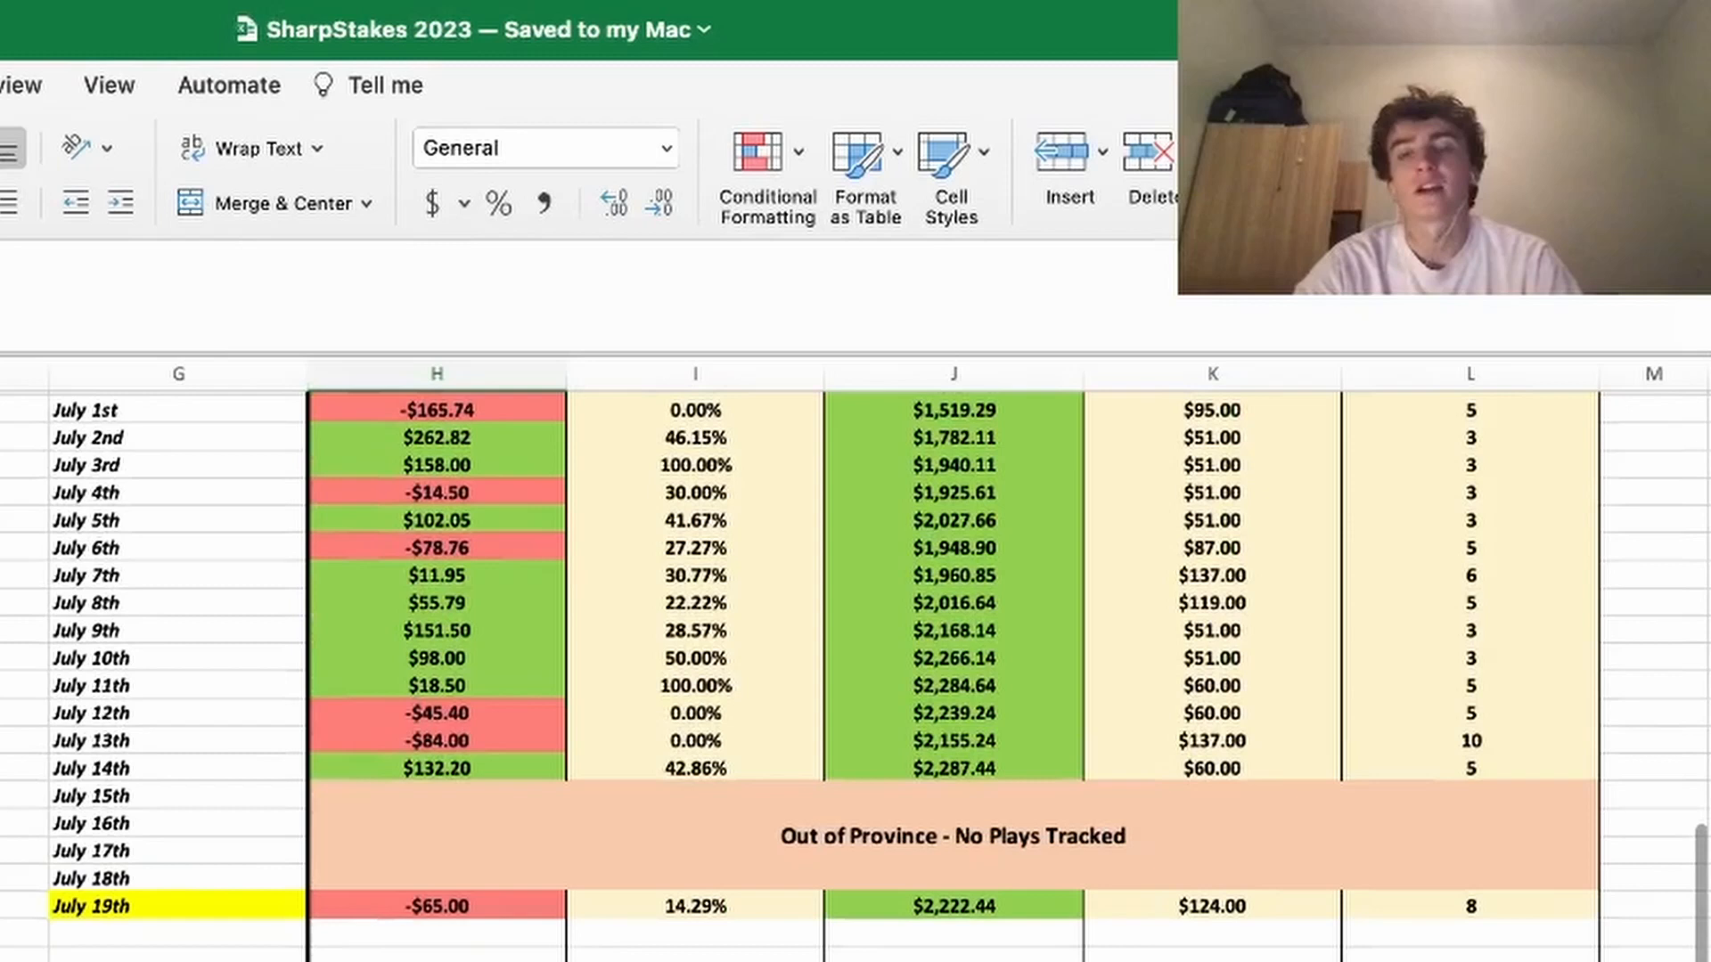
left_click(1210, 905)
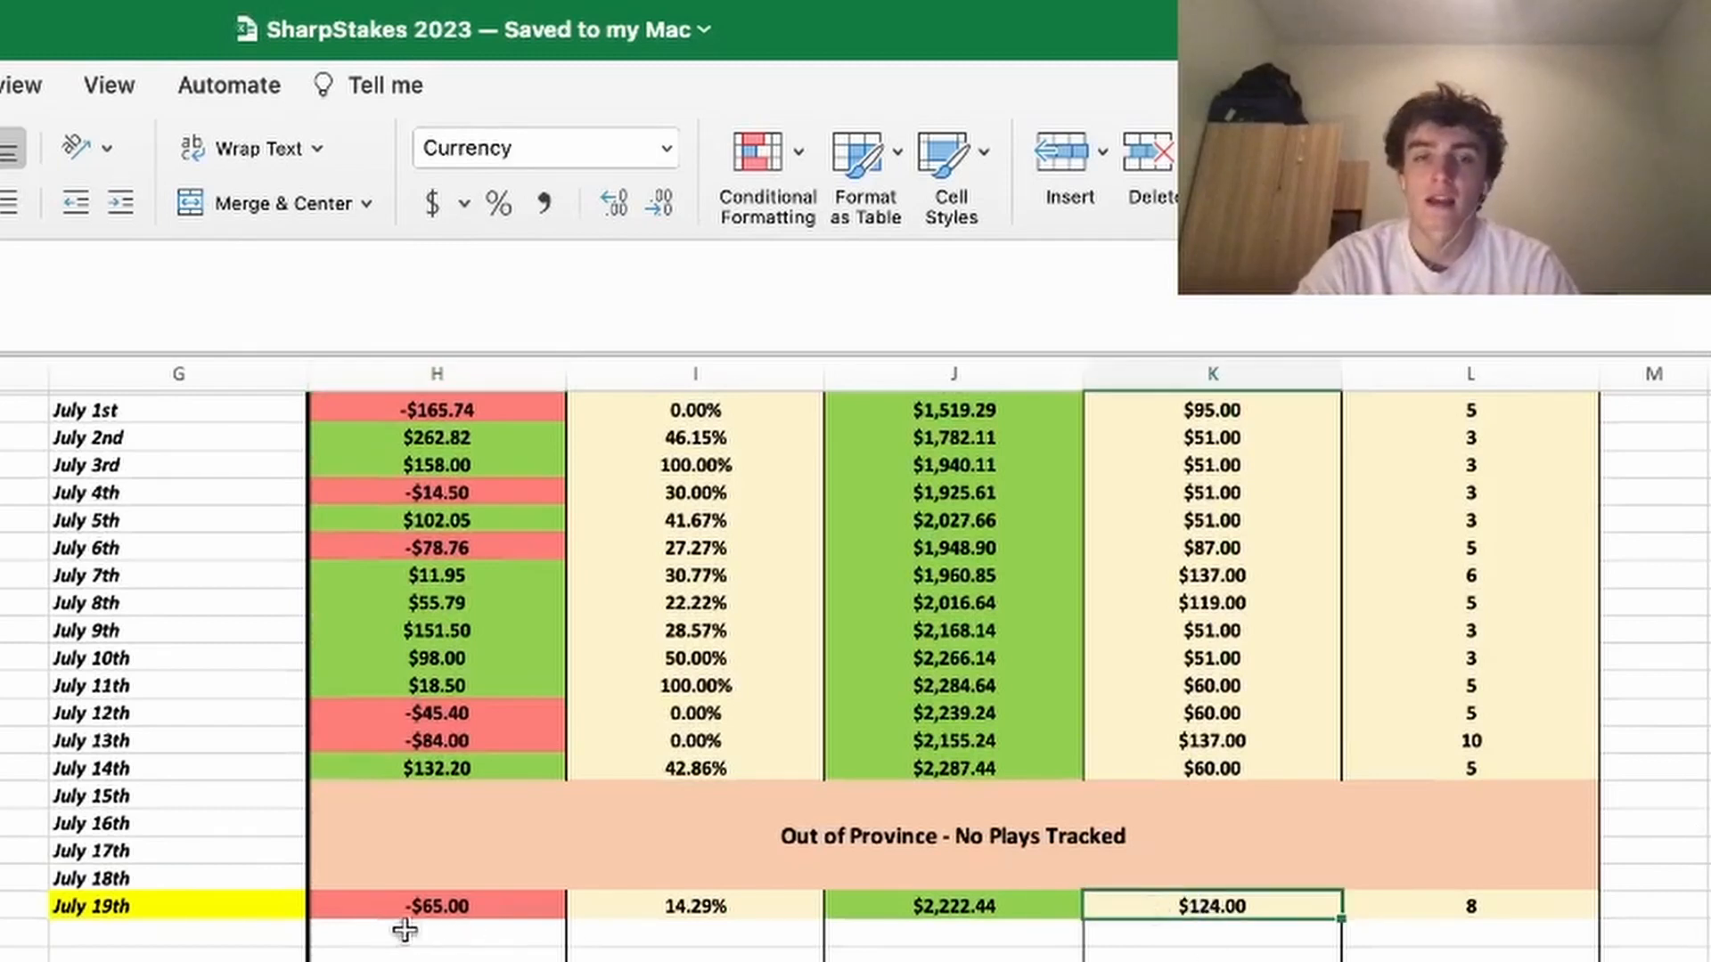
left_click(435, 905)
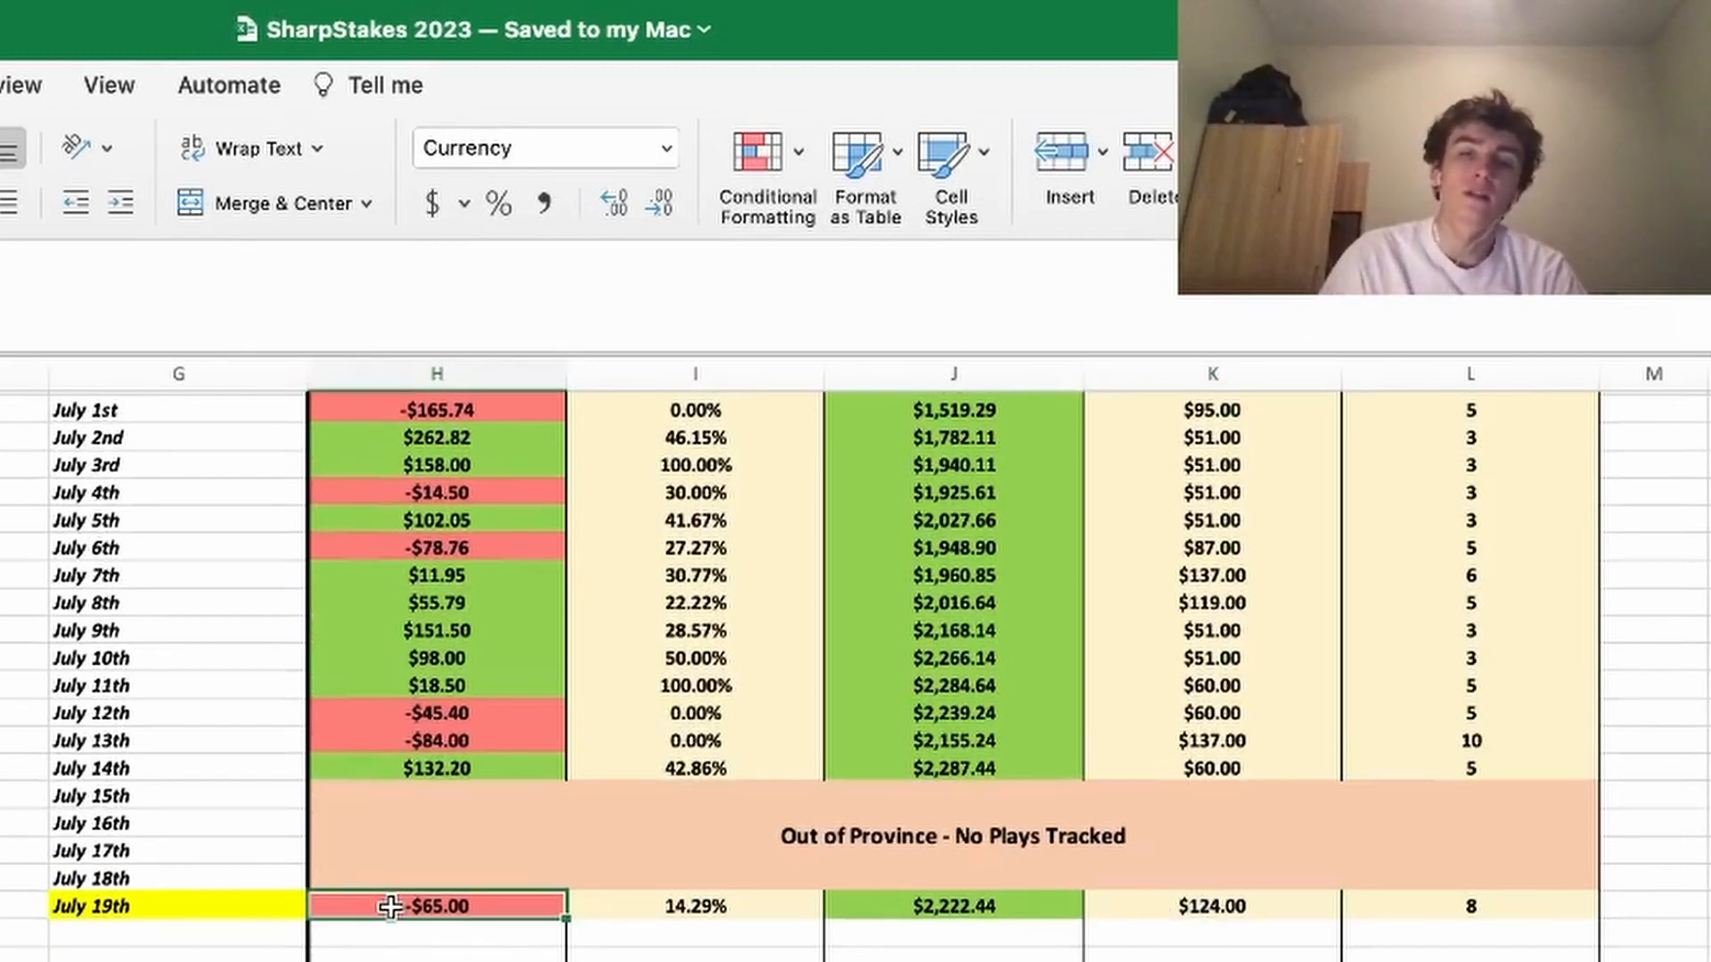